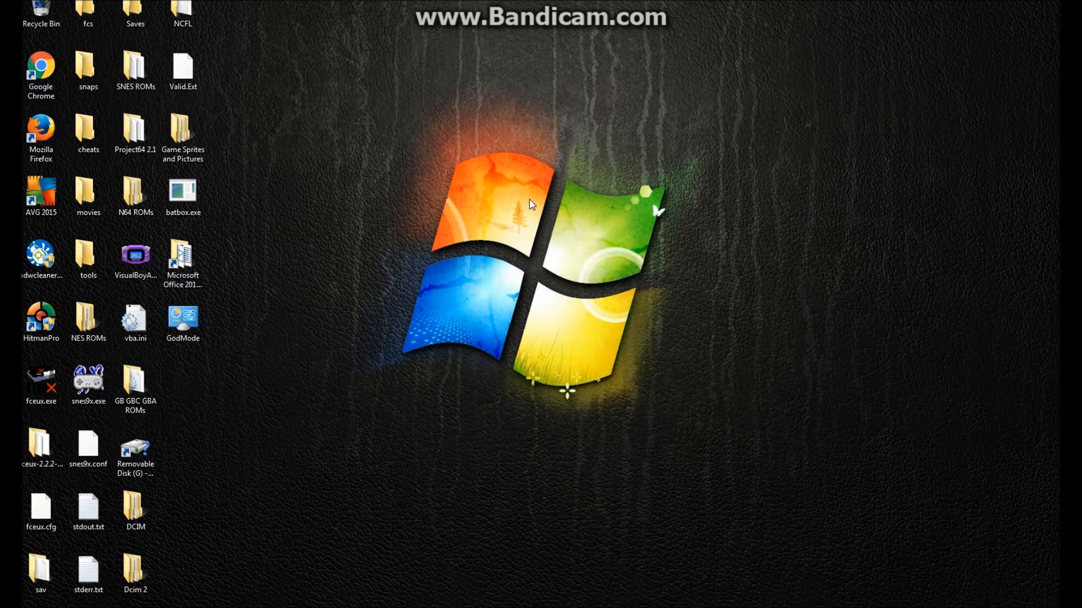
mouse_move(471, 186)
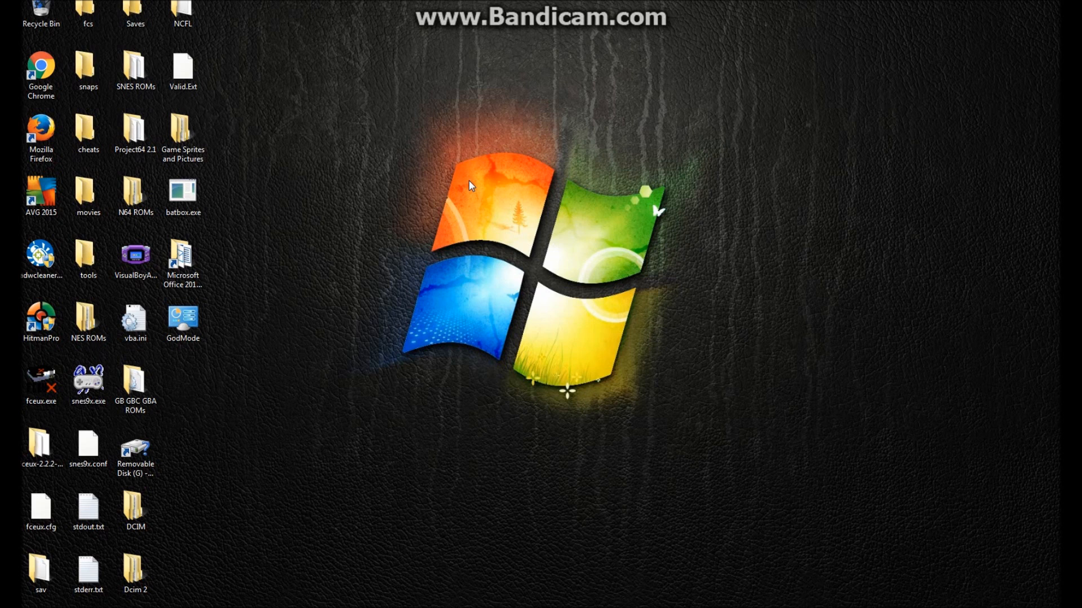
mouse_move(483, 164)
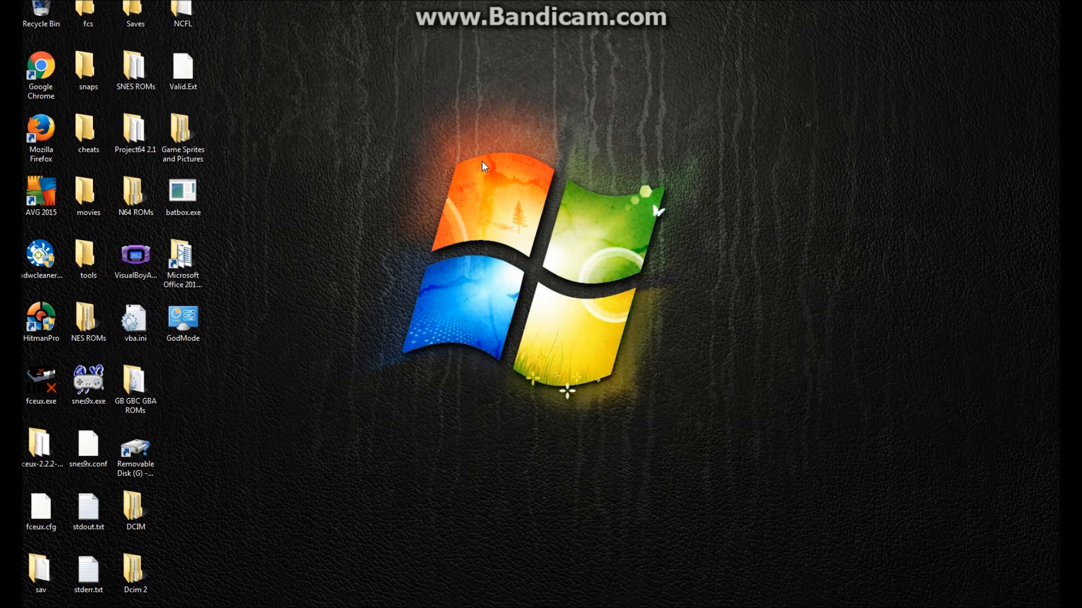
mouse_move(228, 302)
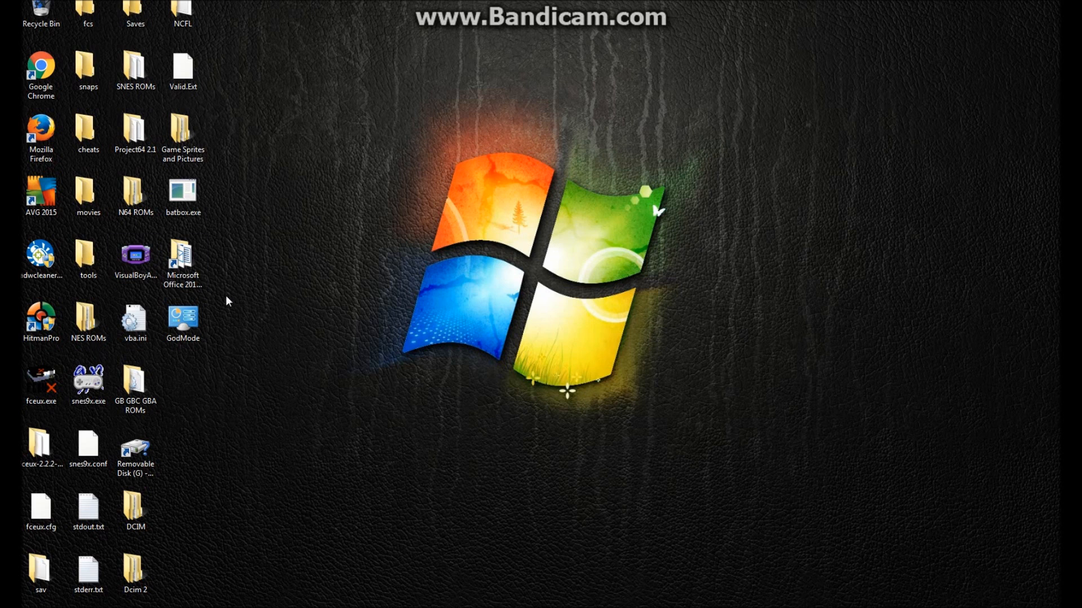
mouse_move(234, 436)
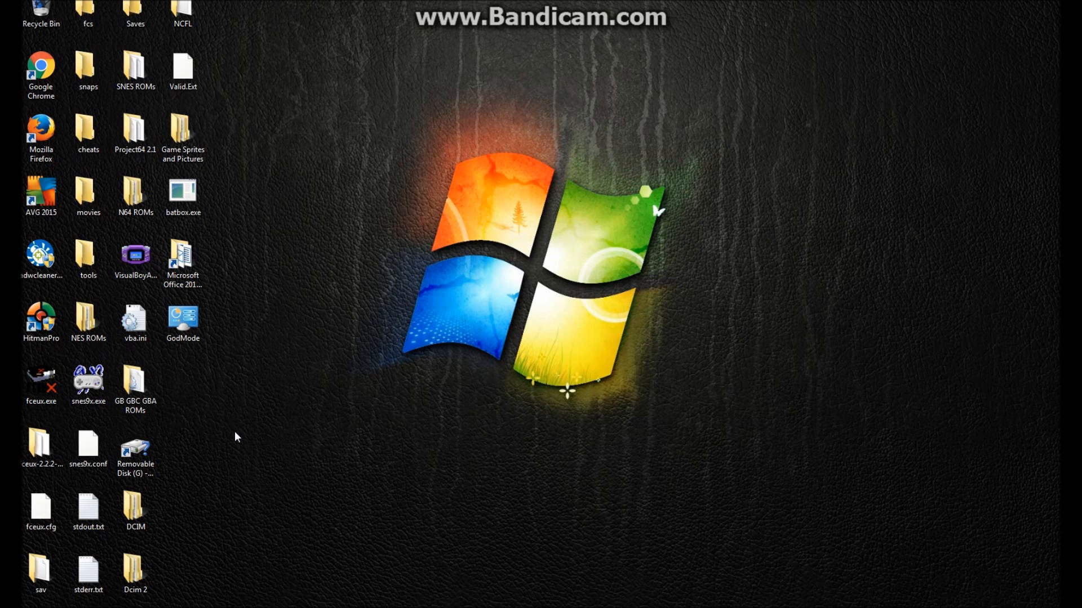
mouse_move(240, 445)
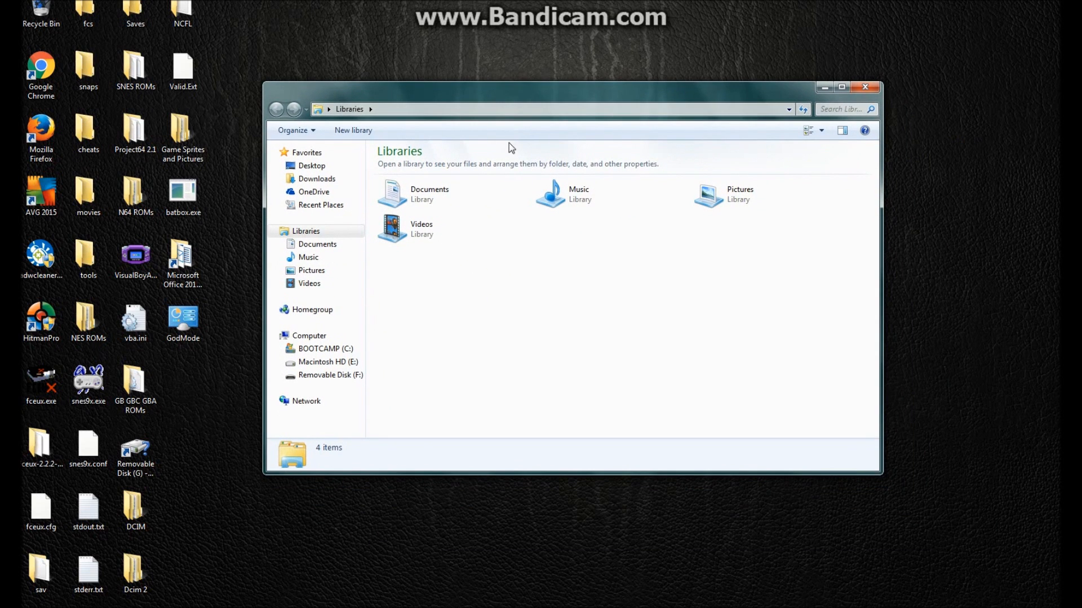
Go to Removable Disk (F:) and enter its CPT folder.
click(336, 374)
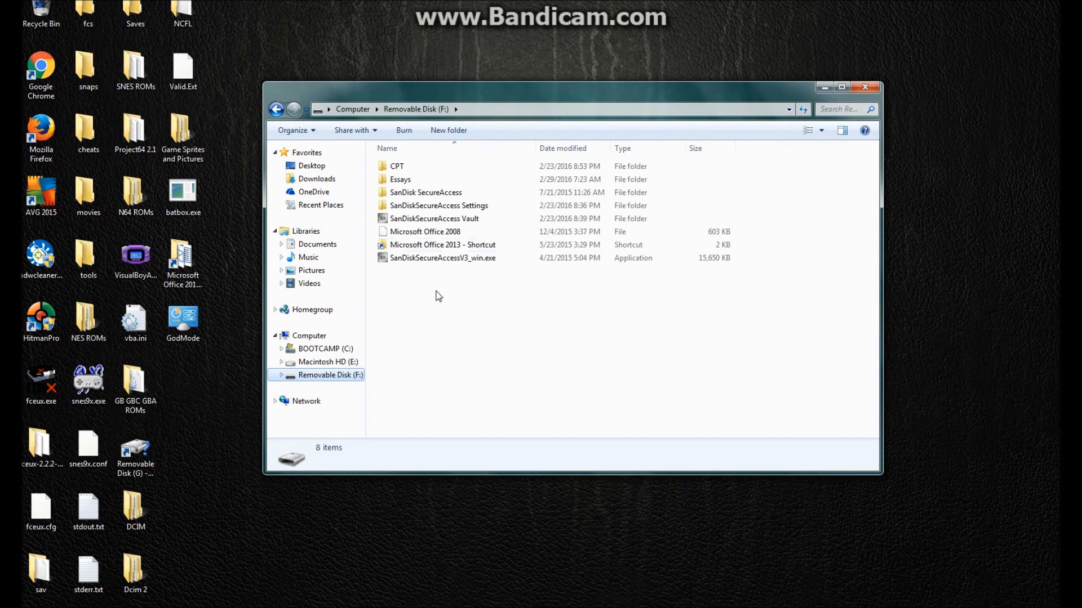
double_click(396, 166)
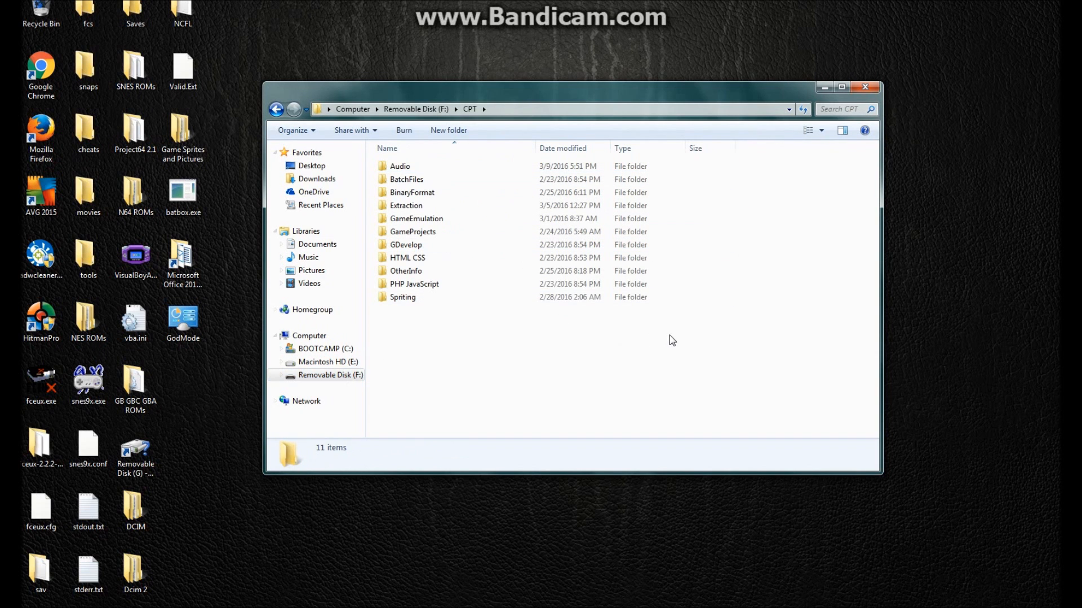
mouse_move(676, 331)
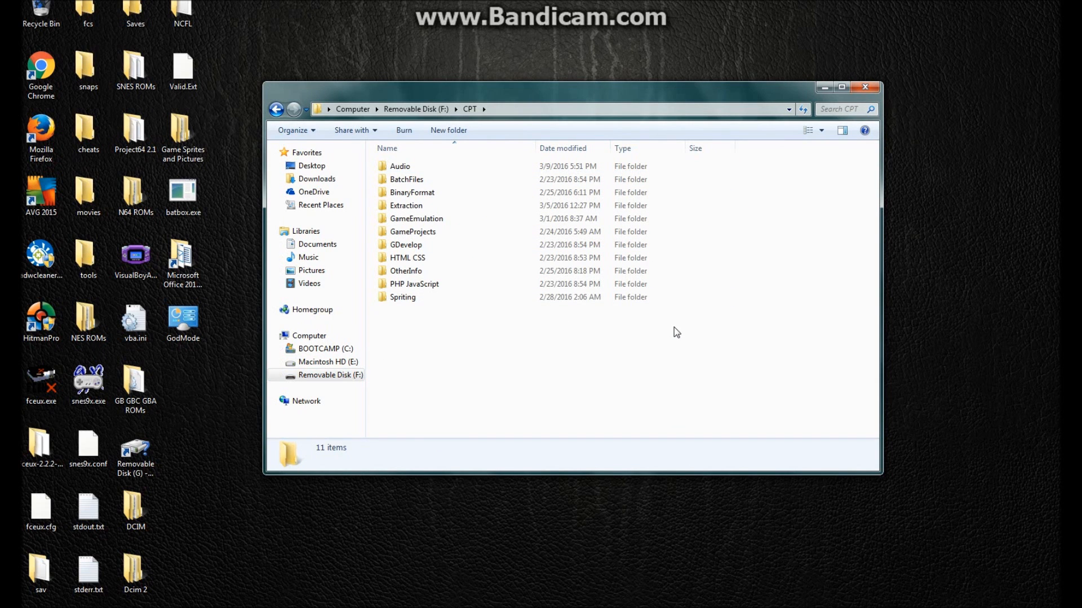
mouse_move(680, 335)
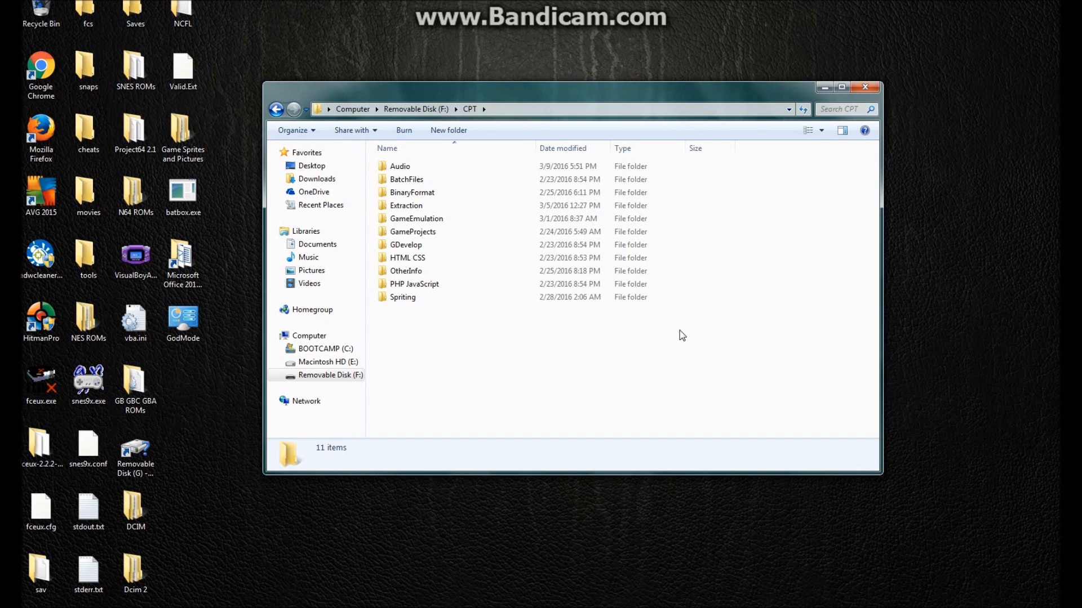
mouse_move(567, 375)
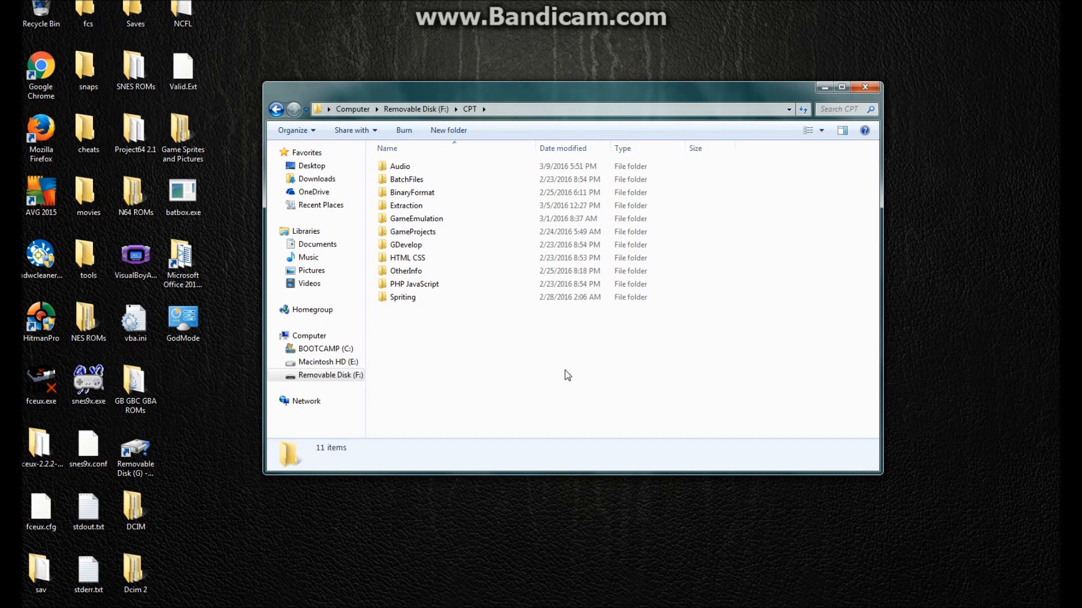
mouse_move(582, 114)
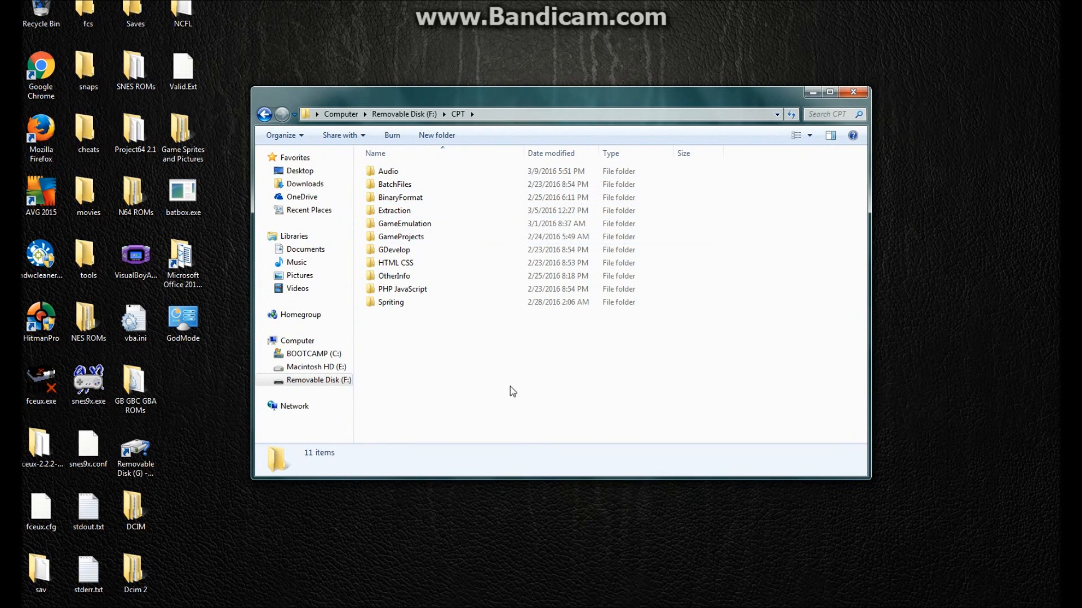
mouse_move(598, 382)
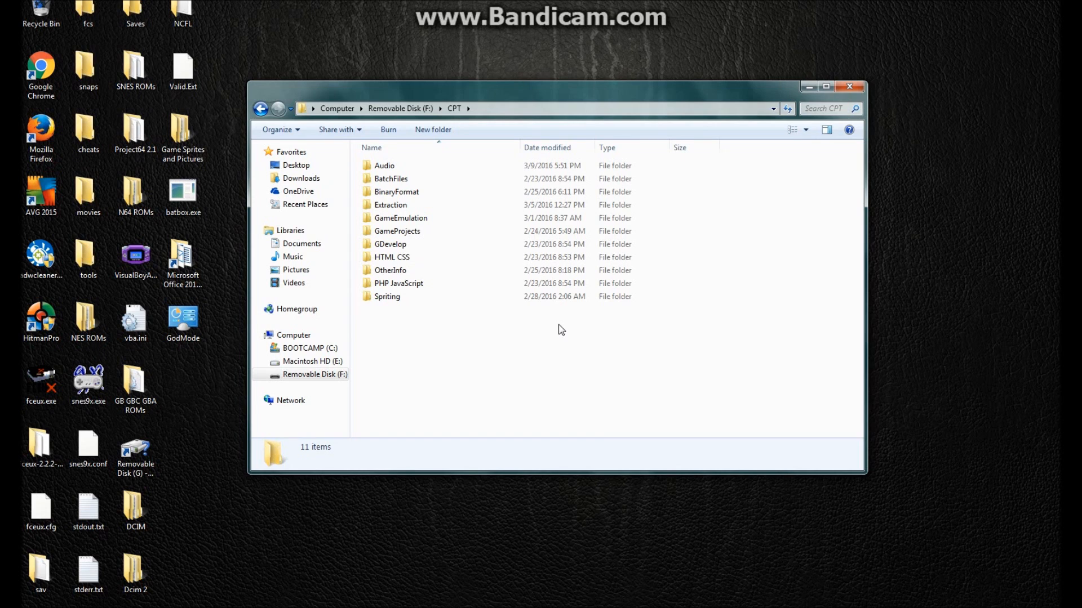
mouse_move(552, 325)
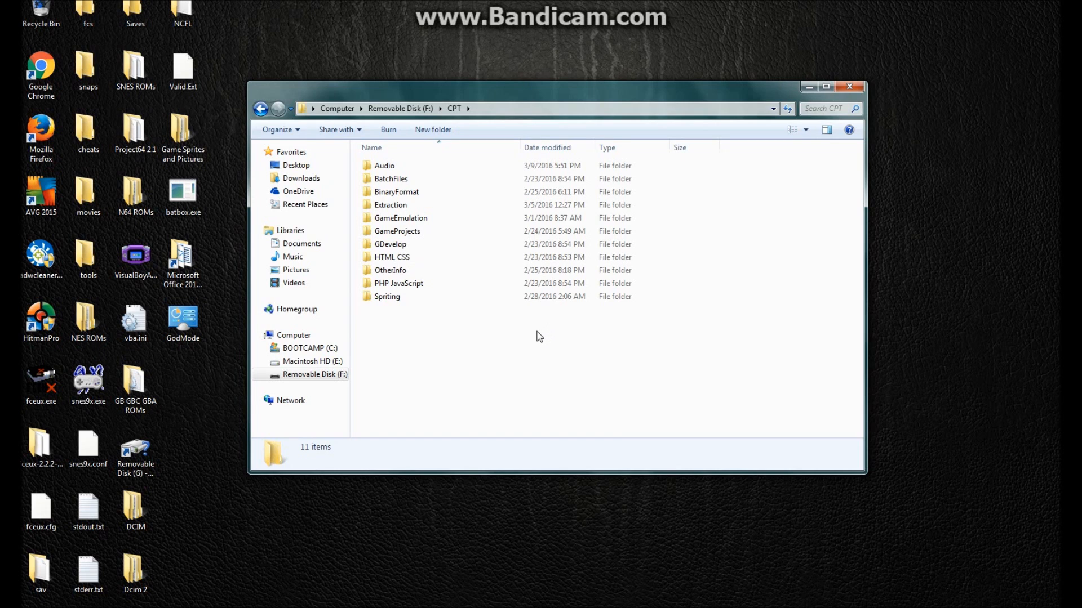
mouse_move(523, 333)
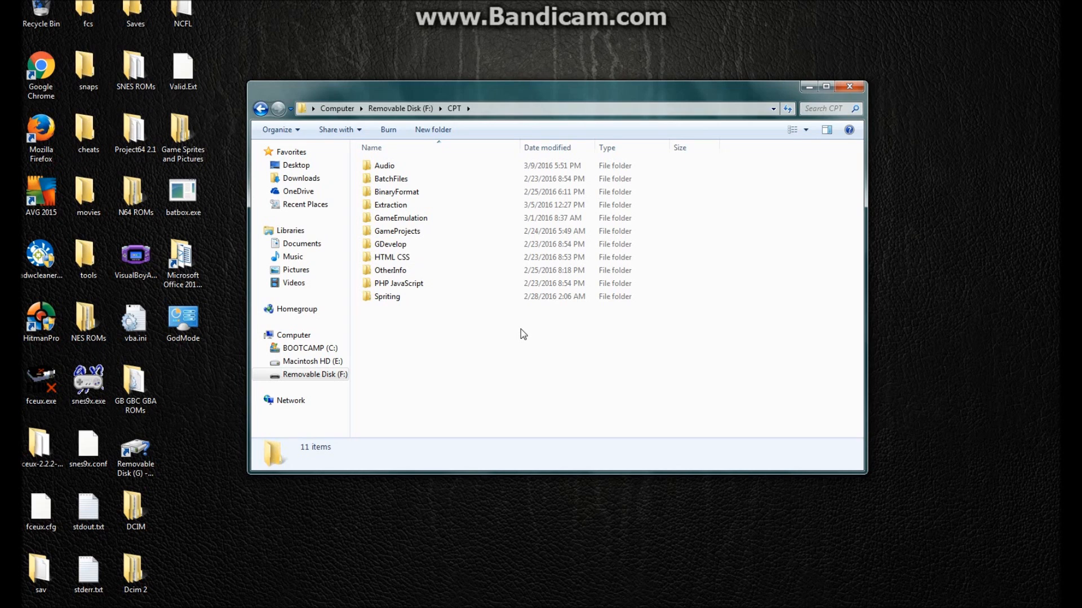
mouse_move(522, 336)
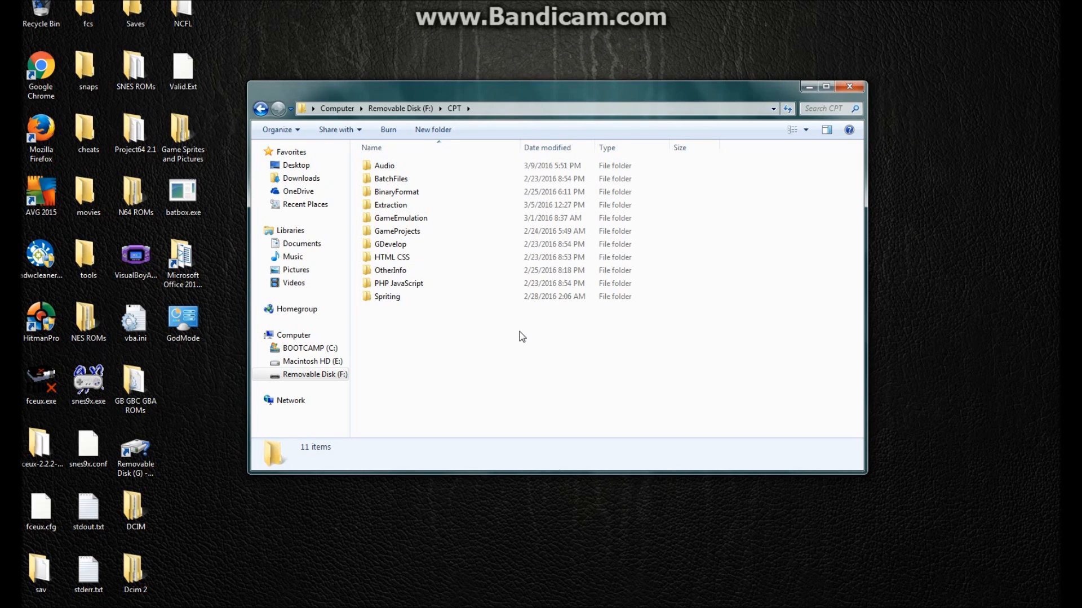
mouse_move(589, 315)
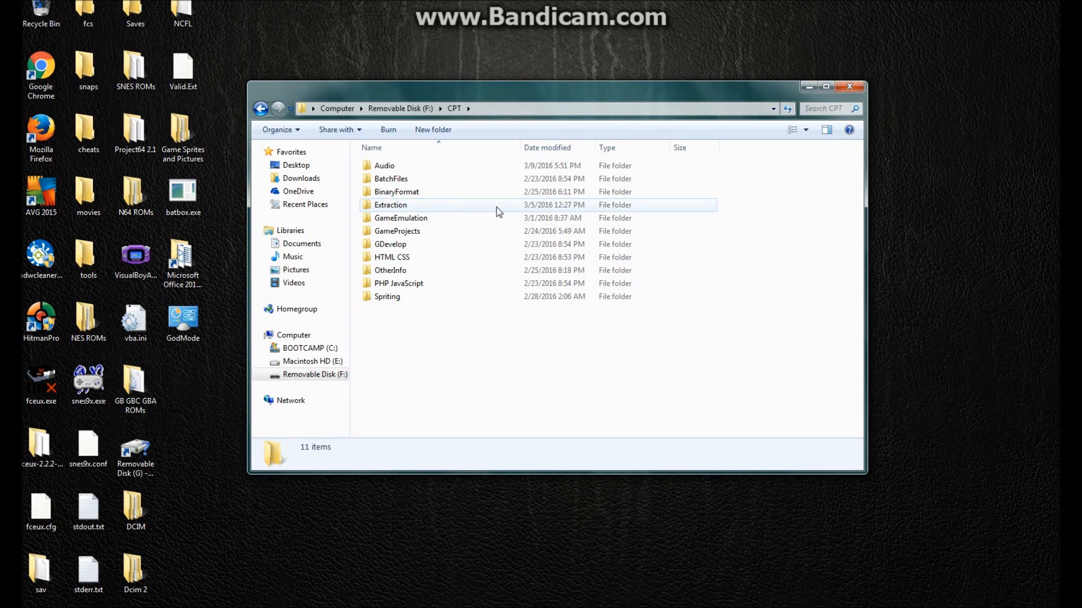
mouse_move(441, 377)
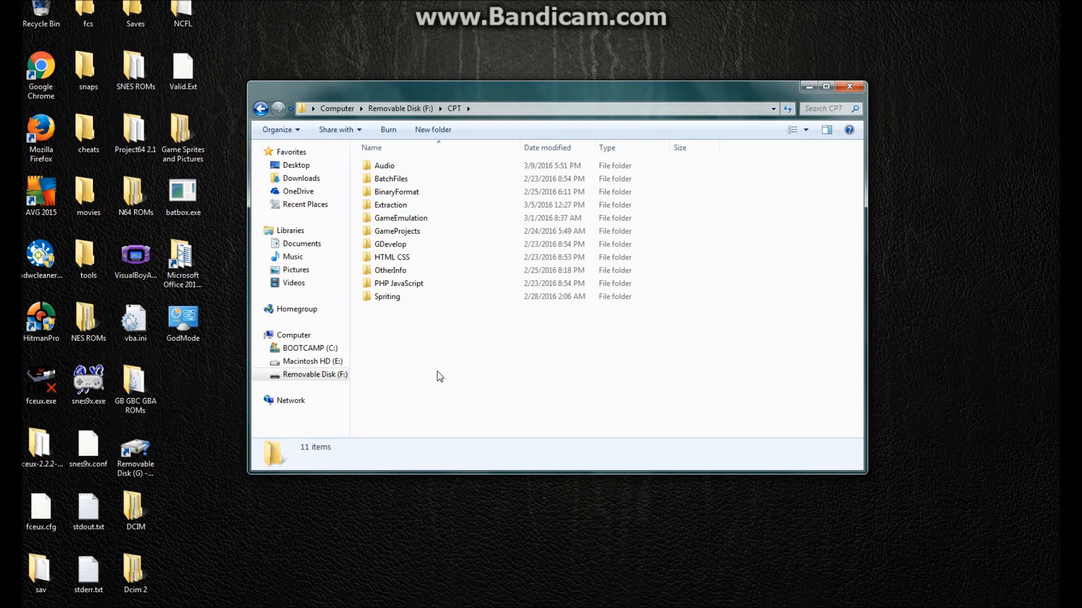
mouse_move(433, 353)
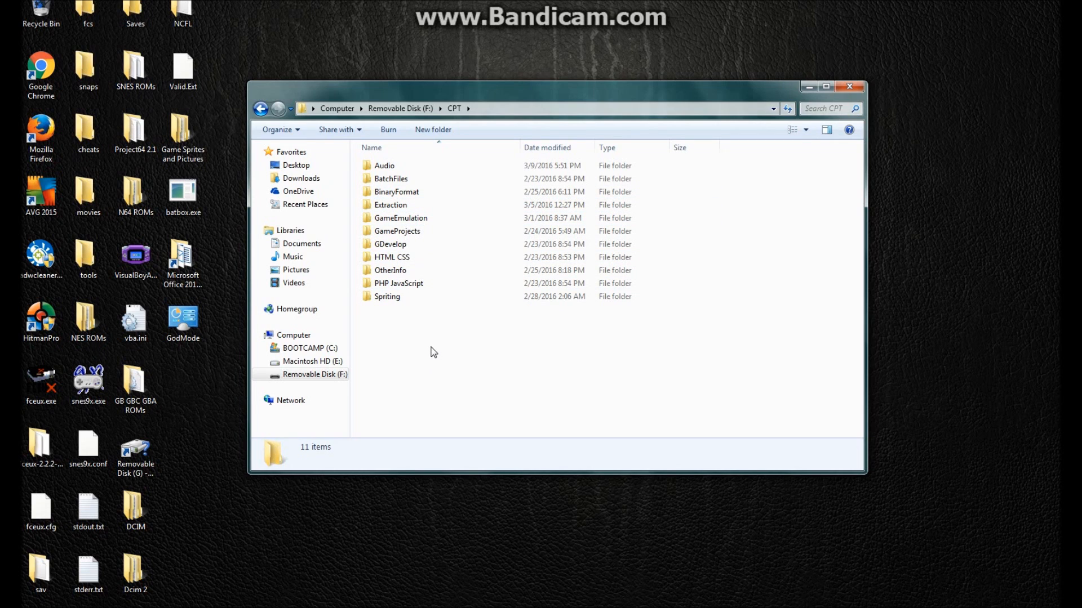
Drill down through GameEmulation, Modifying, Utility into the Rebuilder folder with gcr_v1.0.exe.
double_click(400, 218)
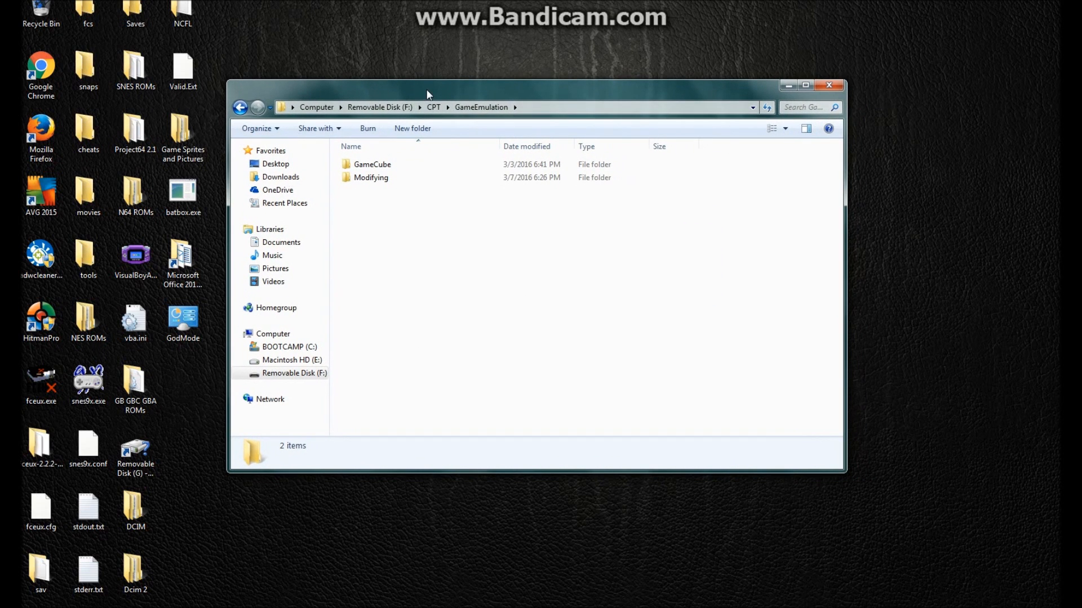
mouse_move(439, 238)
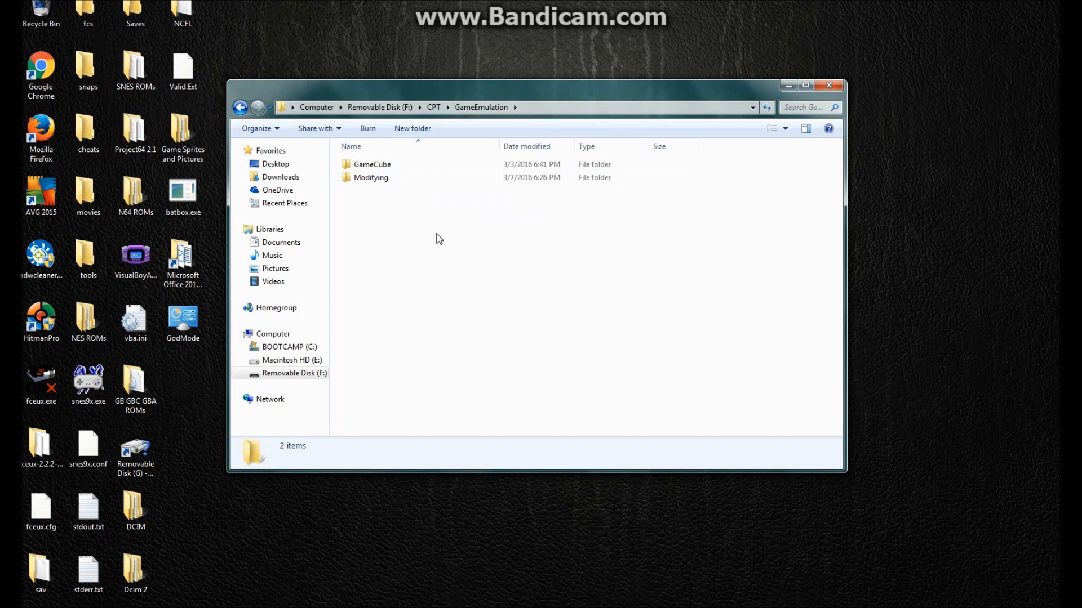
mouse_move(437, 241)
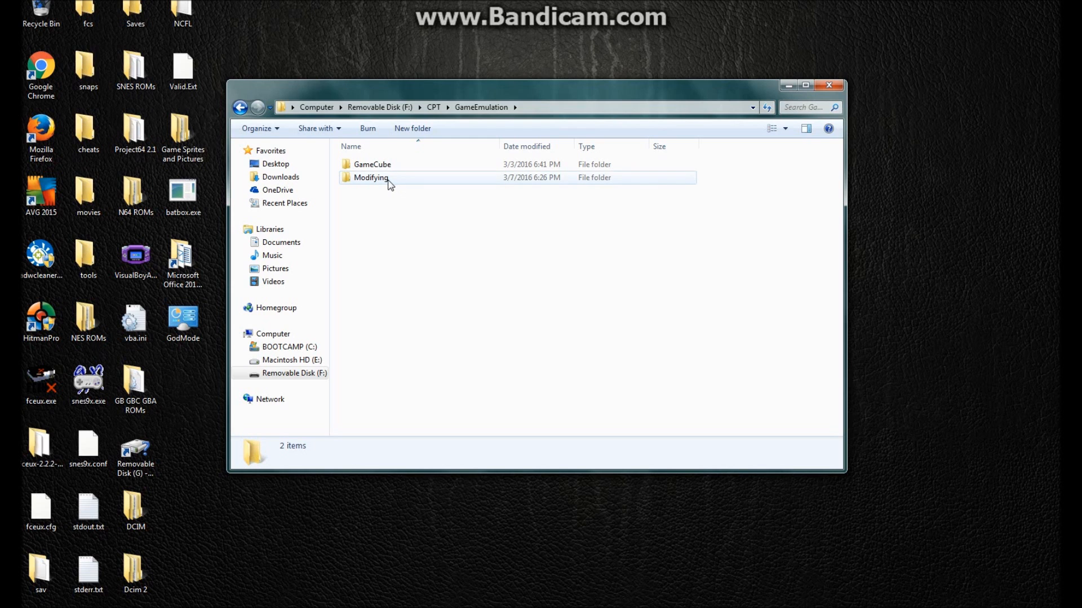
double_click(371, 177)
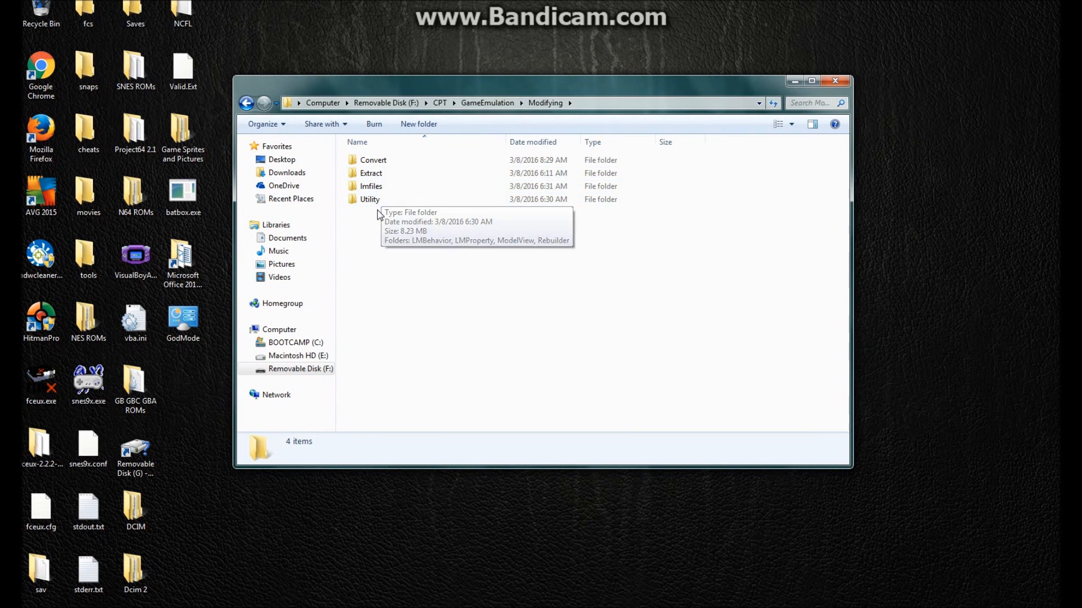
mouse_move(393, 219)
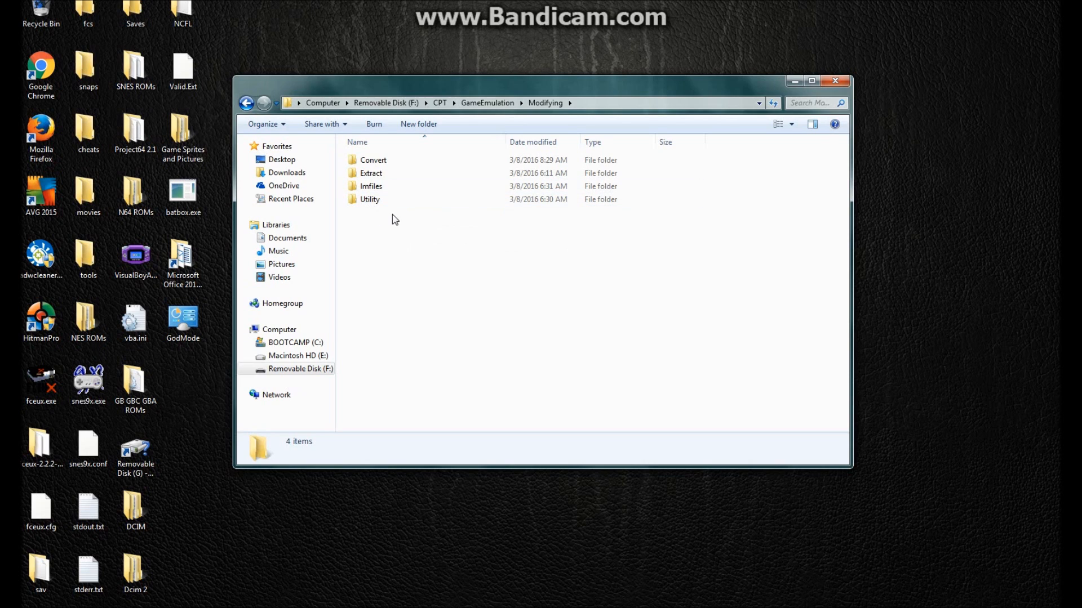
mouse_move(386, 214)
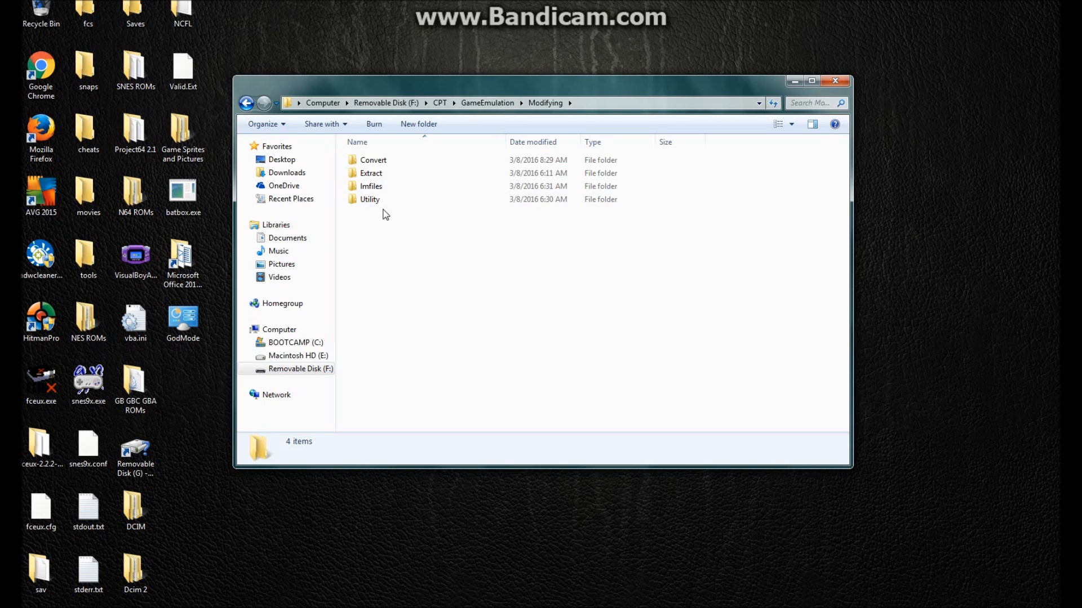
double_click(369, 199)
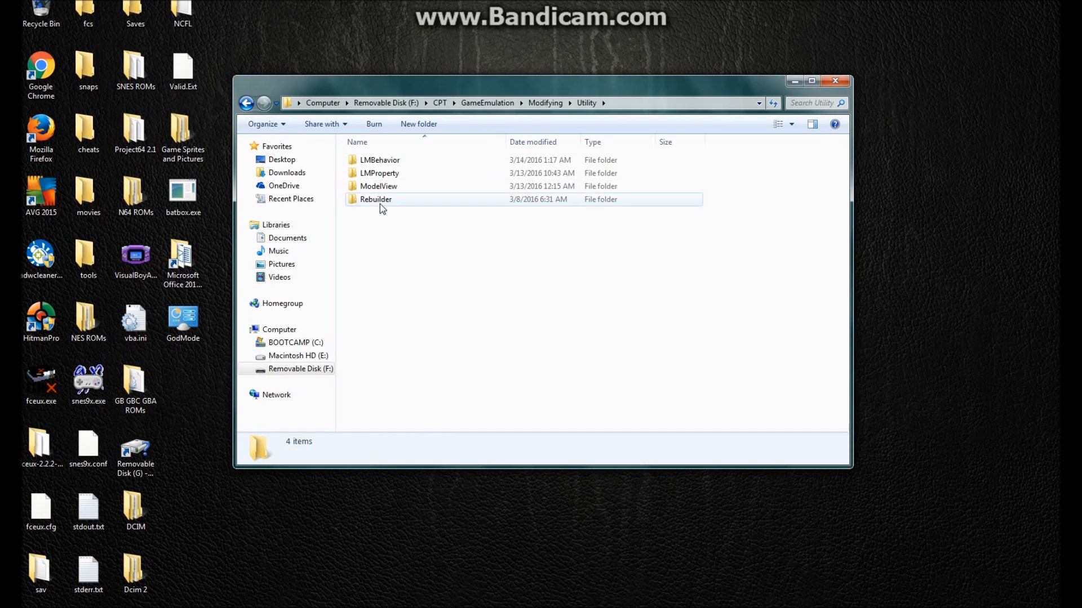
double_click(375, 200)
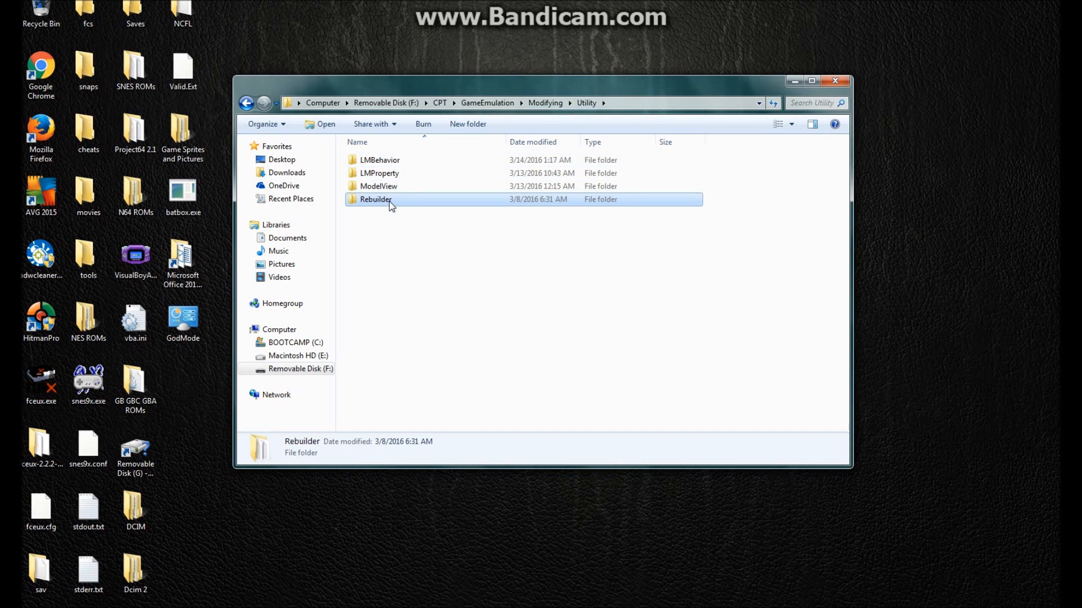
double_click(375, 199)
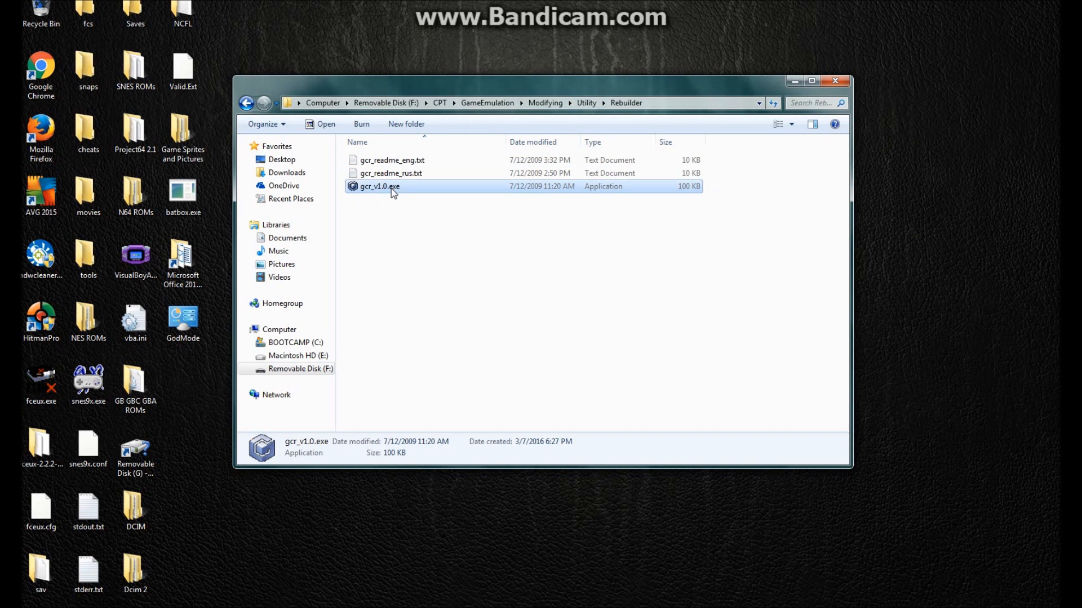
Launch gcr_v1.0.exe and choose luigimansion.gcm from GameCube\ROMs in the Open image dialog.
double_click(379, 186)
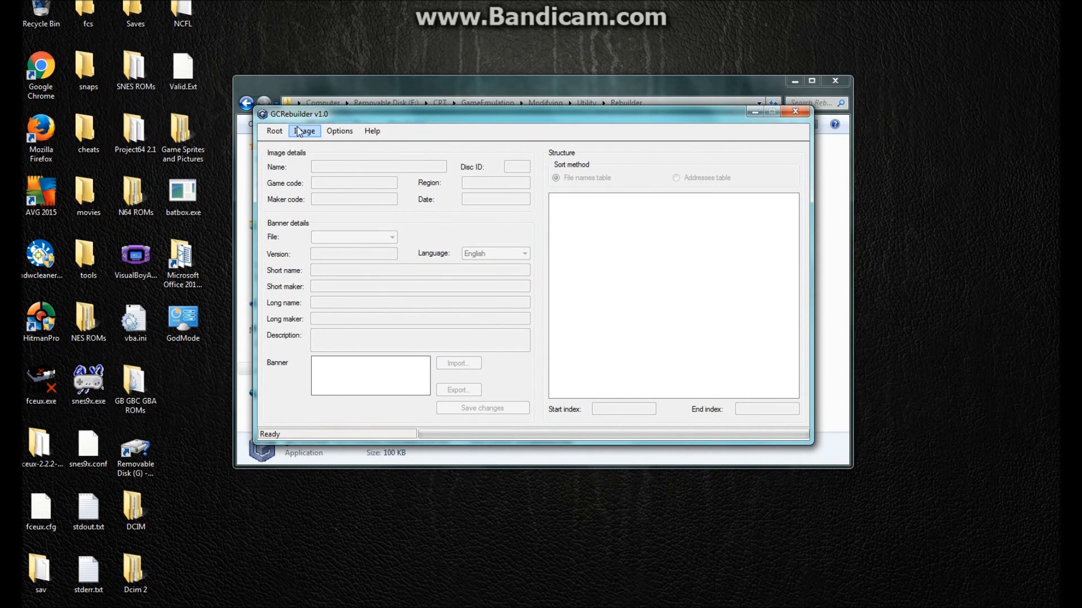
click(304, 131)
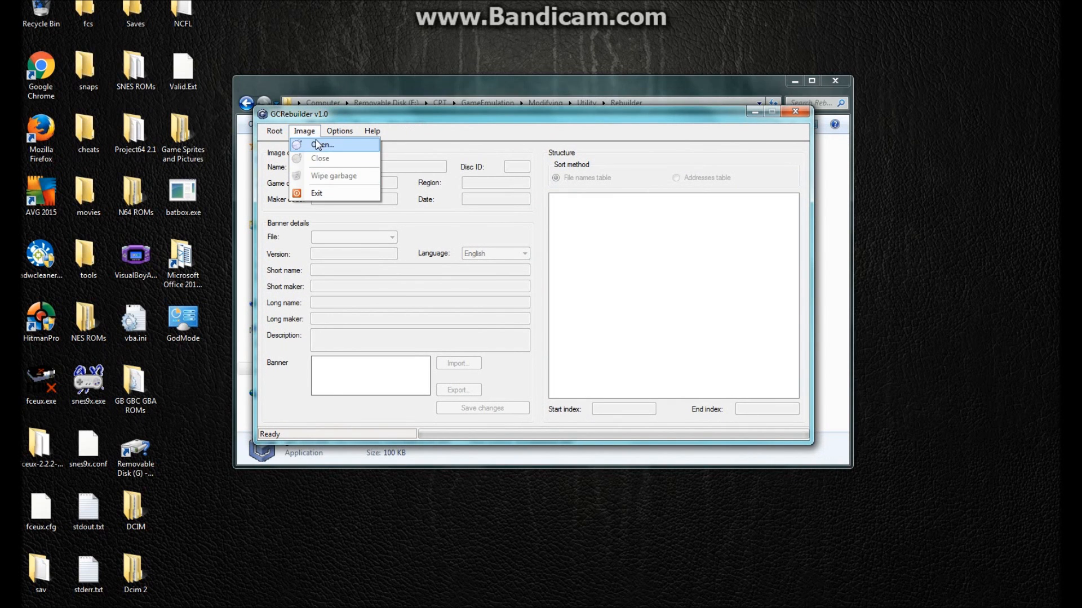
click(321, 145)
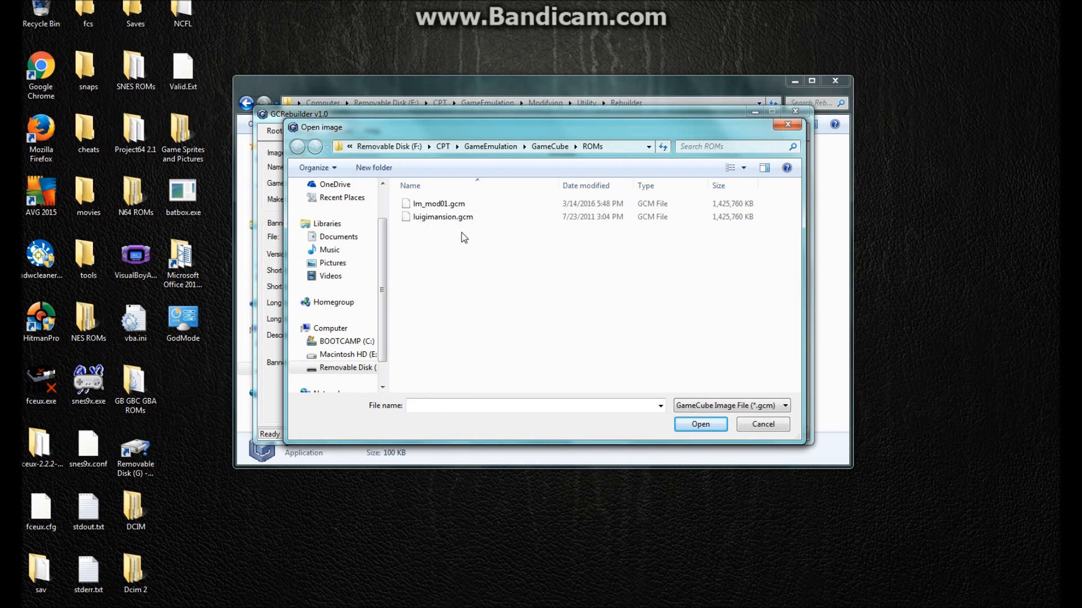
click(441, 217)
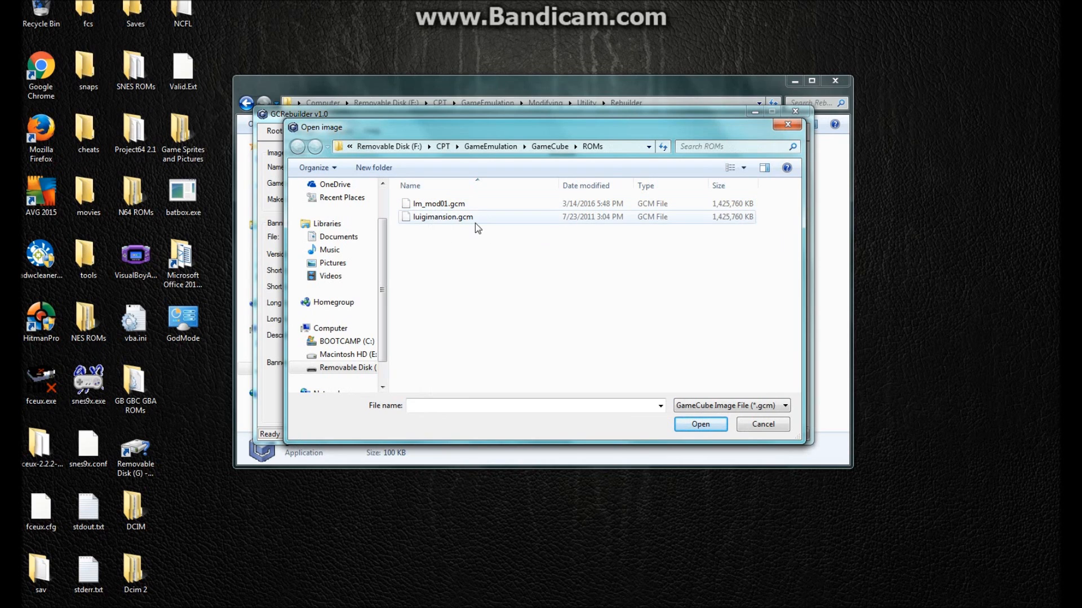
mouse_move(441, 216)
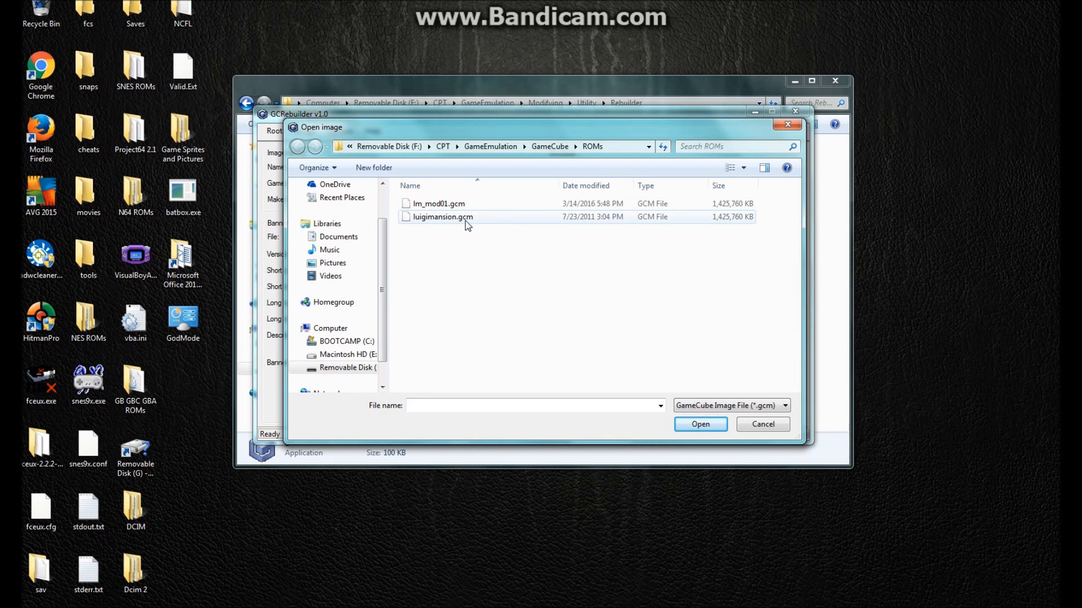
click(442, 216)
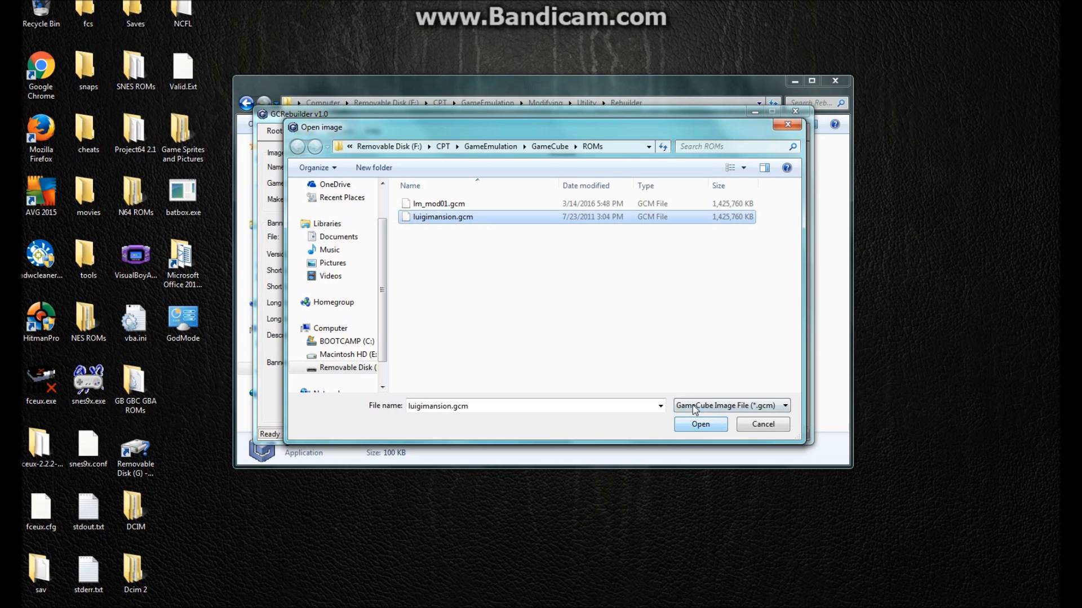
Load the Luigi's Mansion image and export its root tree into the Modifying folder.
click(699, 424)
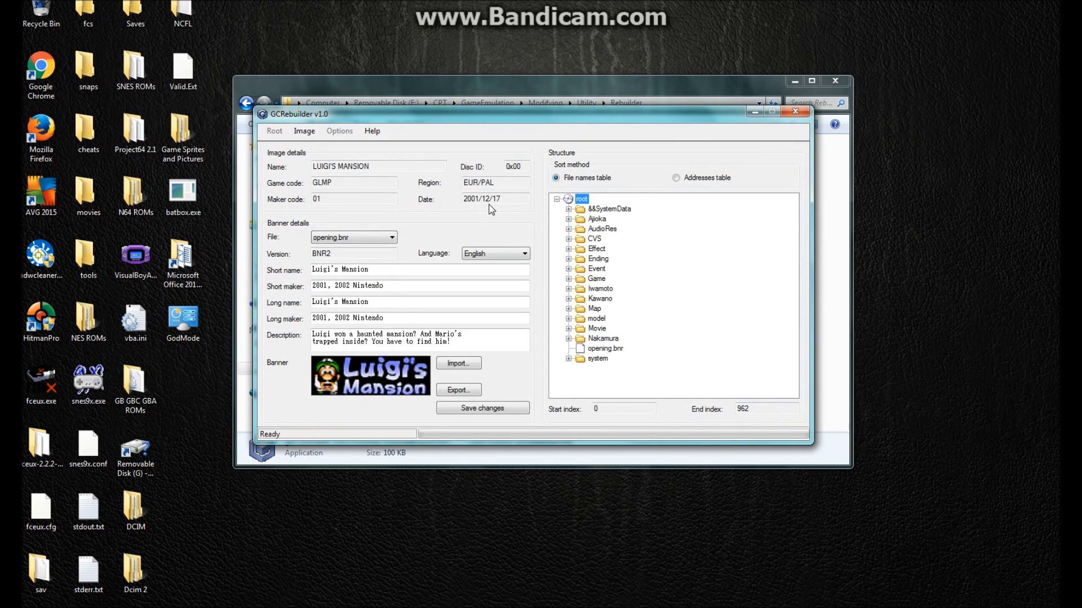
mouse_move(613, 210)
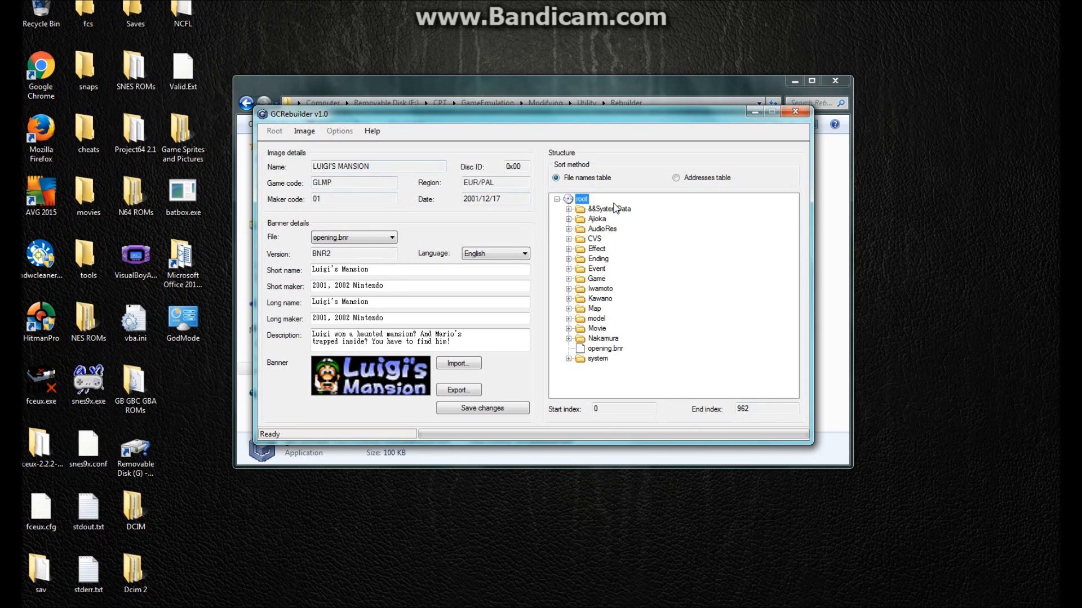
mouse_move(541, 236)
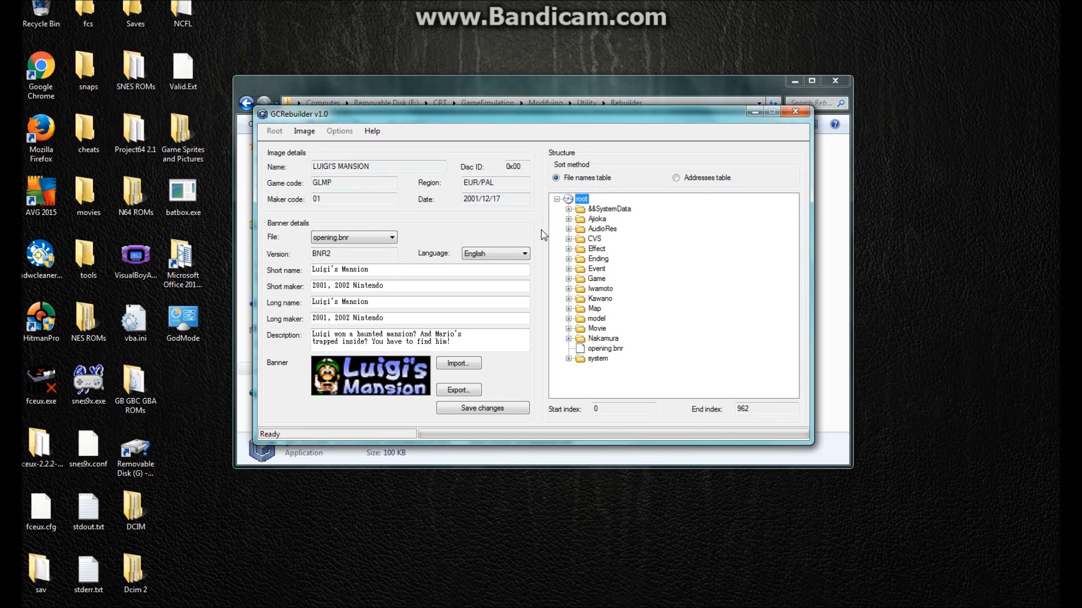
click(274, 131)
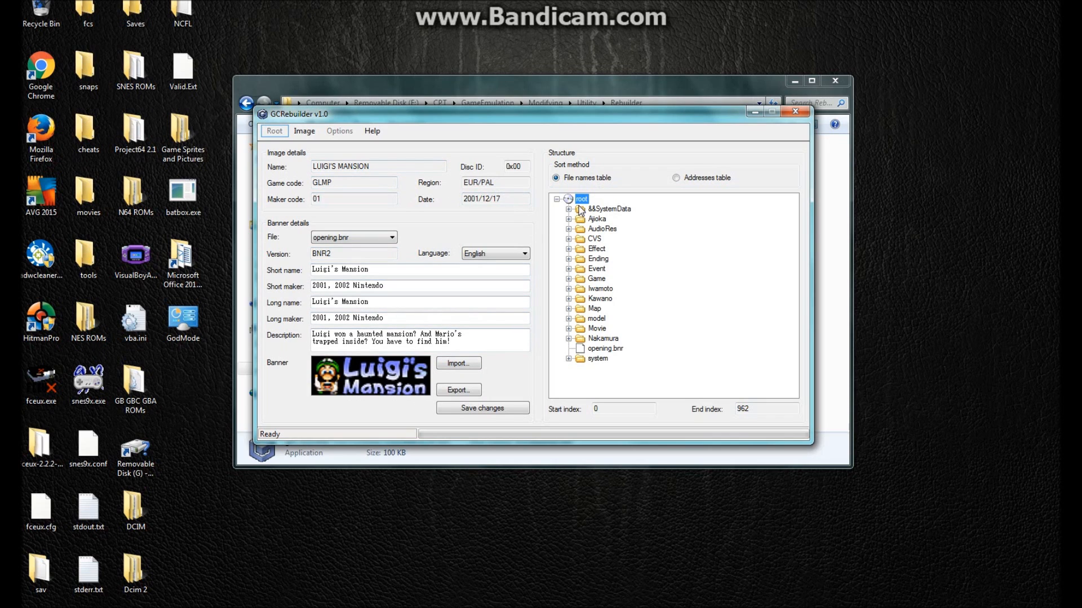
right_click(581, 198)
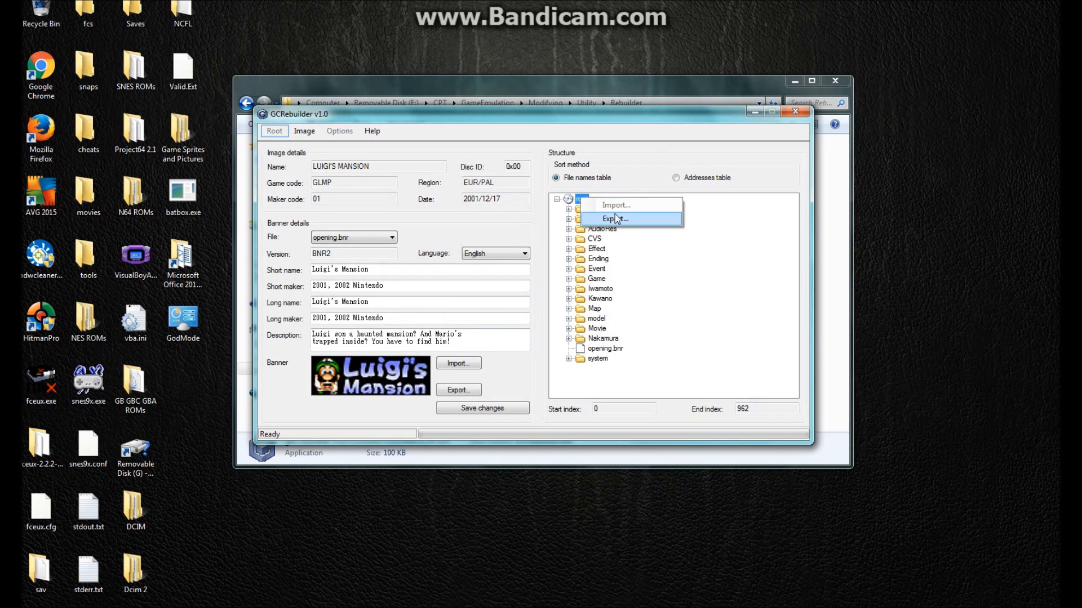
click(612, 219)
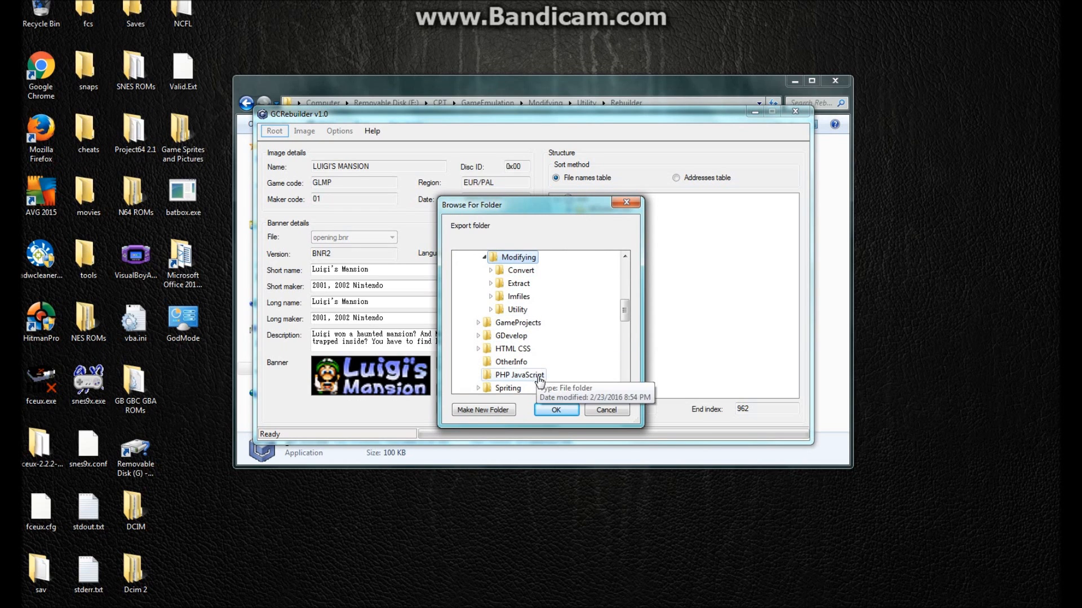
click(556, 410)
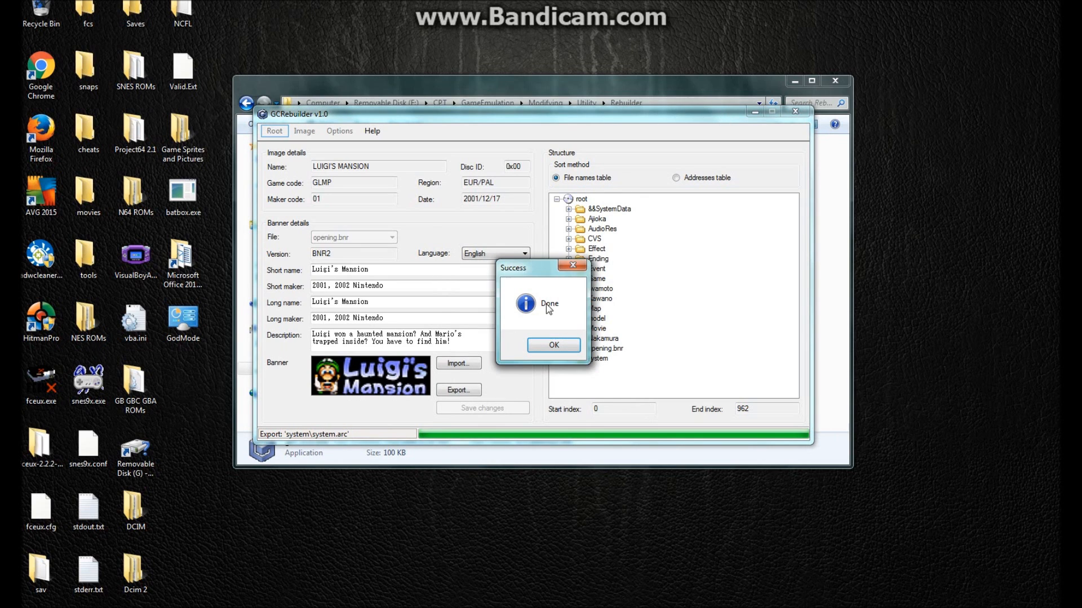
Dismiss the export Success message and quit GCRebuilder via Image > Exit.
click(552, 344)
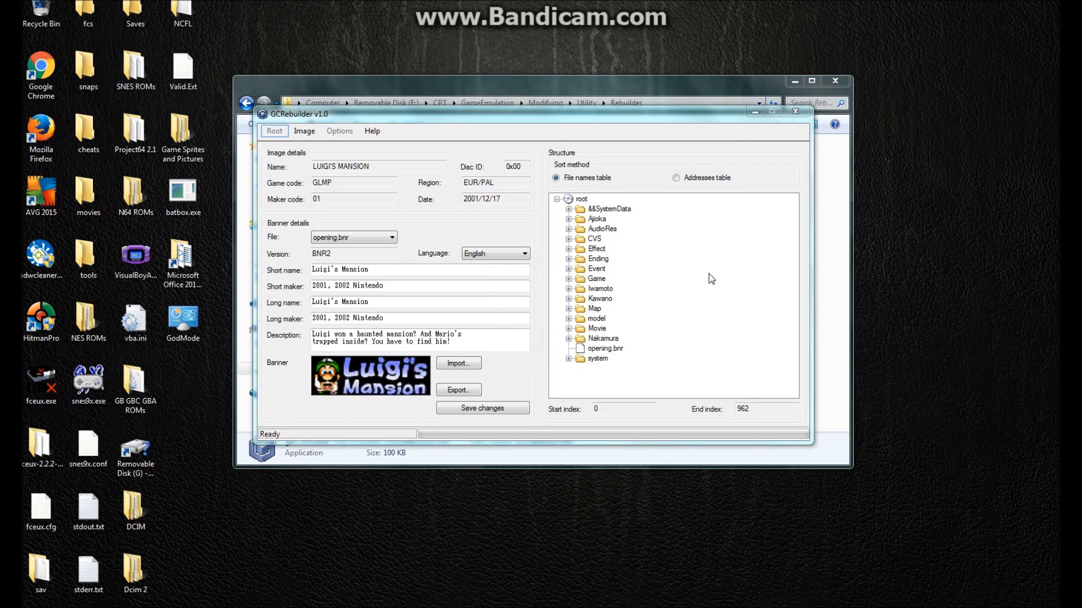
click(596, 248)
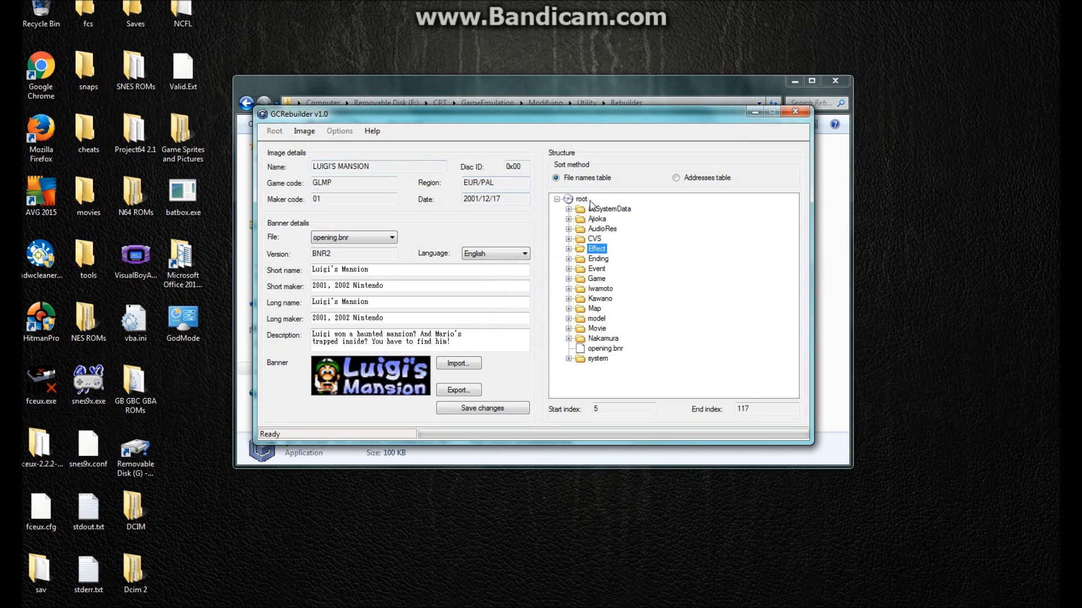
click(303, 131)
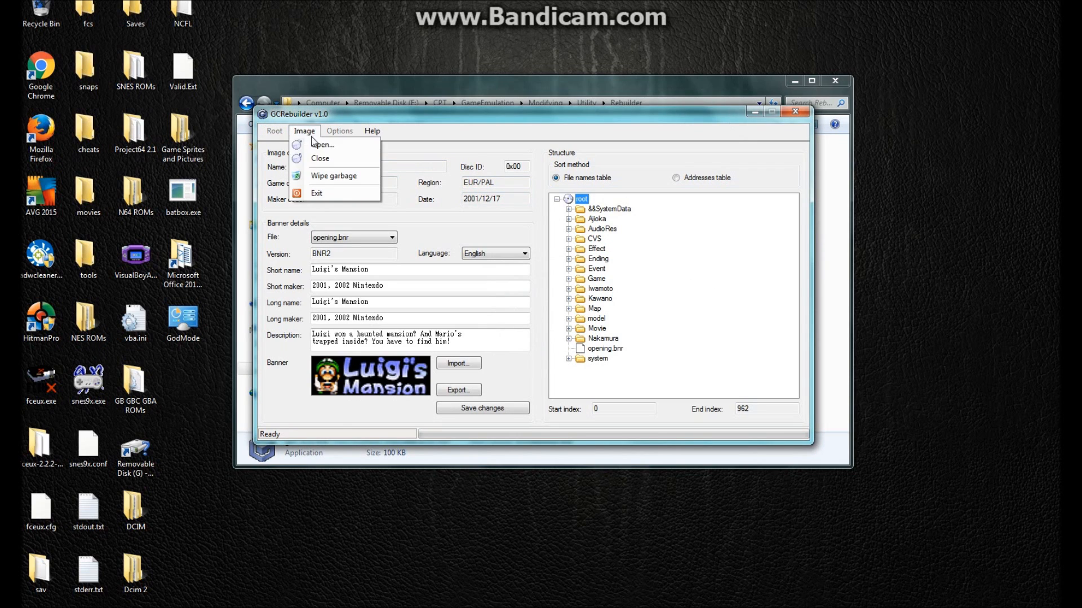
click(318, 158)
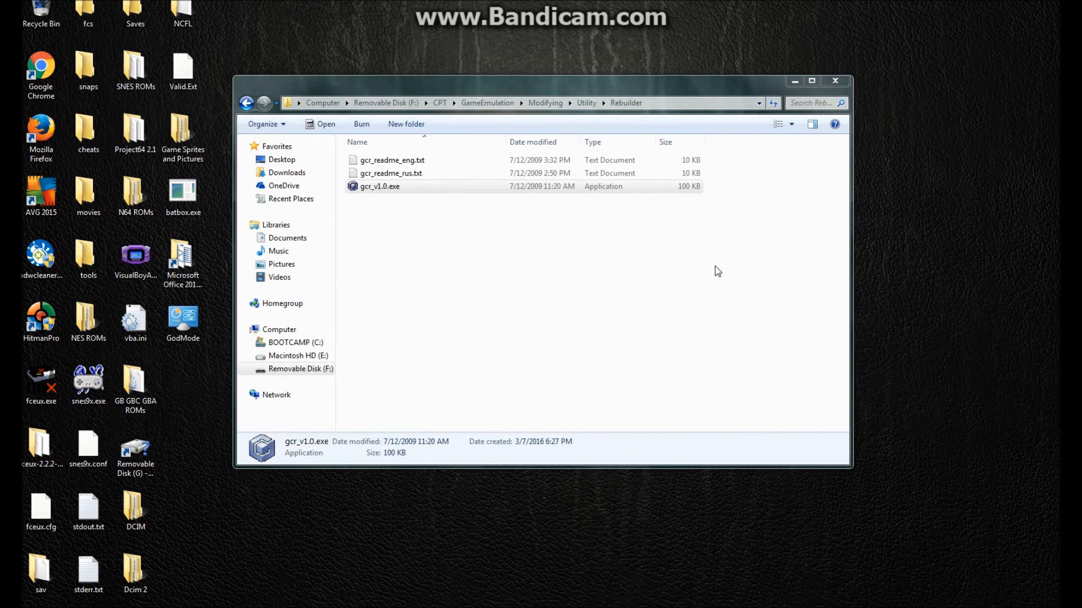
Back in the Modifying folder, rename the exported root folder to lmroot.
click(585, 103)
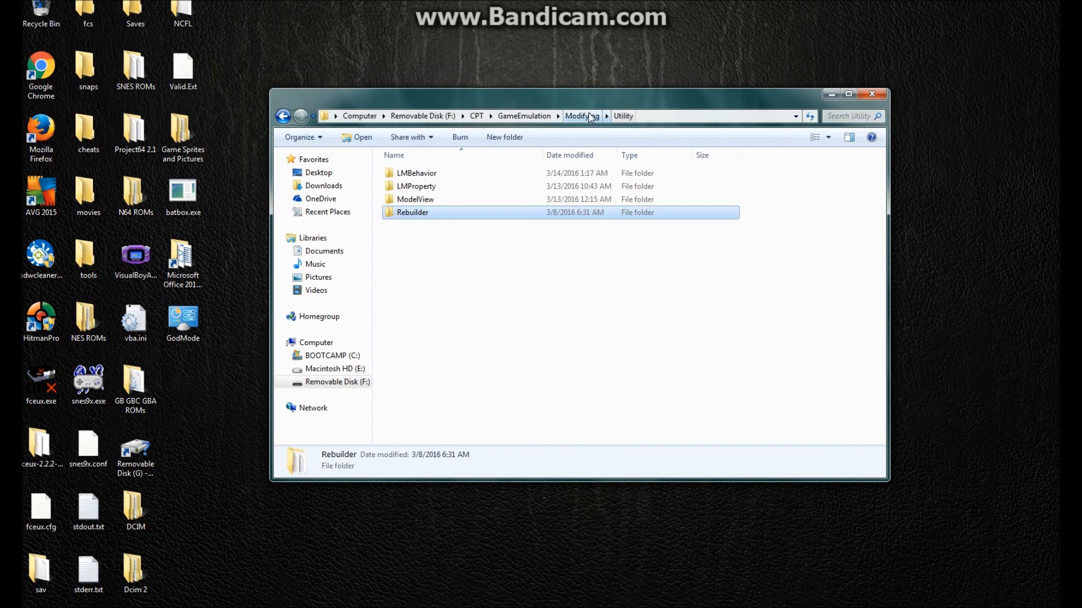
click(581, 115)
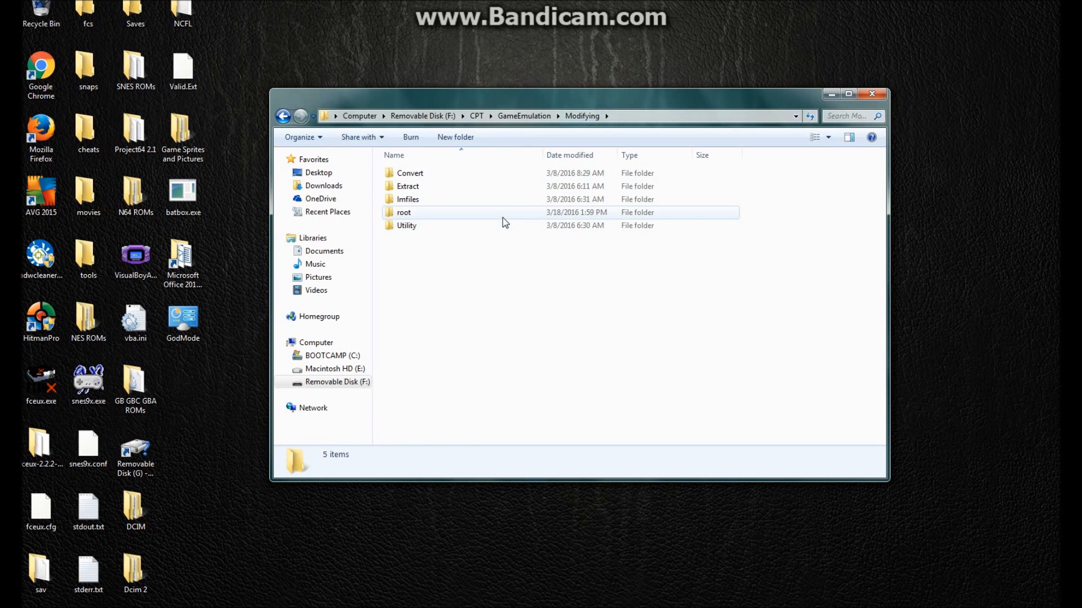
click(403, 212)
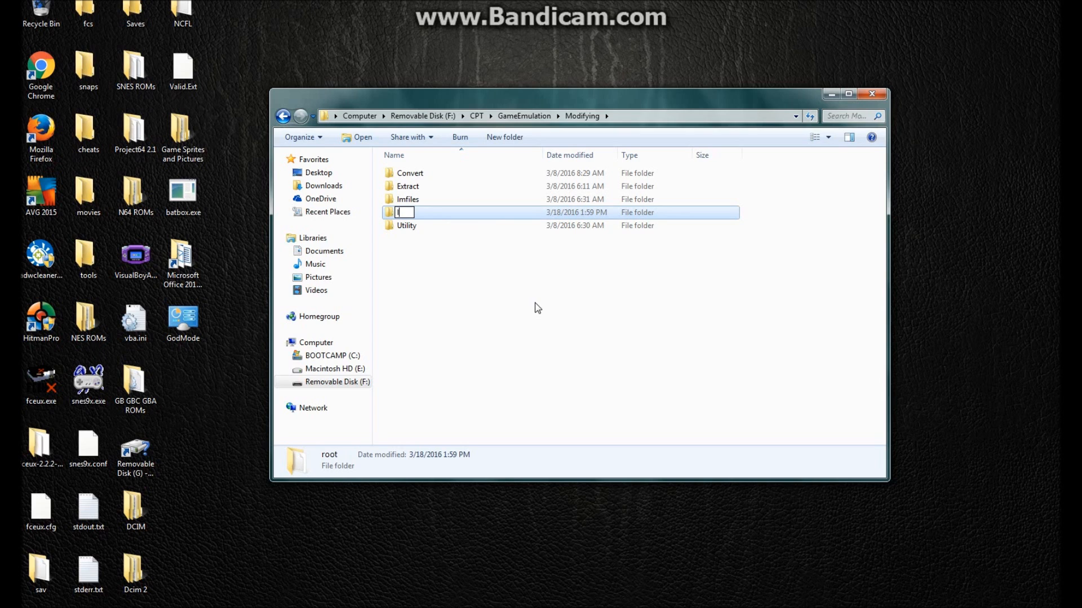
text(lmroot)
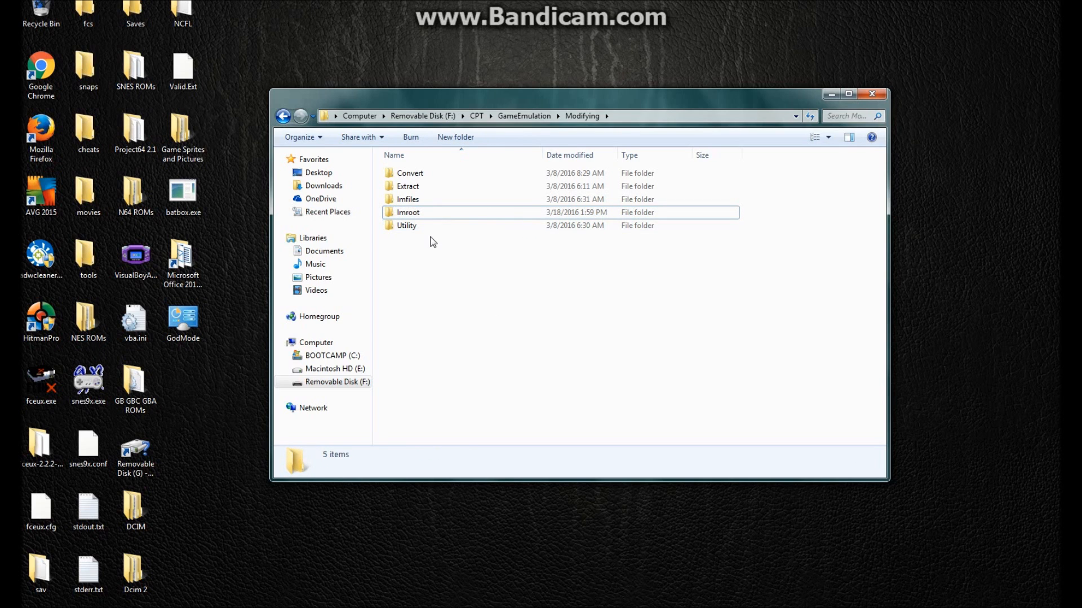
Peek into Extract\ARCExtract, then return to Modifying and enter Convert toward ARCtoSZP.
double_click(407, 186)
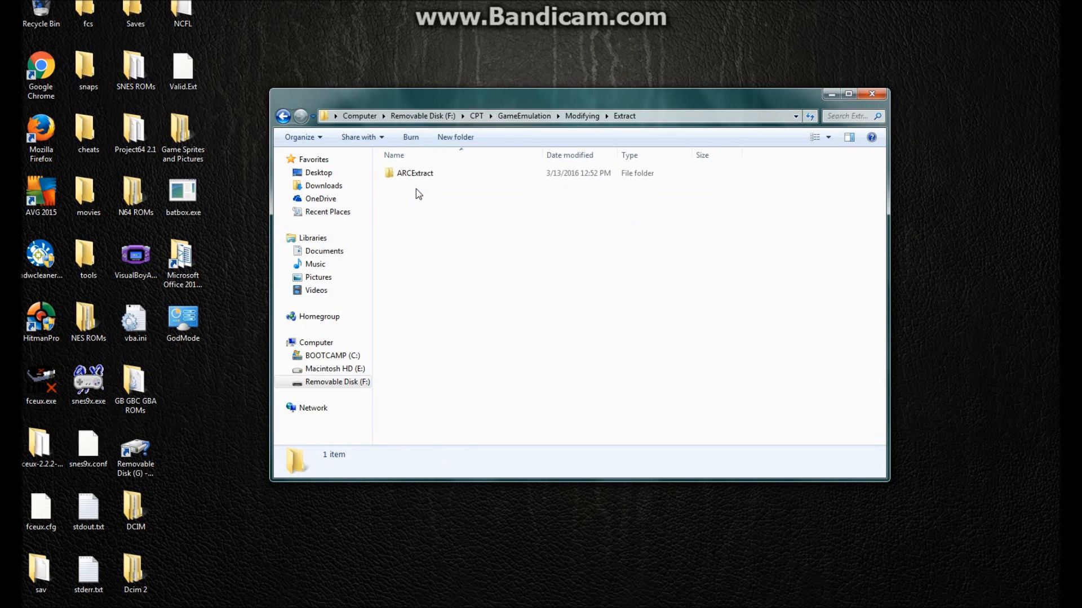
double_click(415, 174)
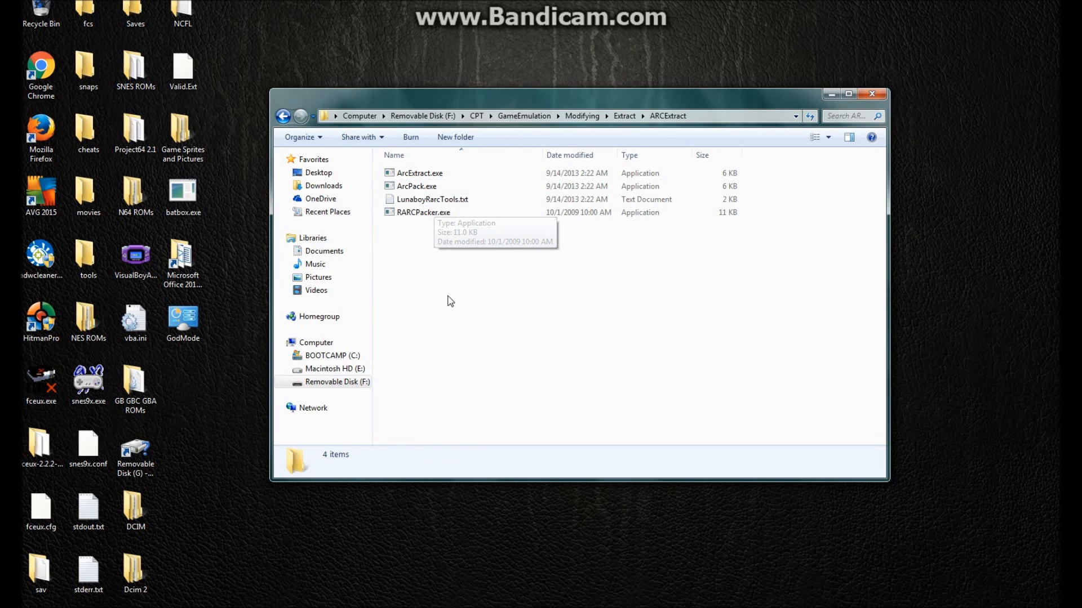
mouse_move(481, 250)
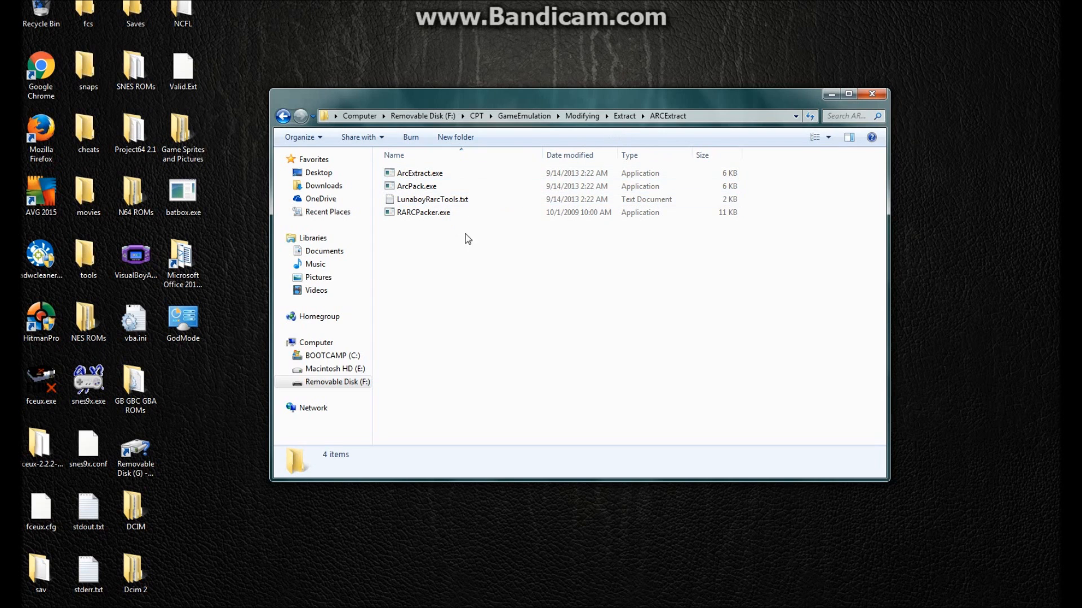
mouse_move(551, 140)
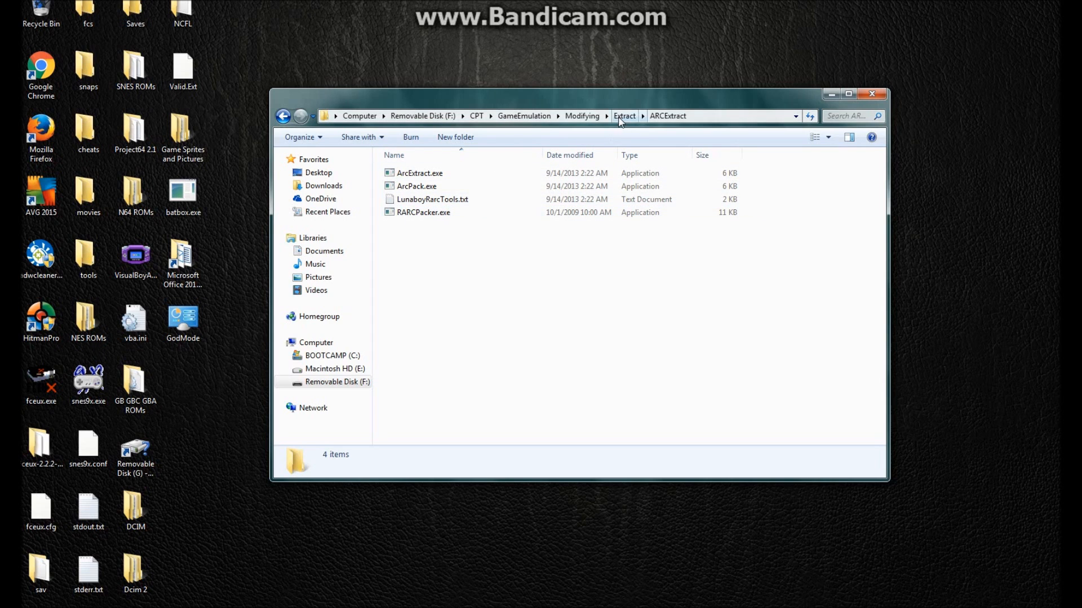
click(582, 115)
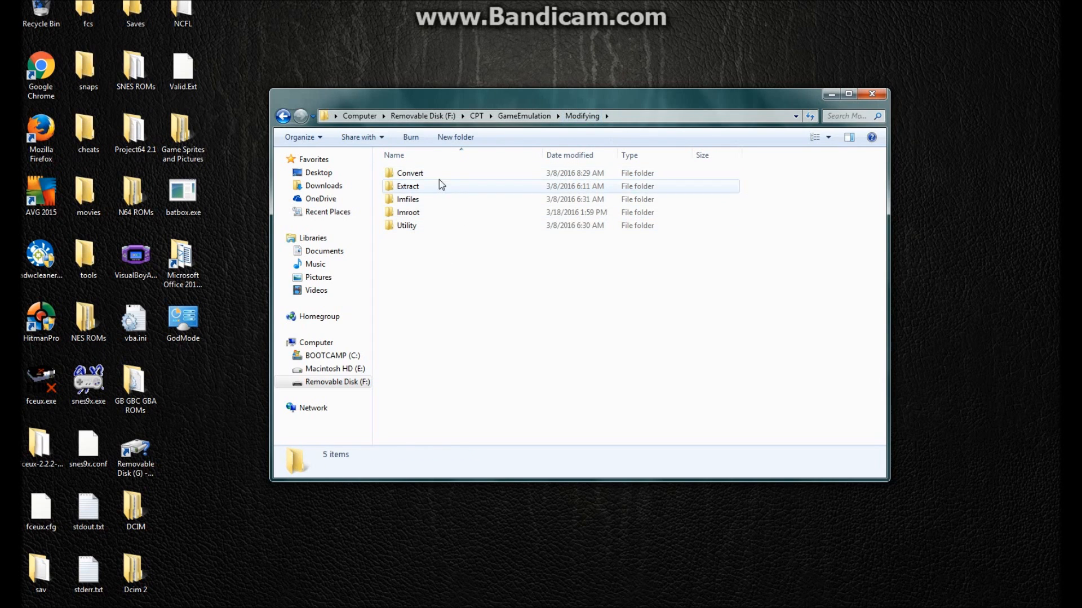
double_click(410, 173)
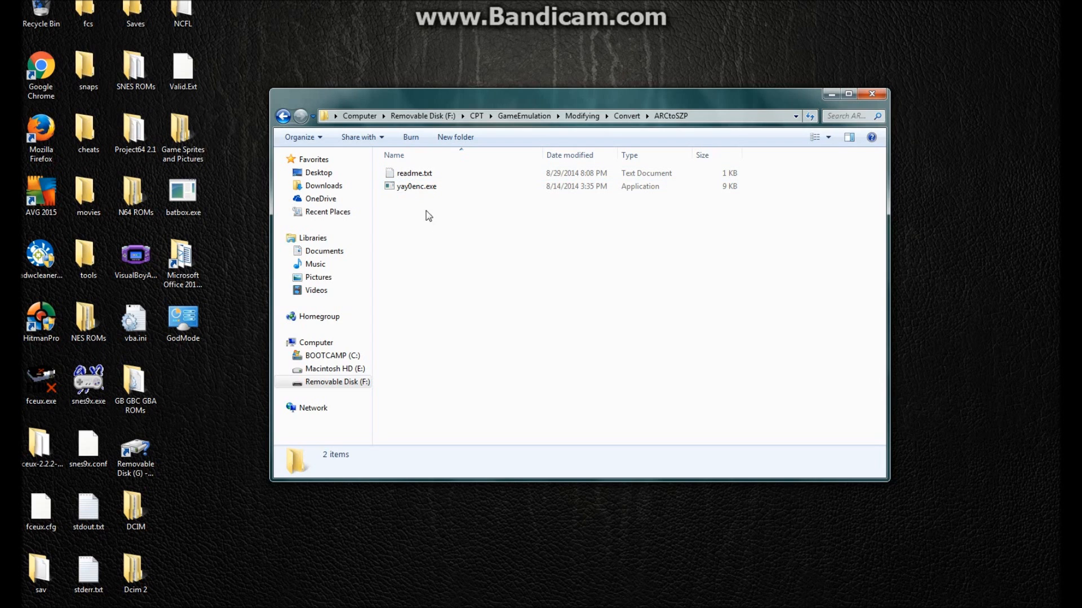
mouse_move(433, 230)
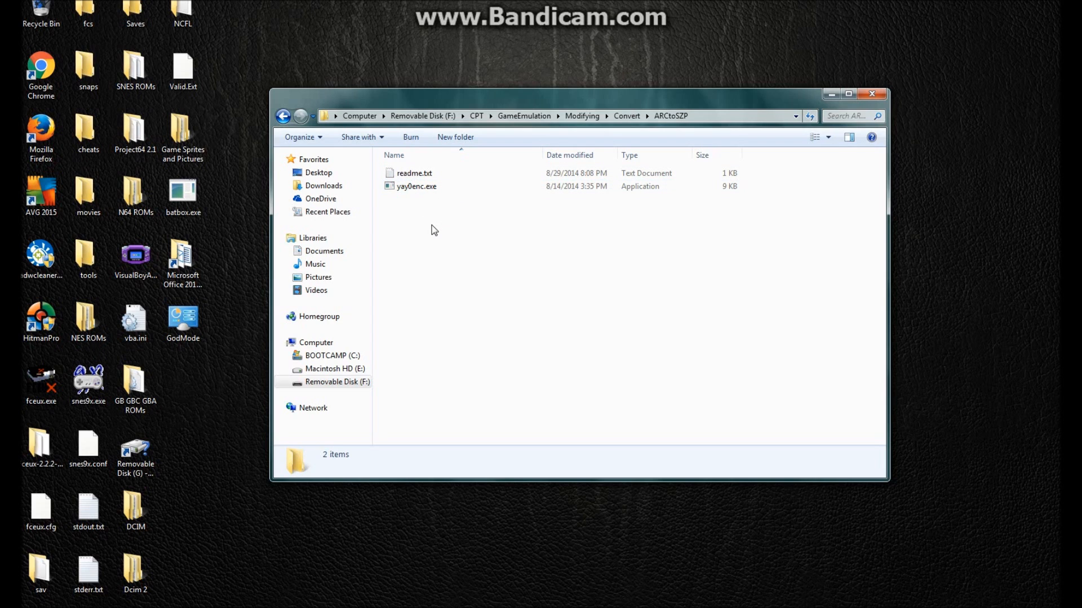
mouse_move(536, 205)
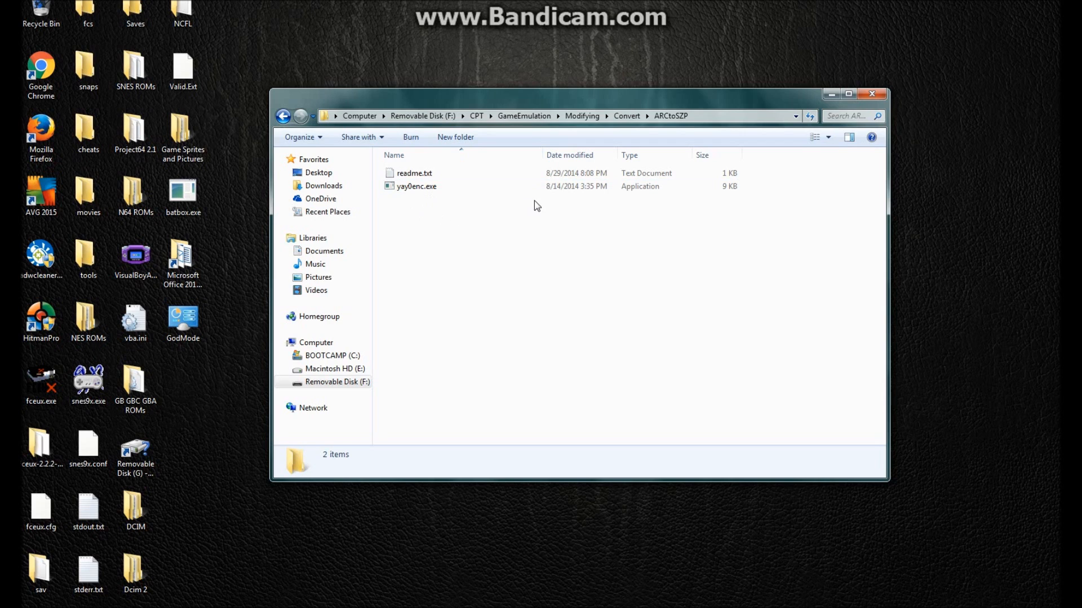
mouse_move(417, 211)
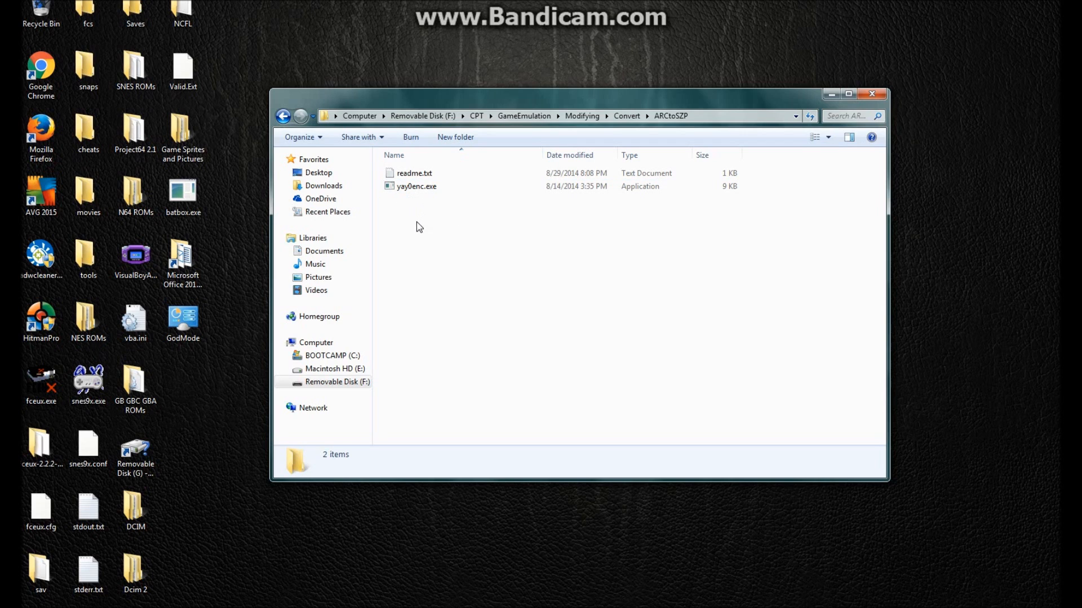
mouse_move(435, 204)
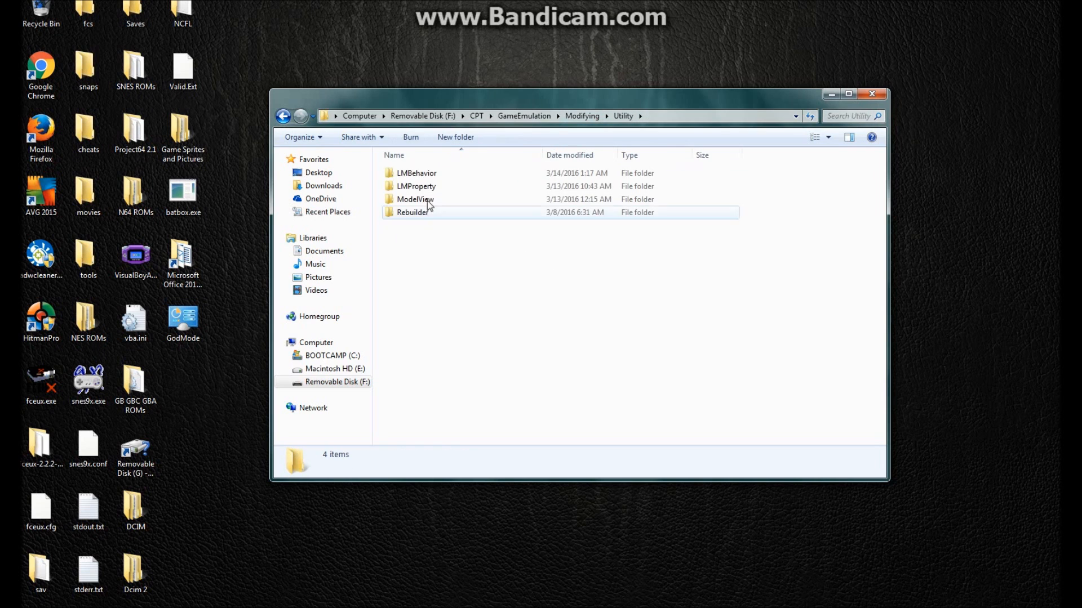
Launch PrmEditor0.7Beta.exe from the LMBehavior folder and reposition its window.
double_click(416, 174)
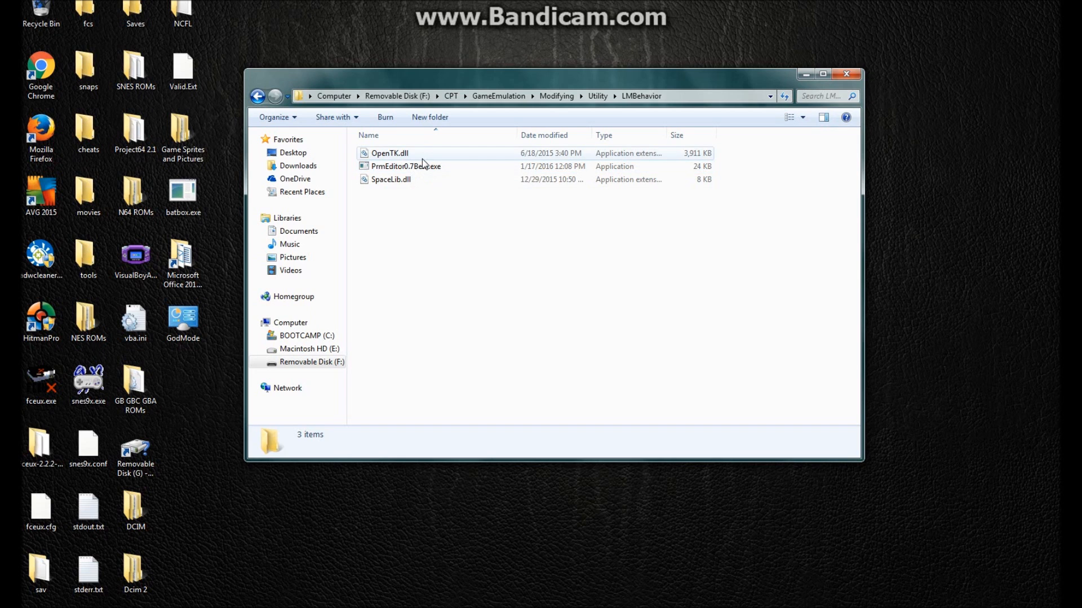
click(406, 166)
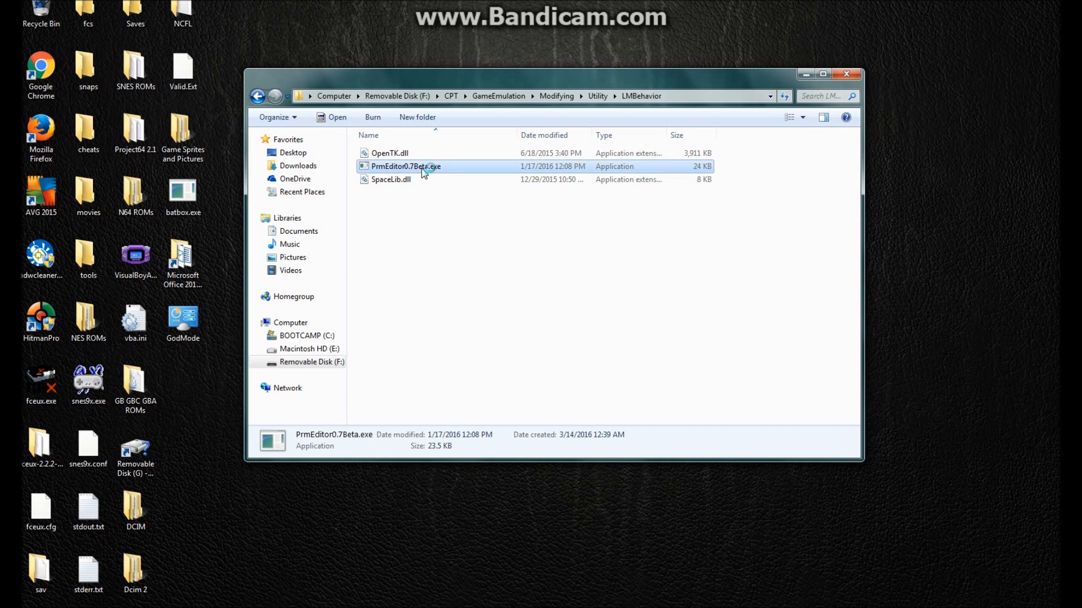
double_click(406, 167)
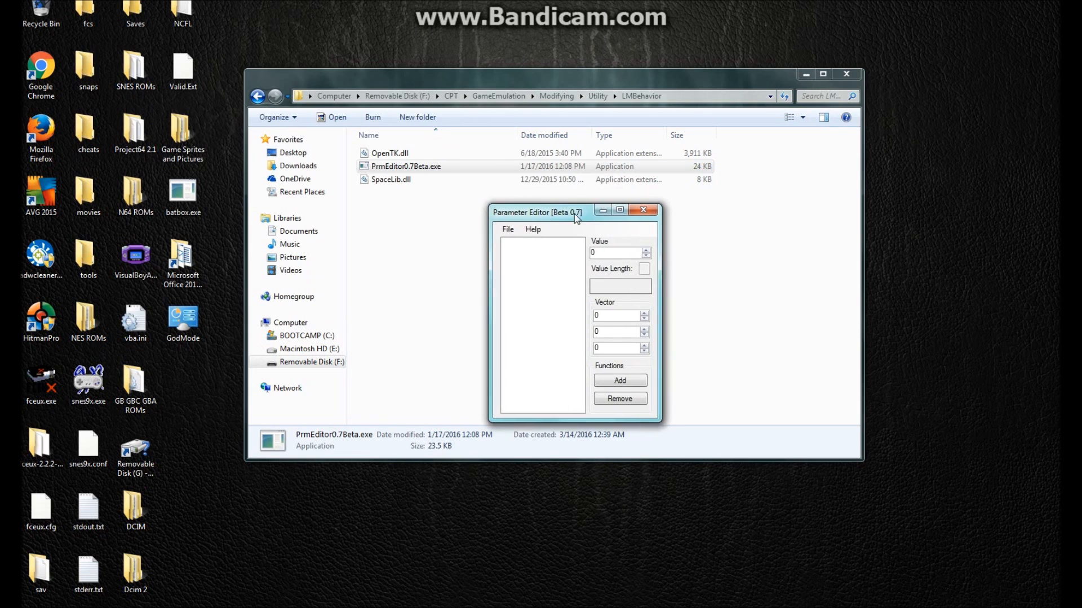
drag(537, 212, 553, 207)
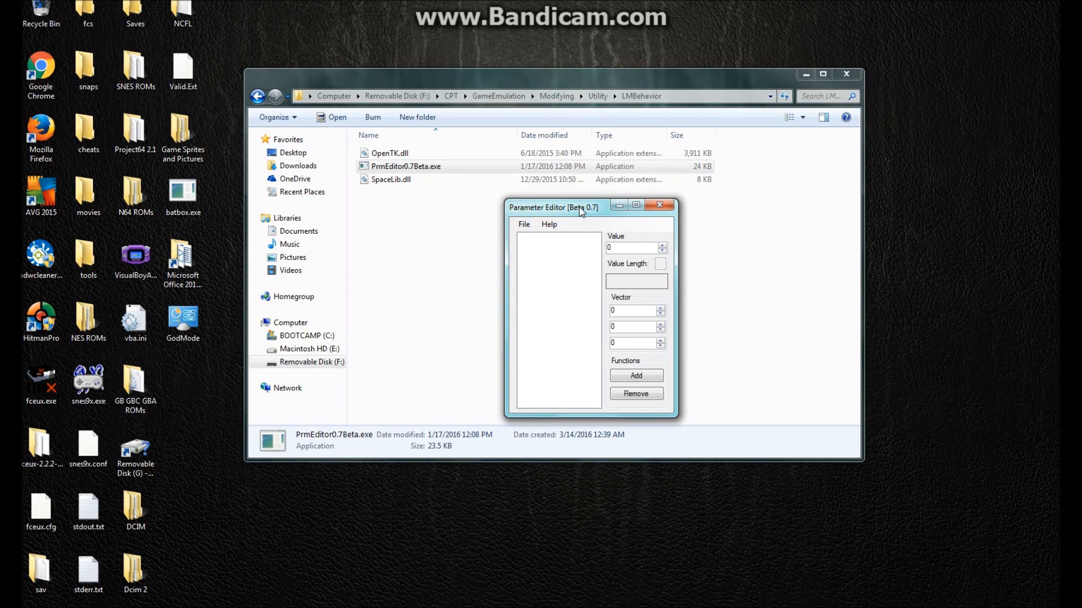
mouse_move(555, 204)
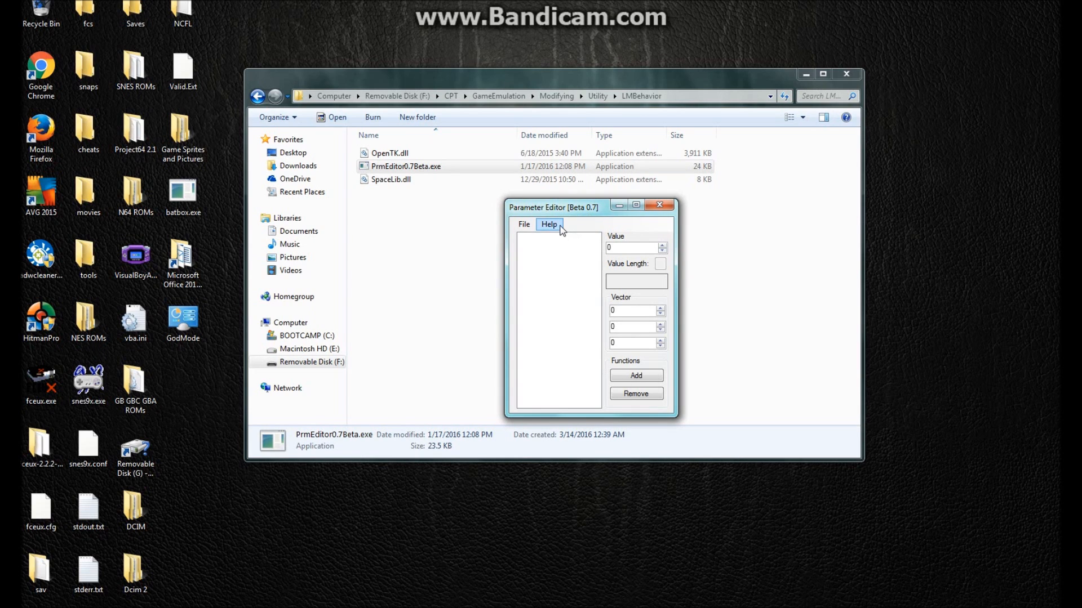
View the Parameter Editor Beta 0.7 About message from Help and dismiss it.
click(548, 224)
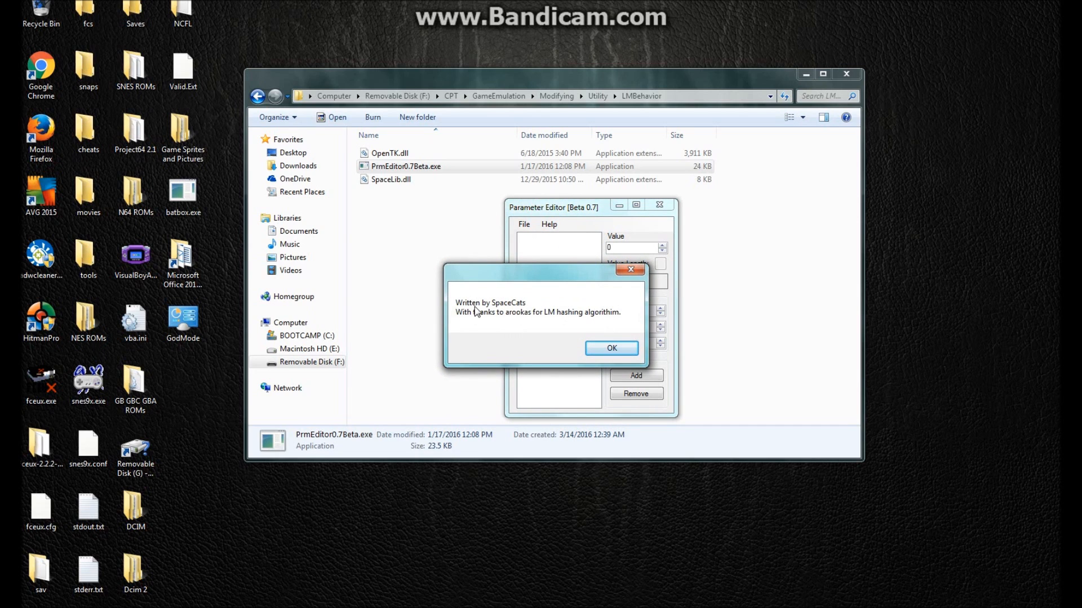
click(610, 348)
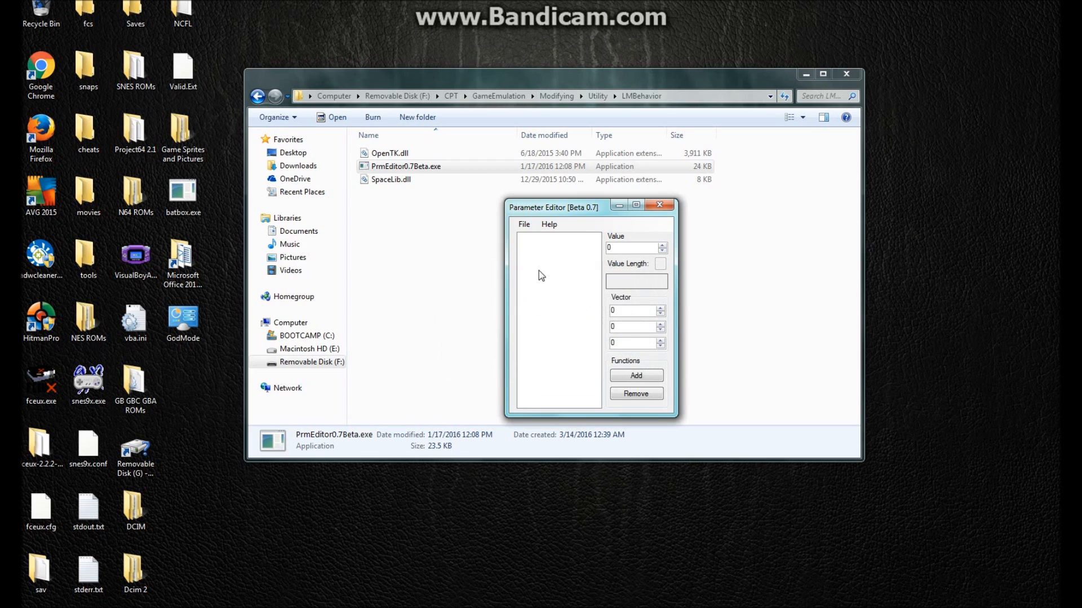
click(524, 224)
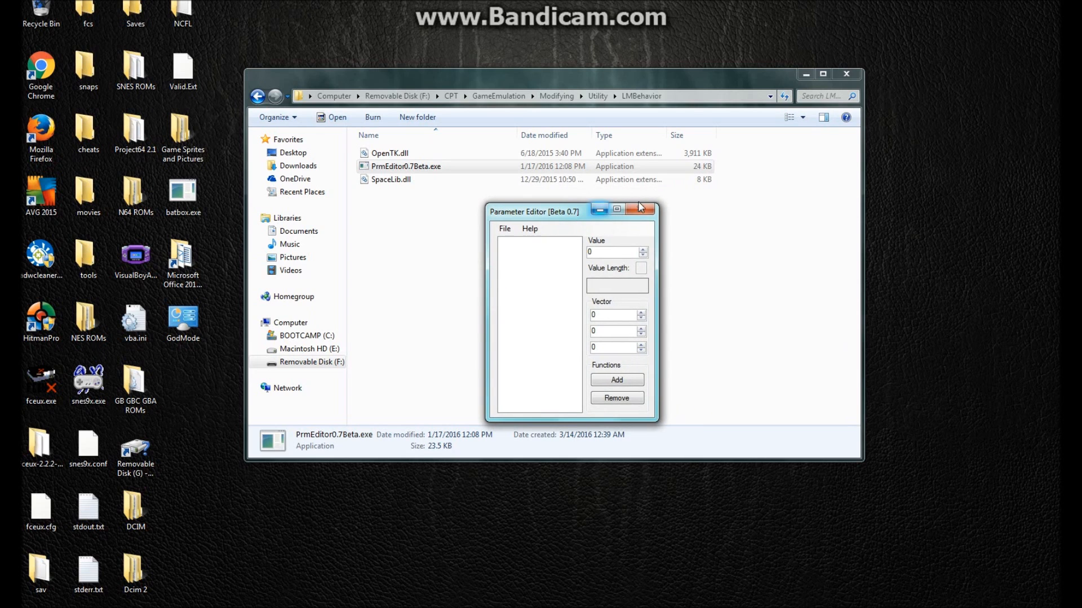
Close Parameter Editor and navigate to lmroot\Game where game_e.szp is stored.
click(639, 210)
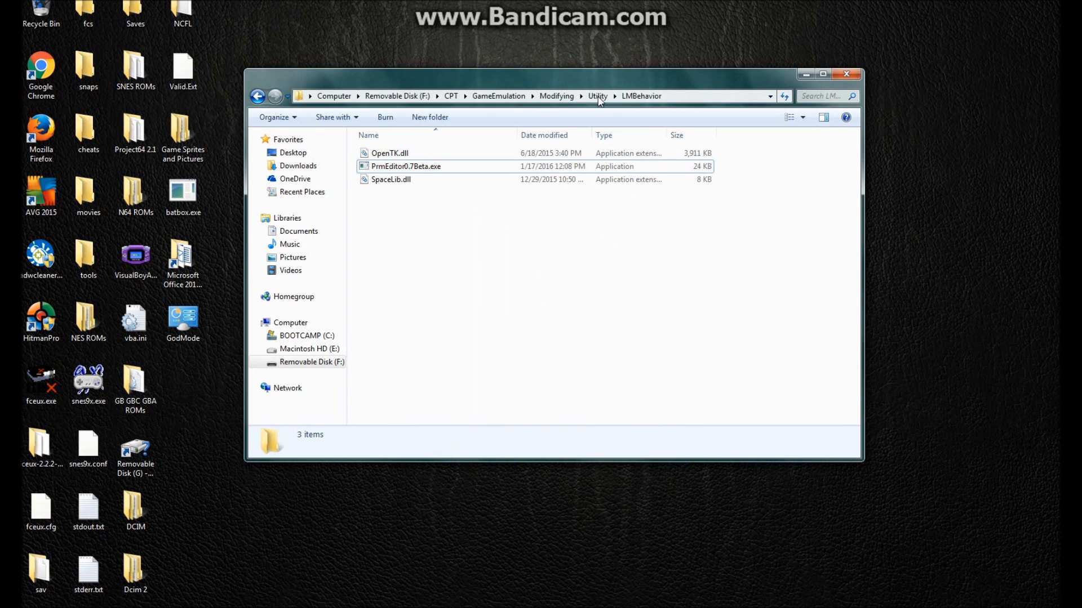
click(557, 96)
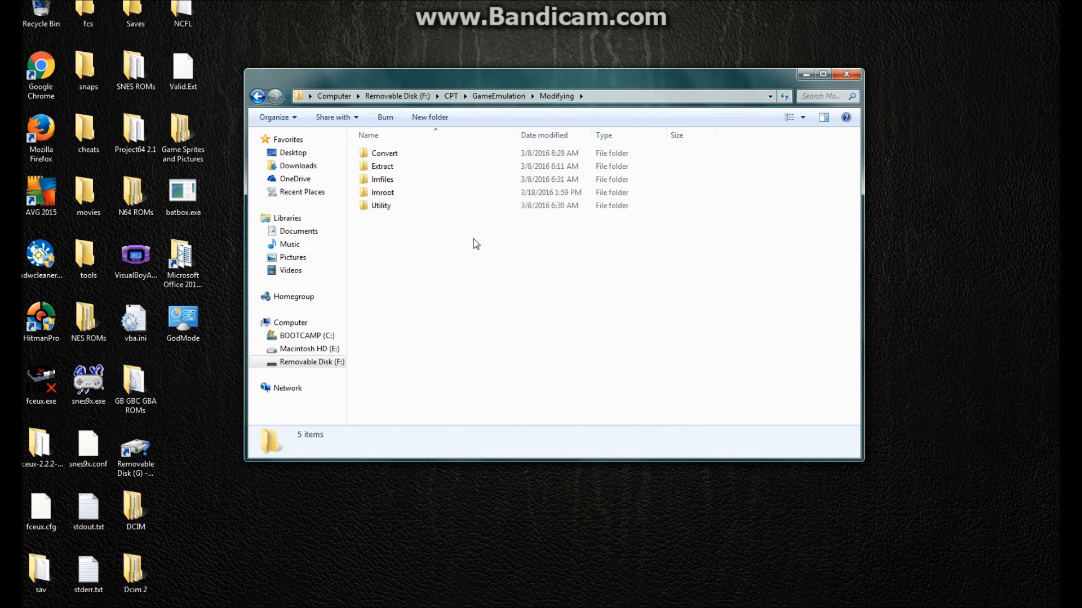
click(383, 192)
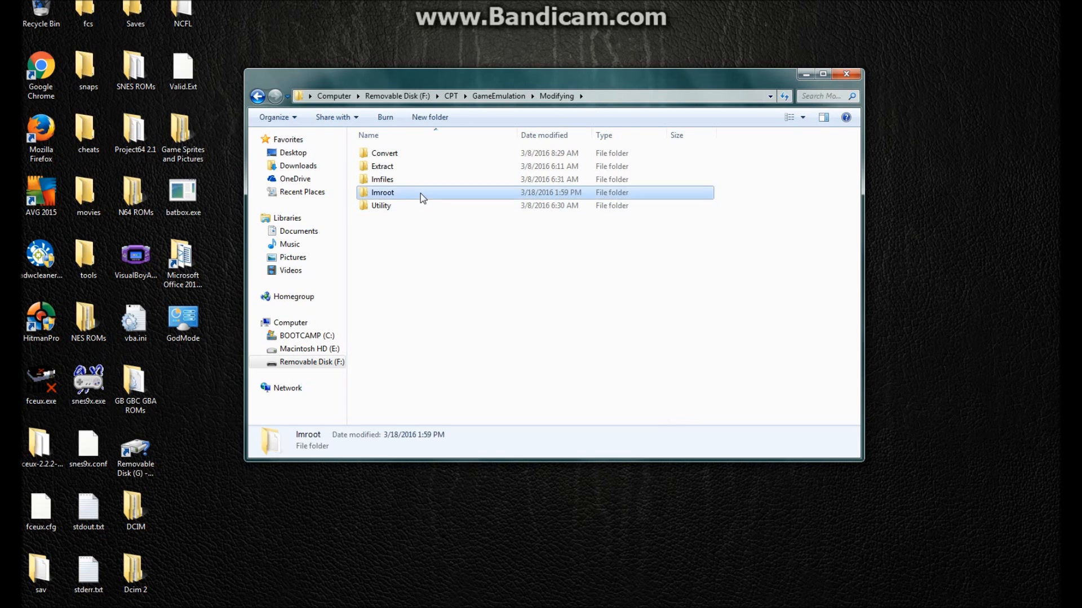
double_click(383, 193)
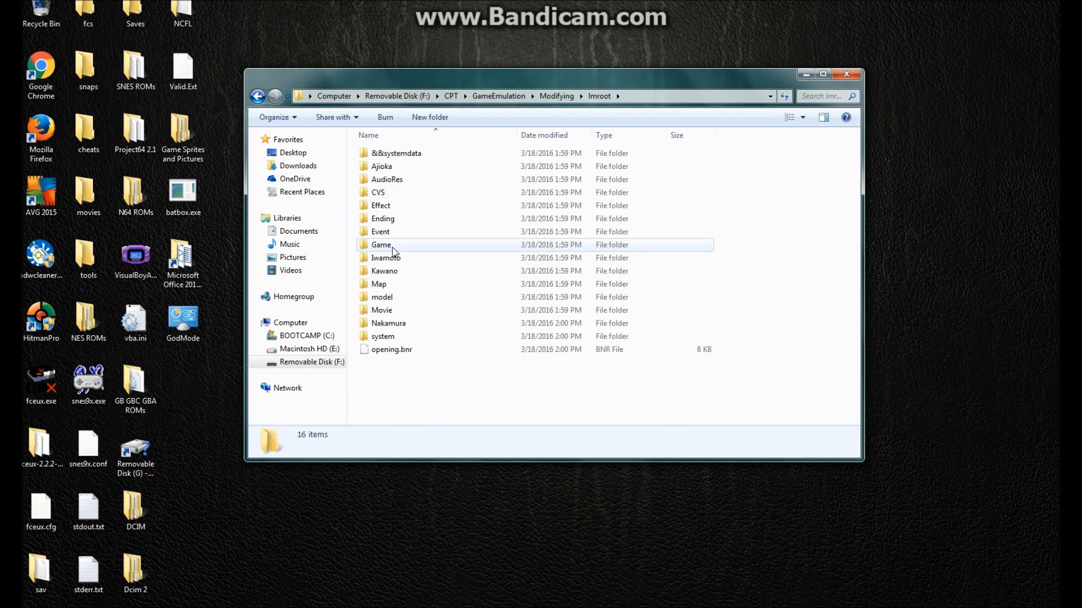
double_click(381, 244)
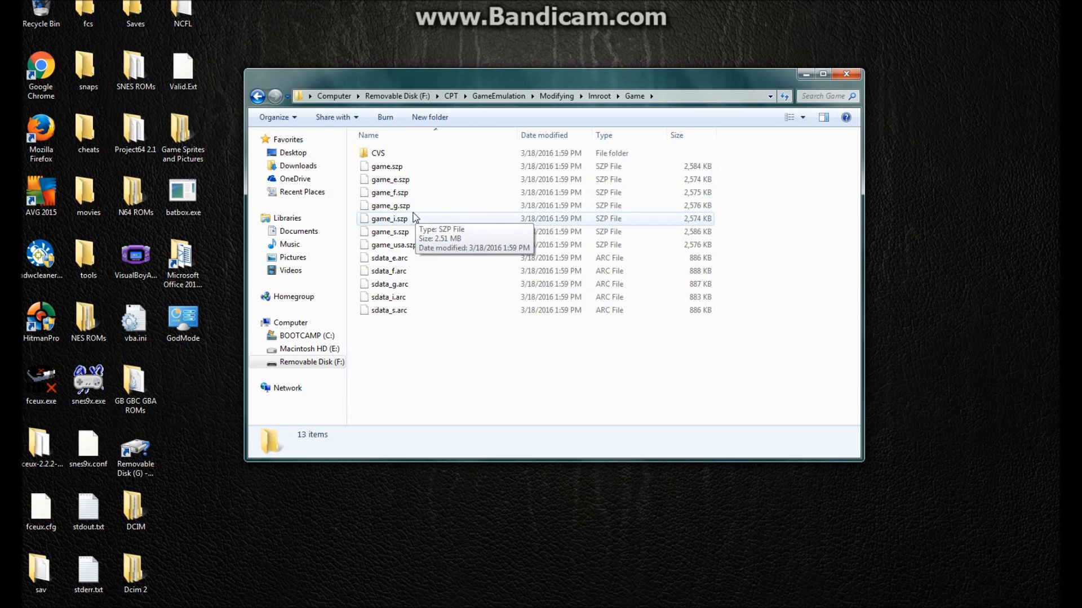
mouse_move(400, 196)
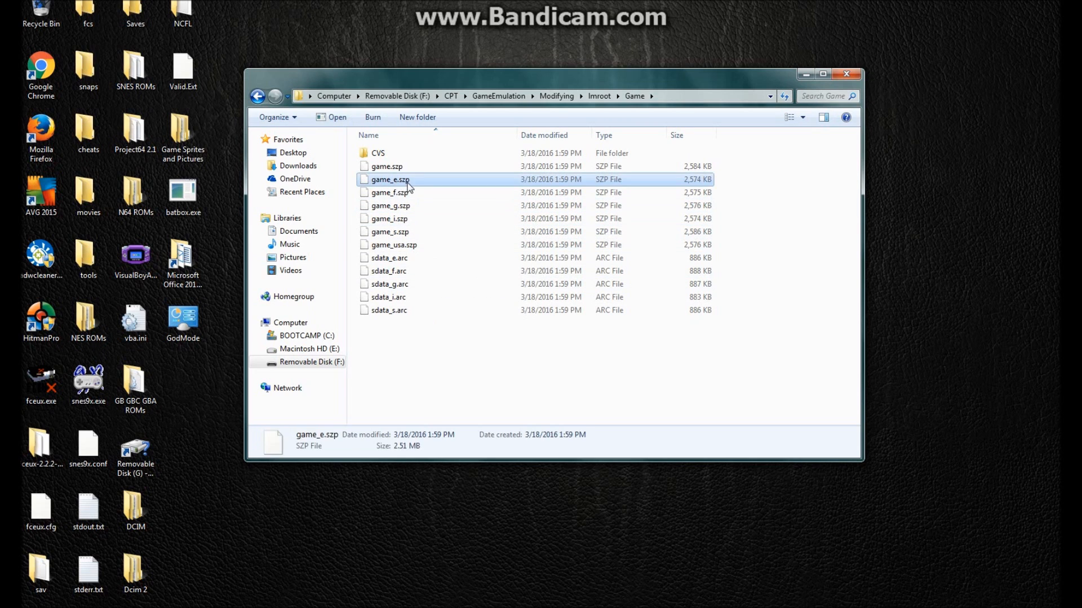
mouse_move(400, 179)
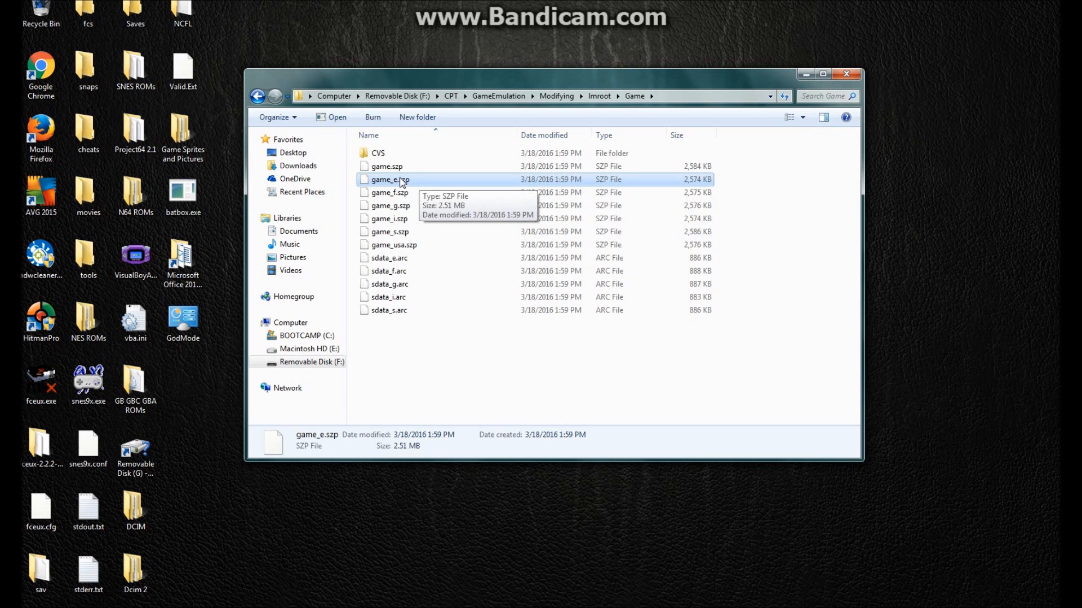
Copy game_e.szp and paste it into the Extract\ARCExtract tools folder.
right_click(389, 179)
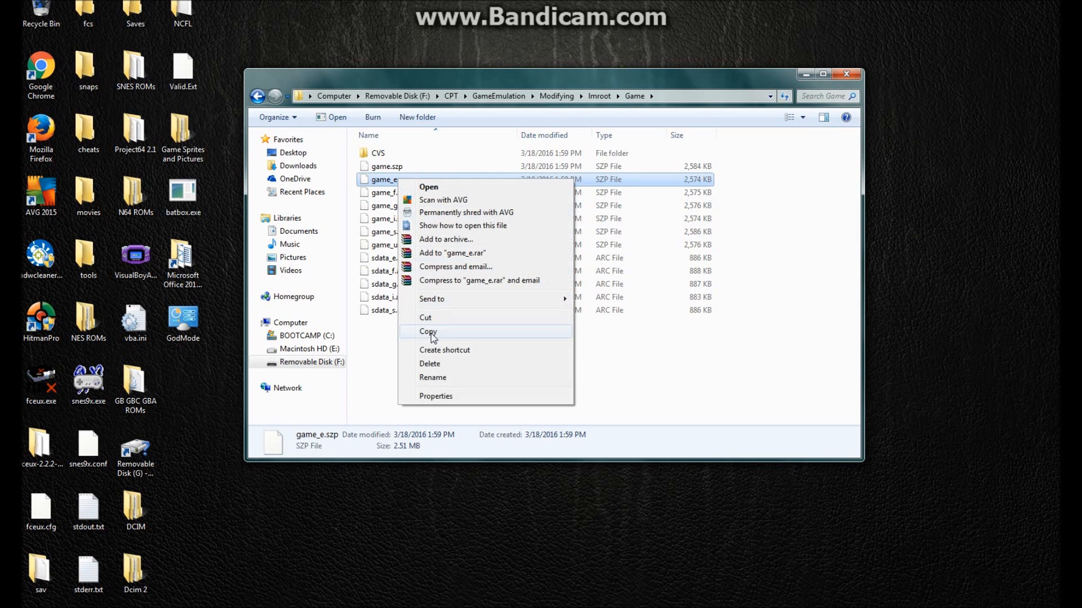
click(557, 95)
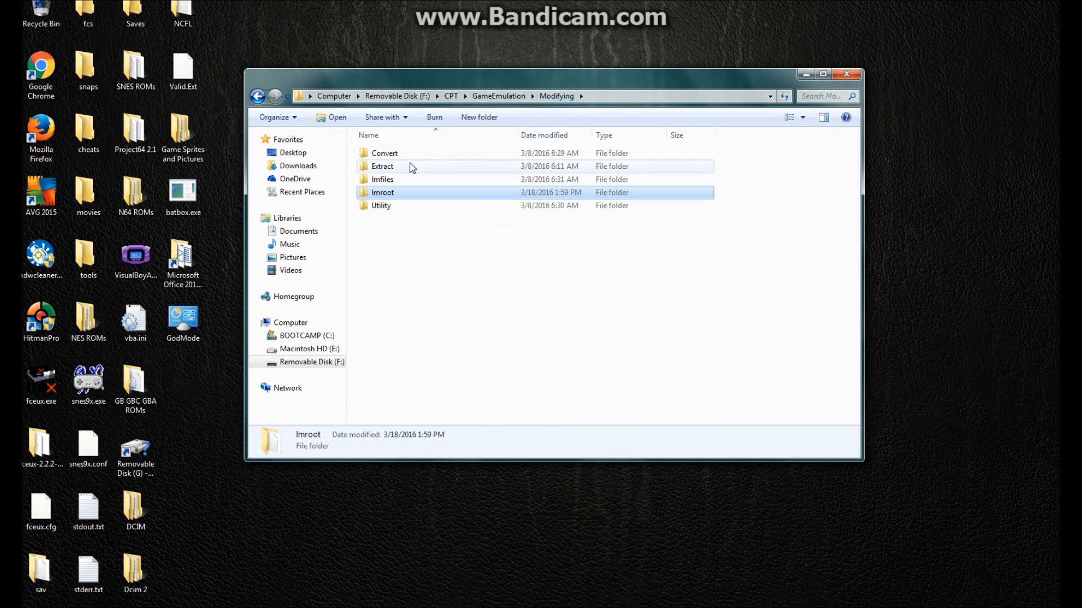
double_click(381, 166)
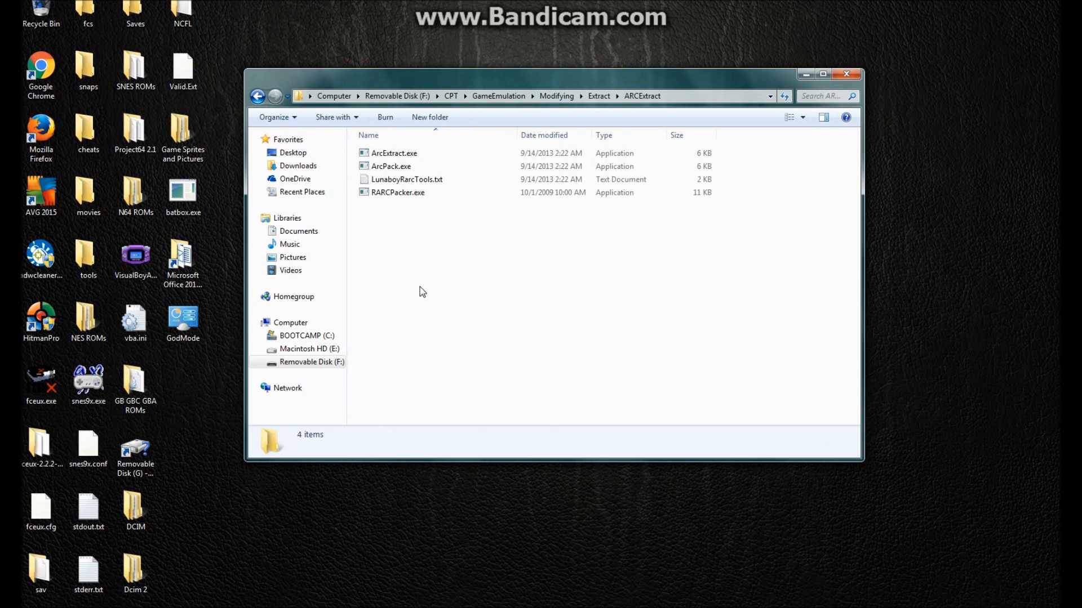
right_click(420, 291)
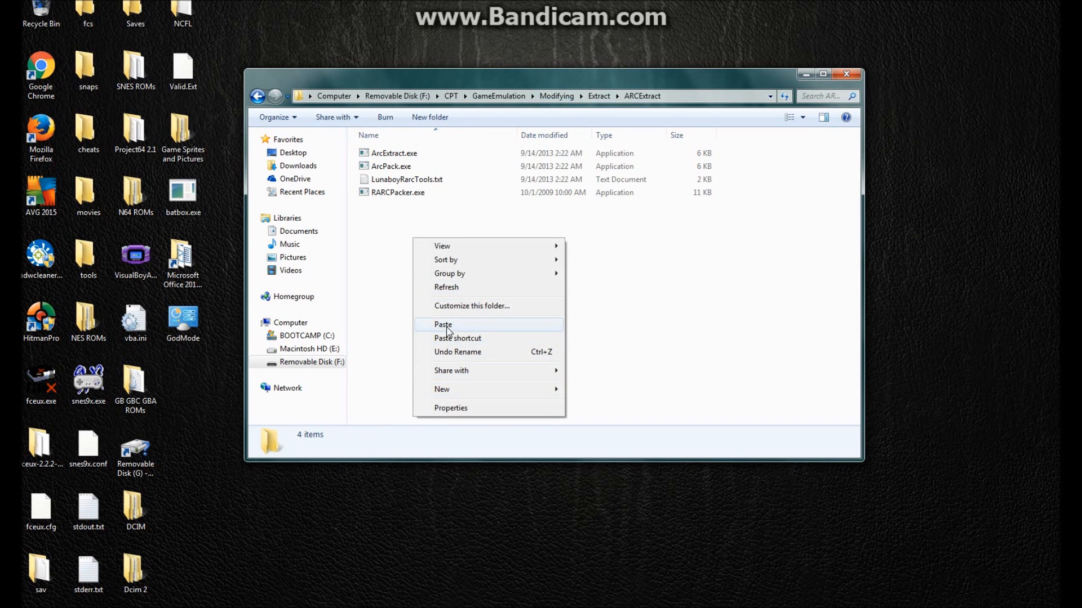
click(442, 324)
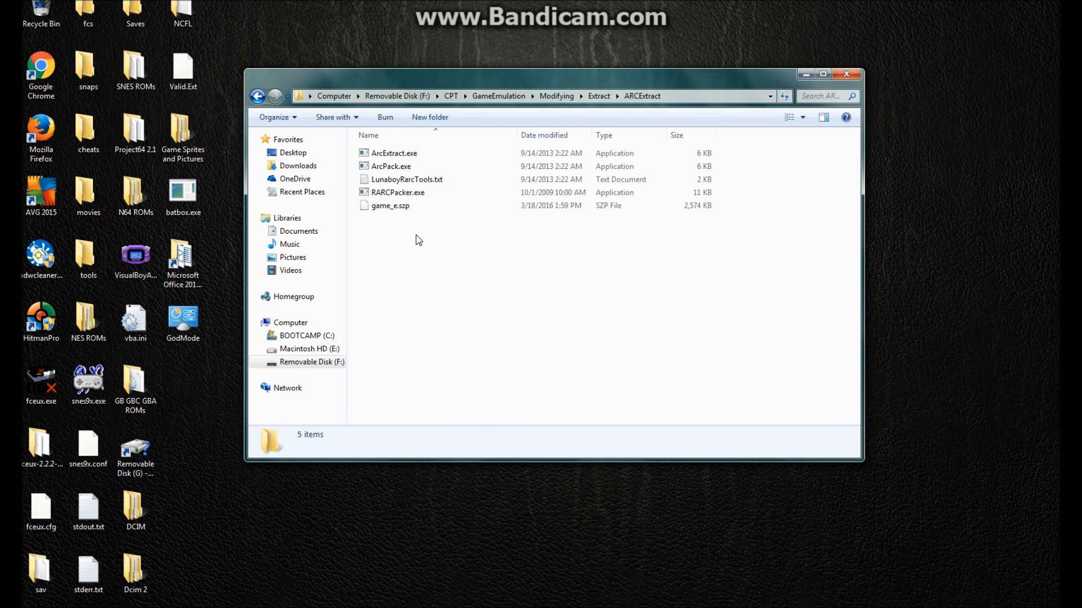
click(390, 205)
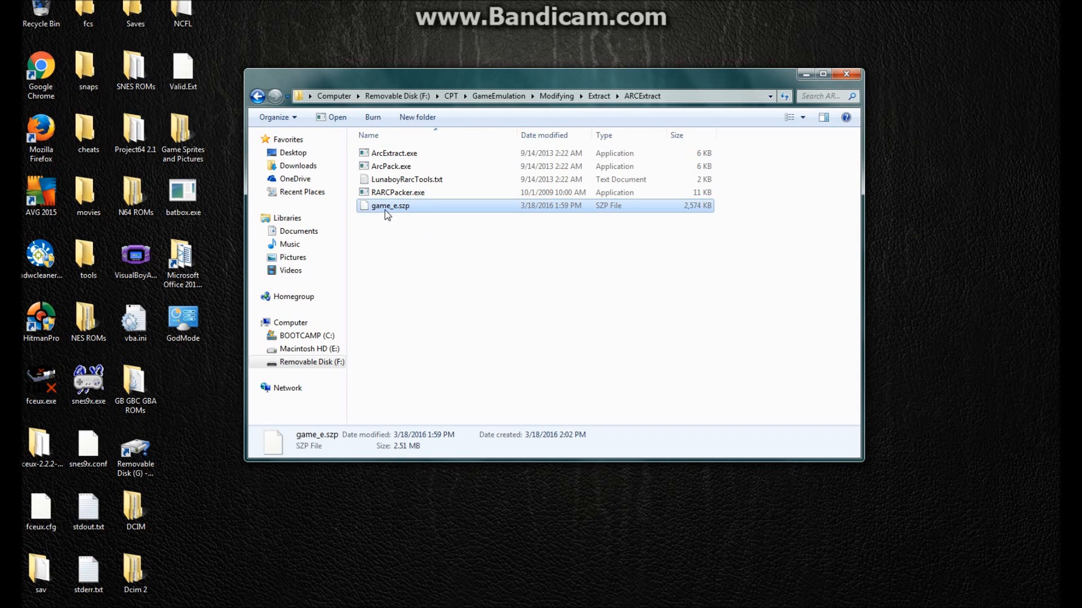
Extract game_e.szp with ArcExtract.exe and rename the resulting data_e folder to game_e.
drag(390, 205, 393, 152)
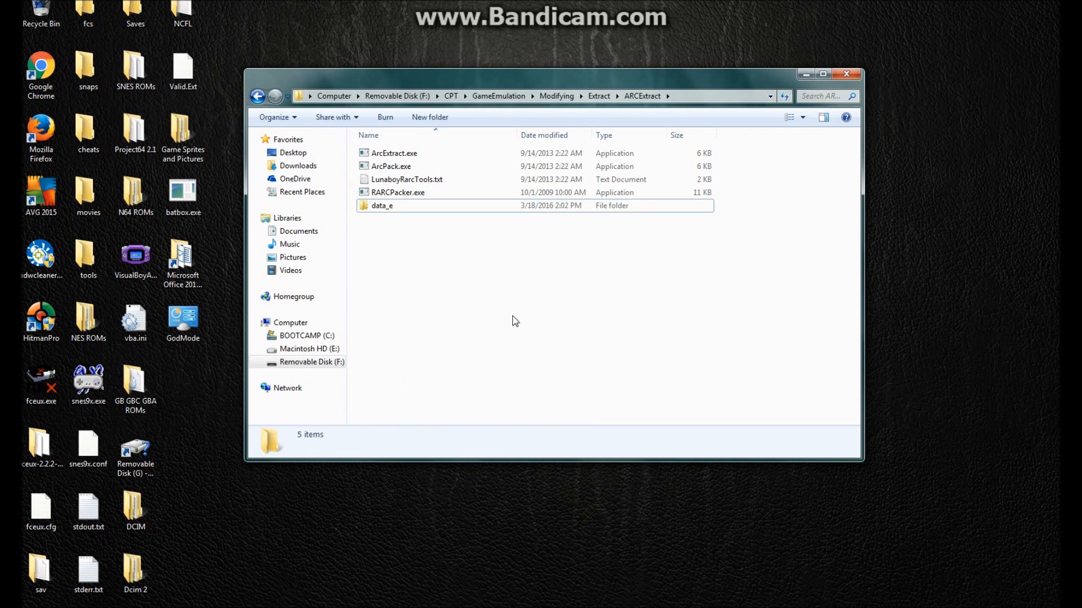
click(382, 205)
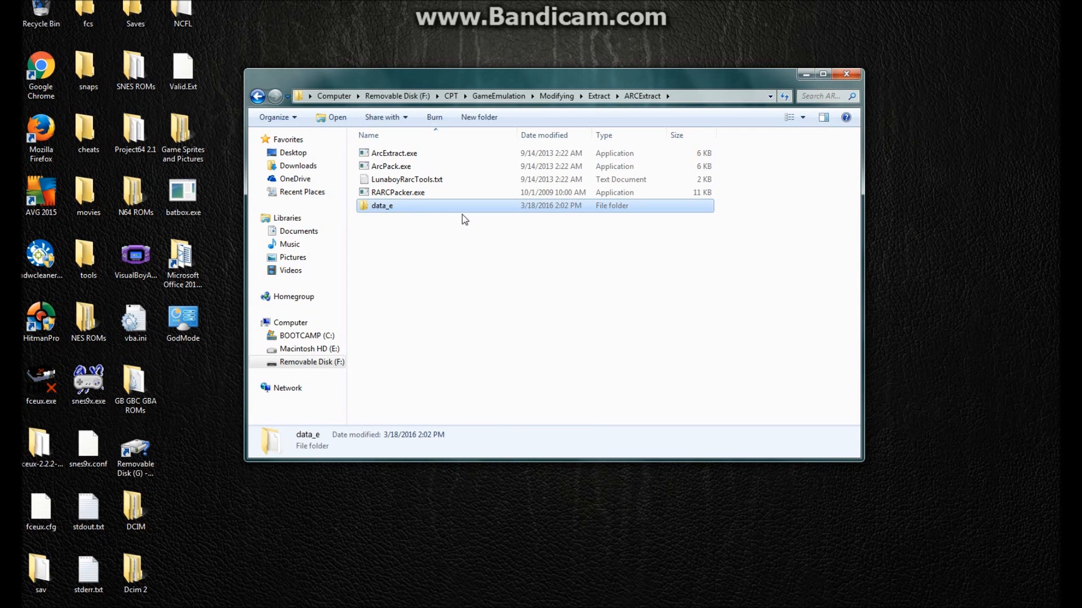
text(game_)
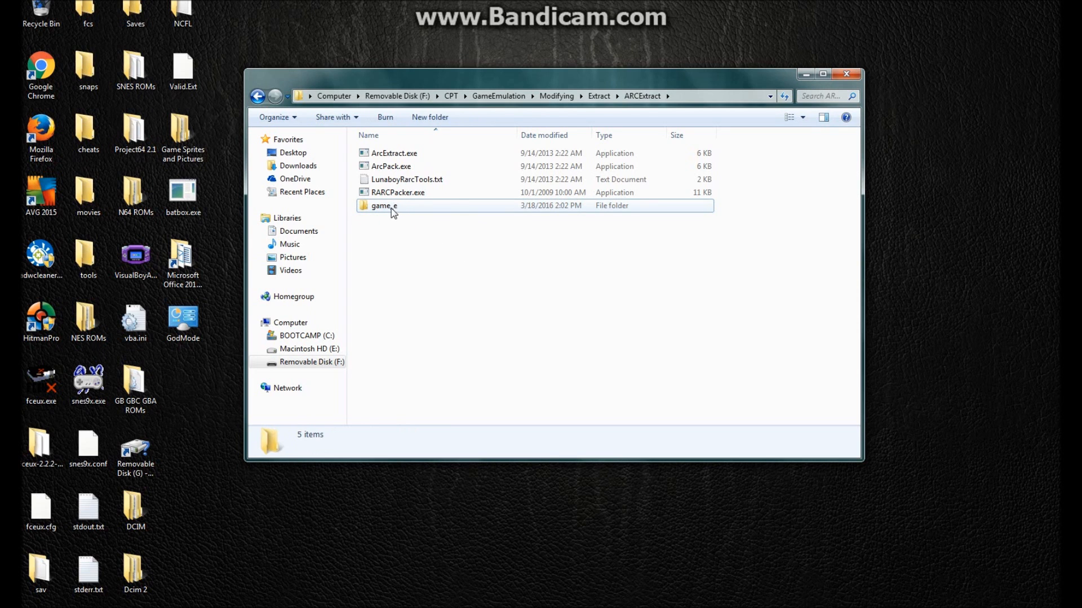
Enter the renamed game_e folder showing ajioka, model, param and other subfolders.
double_click(383, 205)
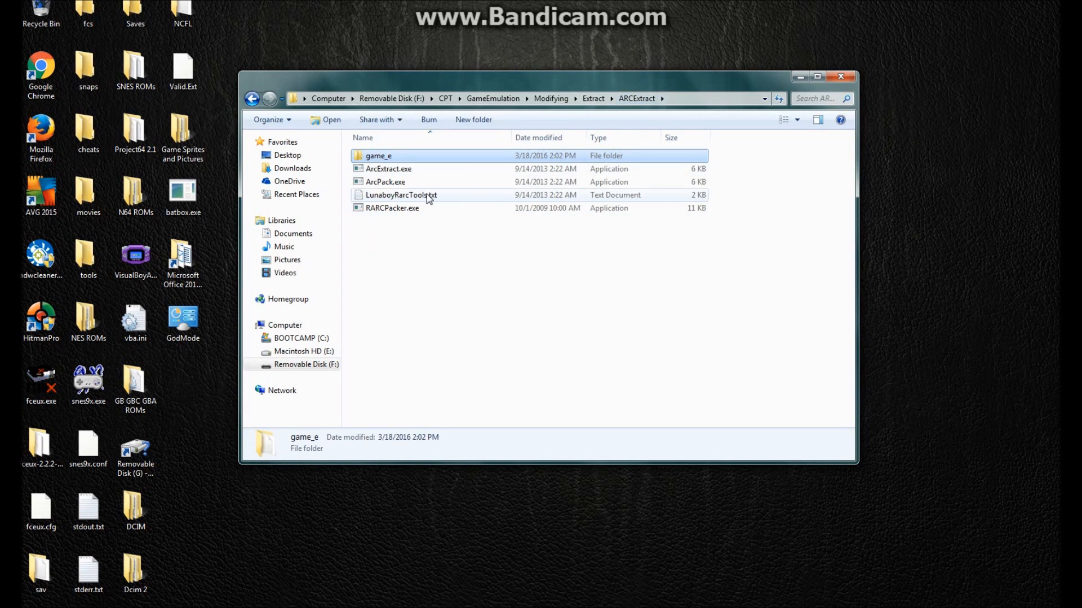
double_click(379, 156)
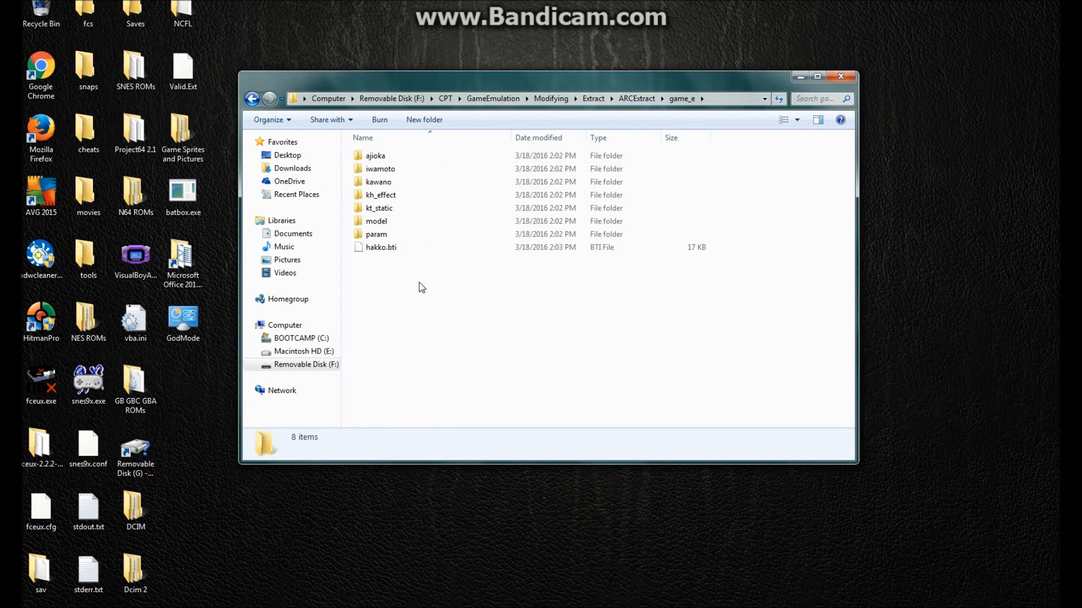
click(380, 247)
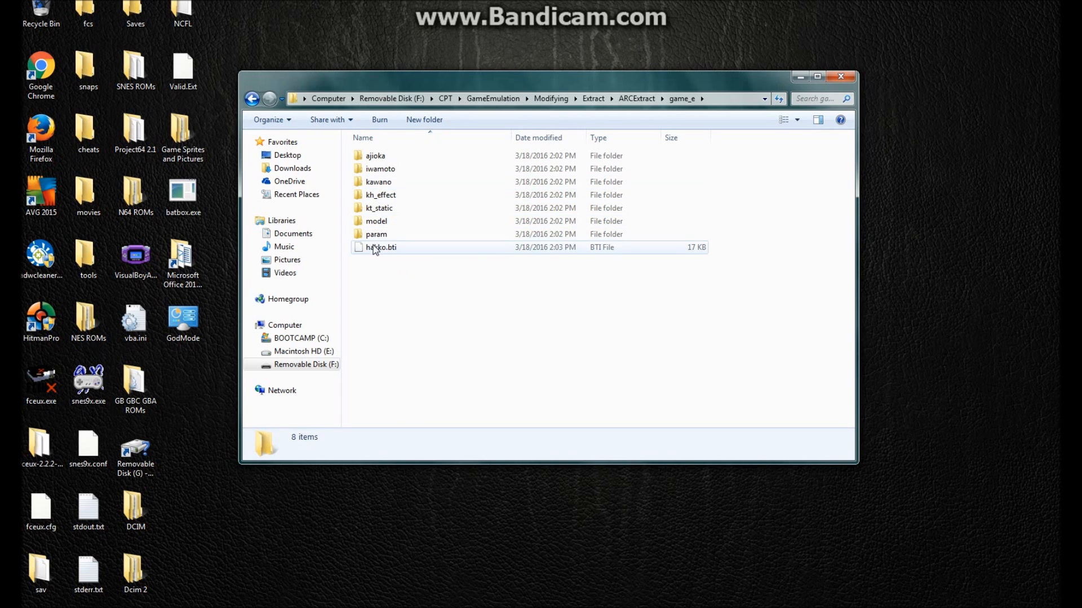
mouse_move(376, 234)
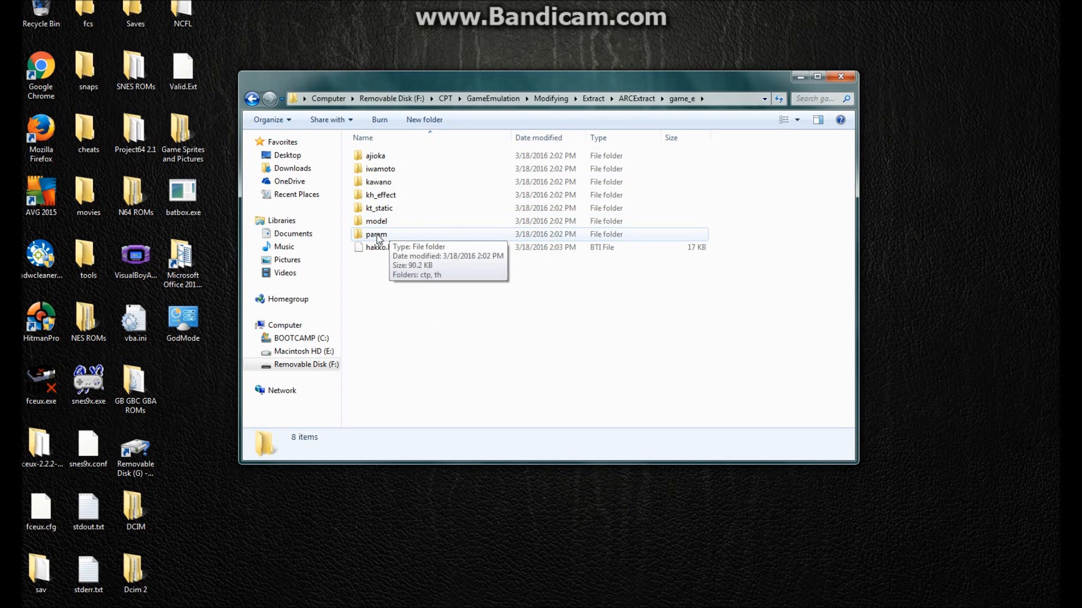
double_click(376, 235)
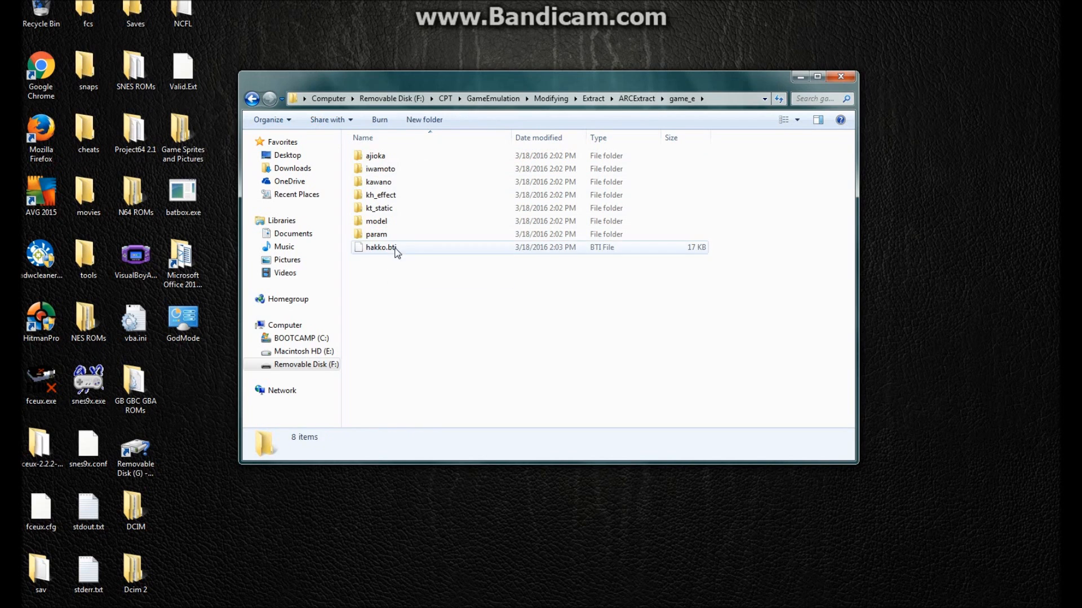
Browse the ctp and th subfolders under game_e\param, then return to param.
double_click(377, 235)
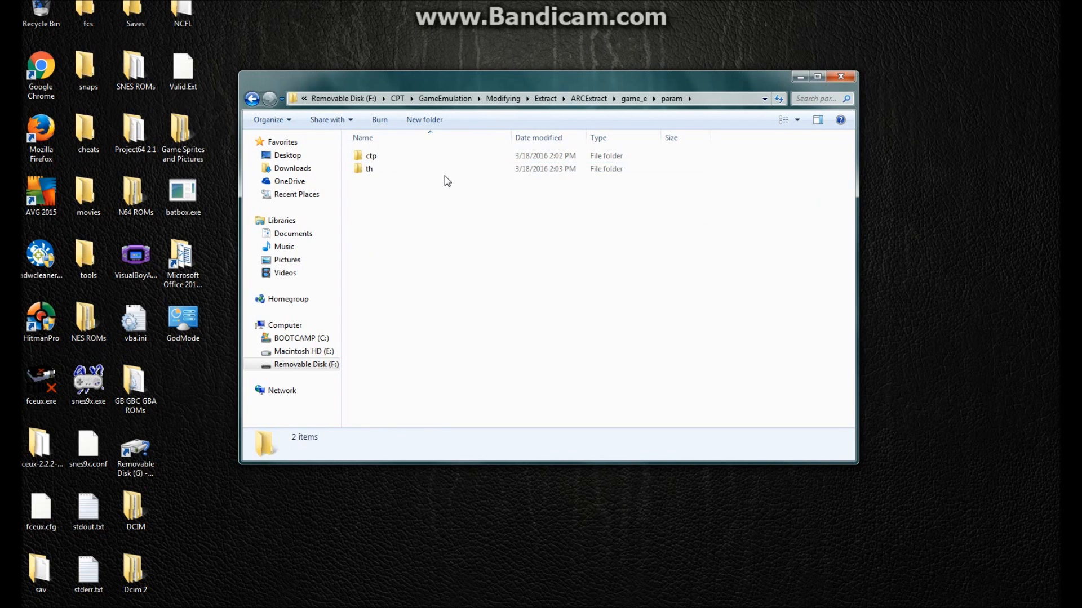
mouse_move(414, 209)
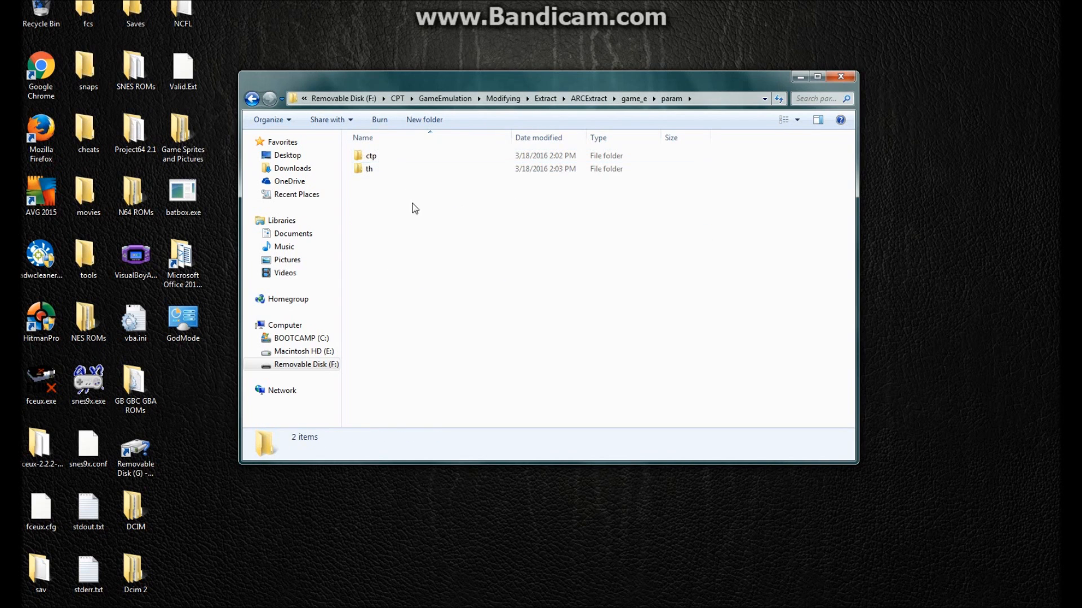
mouse_move(404, 217)
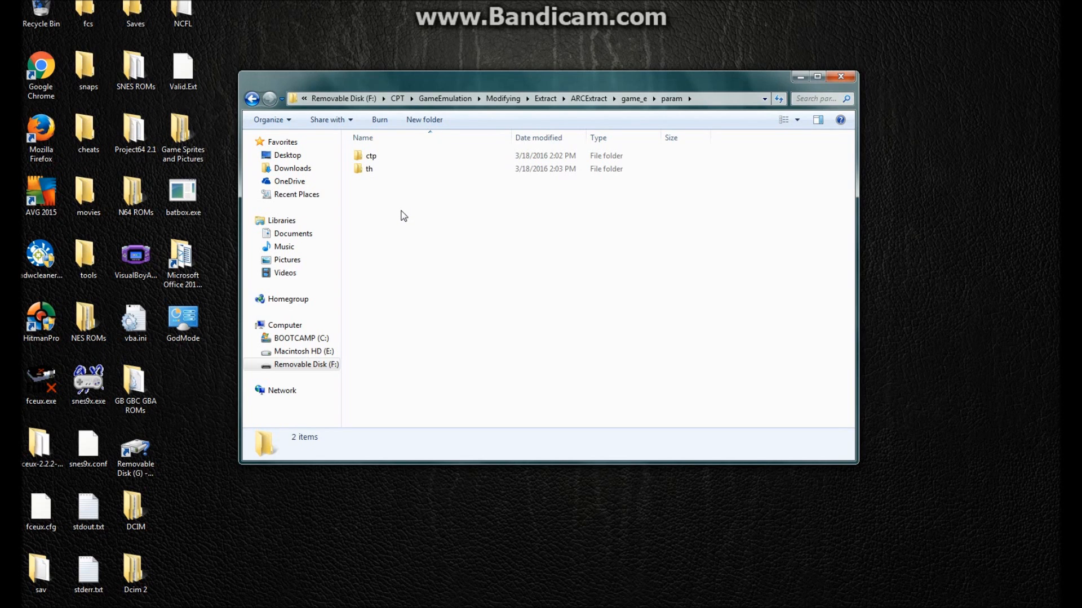
double_click(370, 156)
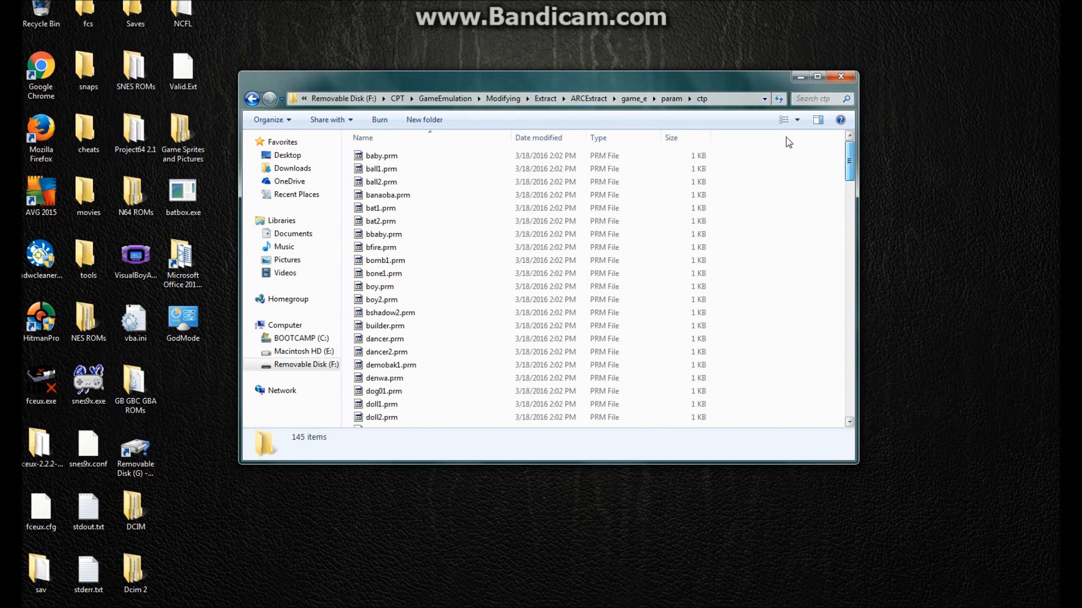
click(670, 99)
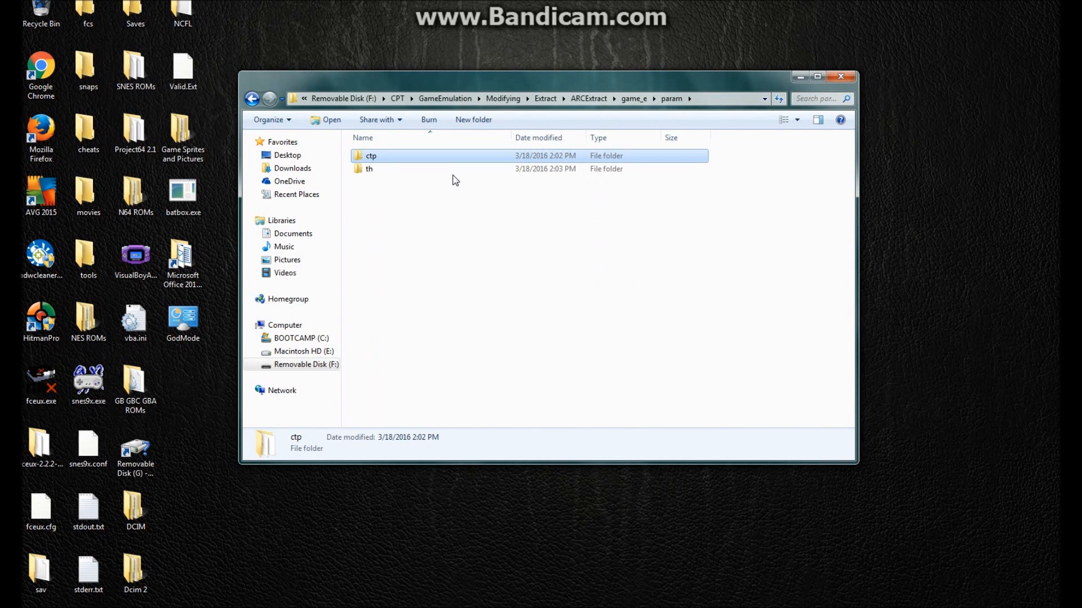
double_click(369, 169)
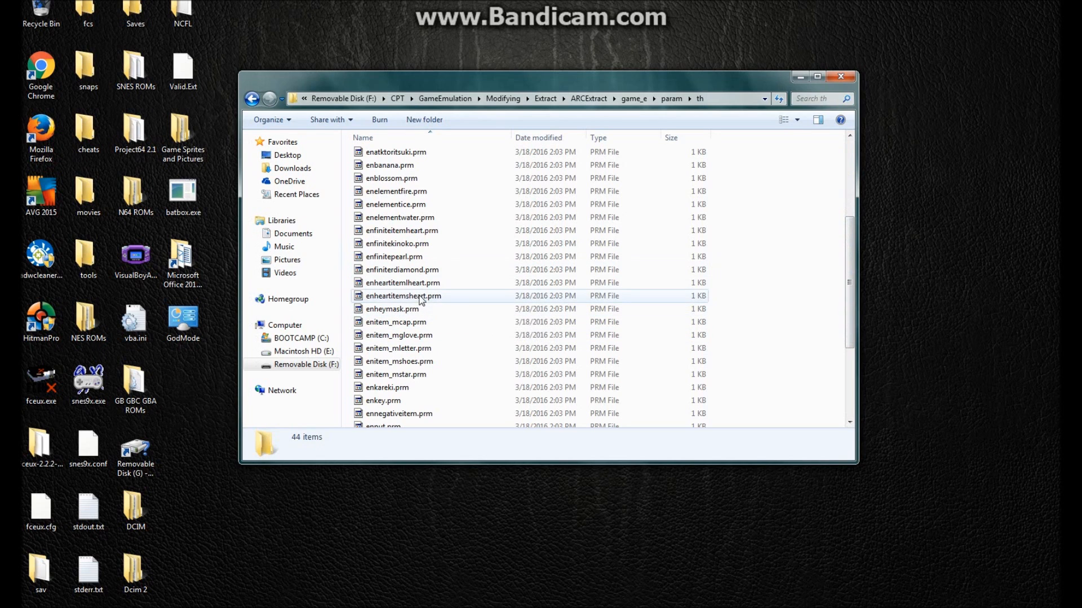
scroll(down, 3)
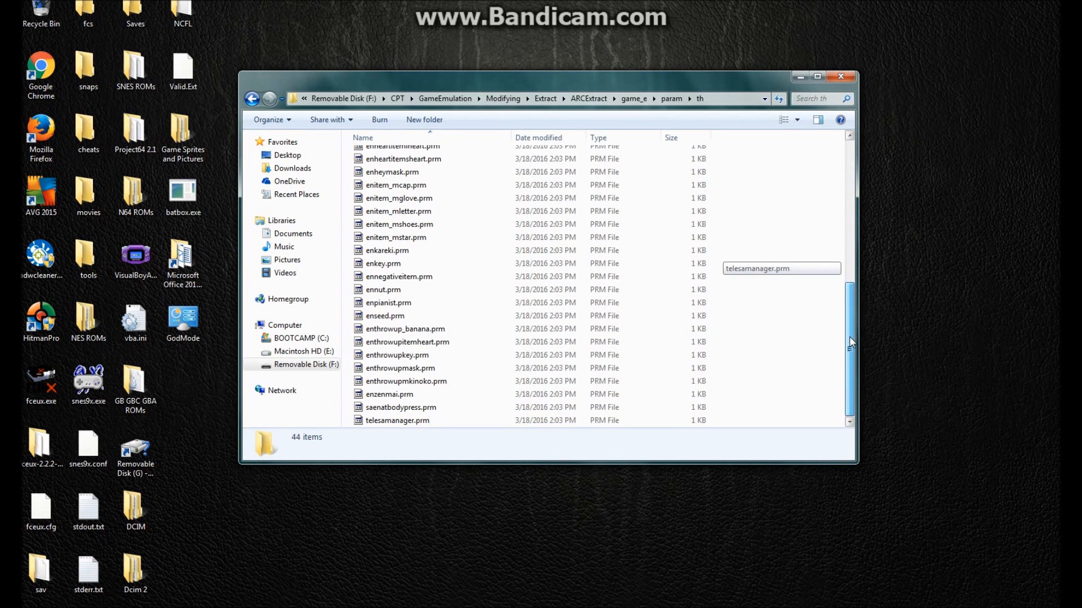
mouse_move(847, 358)
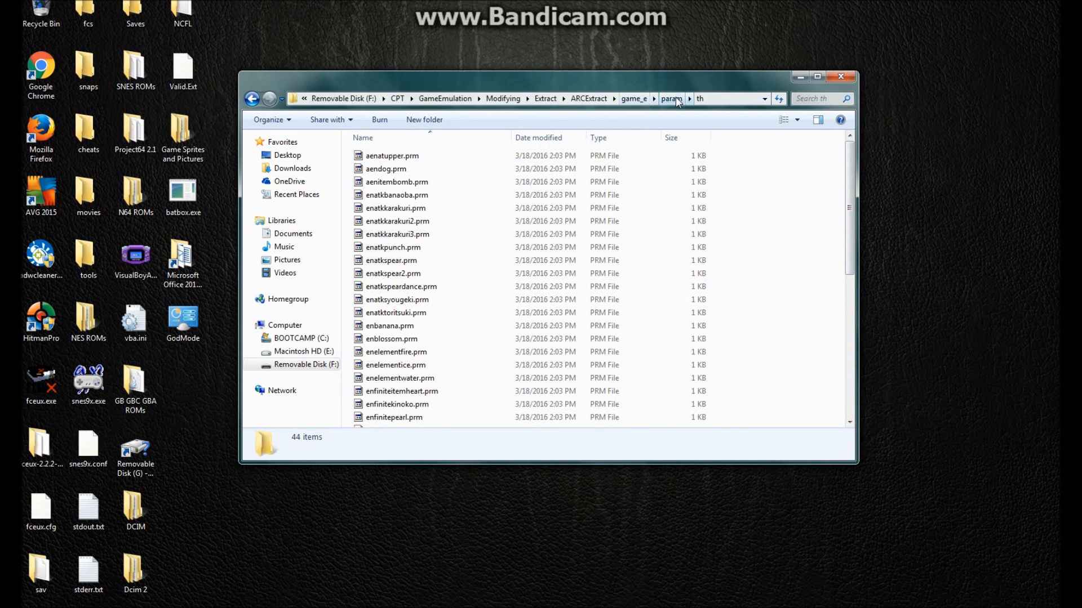
click(671, 98)
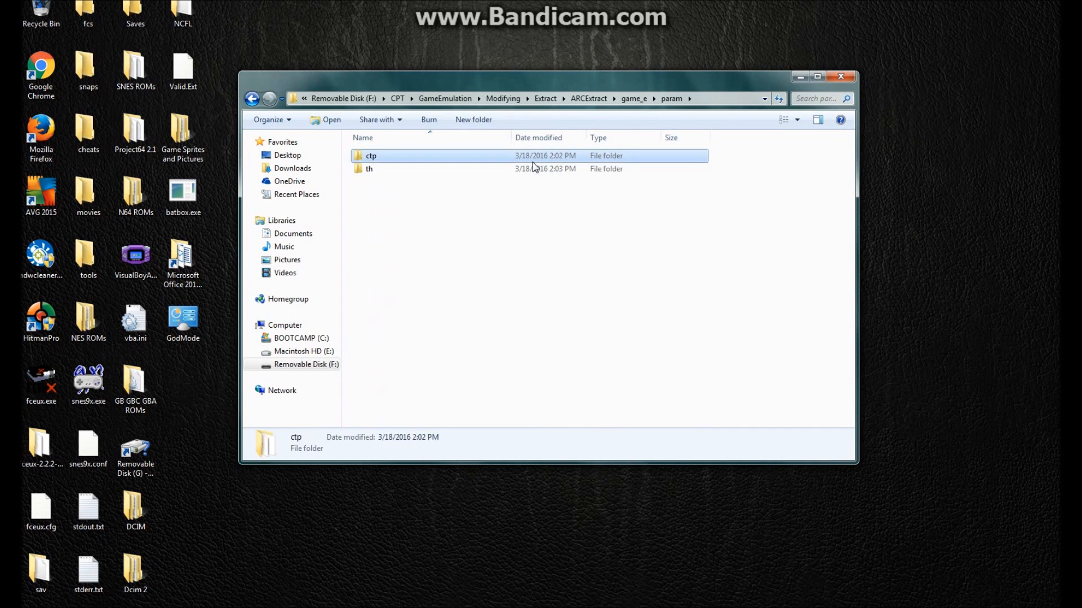
Scroll through the 145 .prm files in the ctp folder and select yapoo1.prm.
double_click(370, 156)
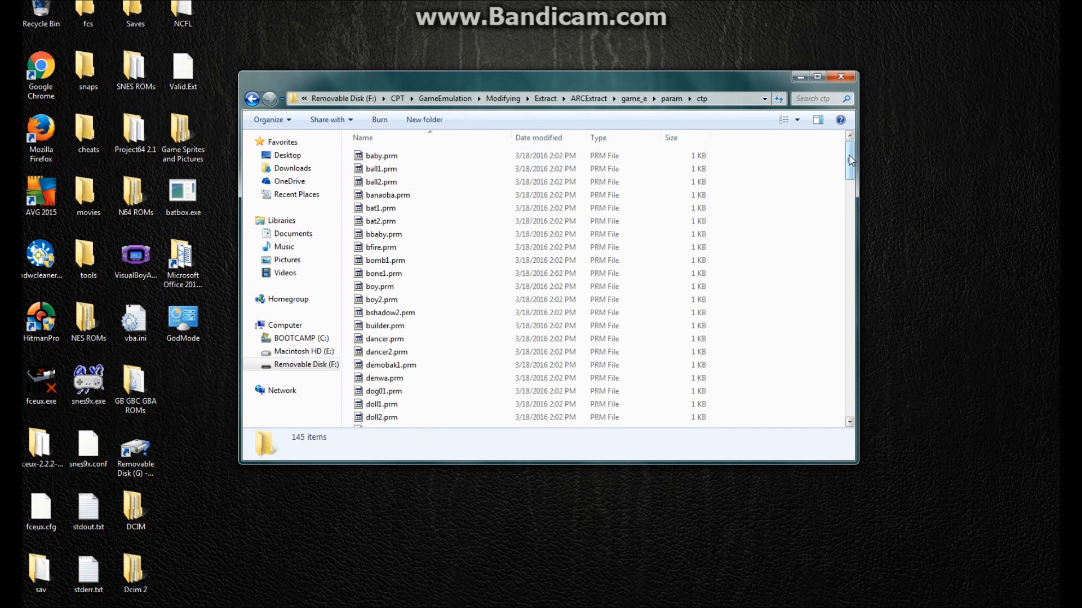
scroll(down, 3)
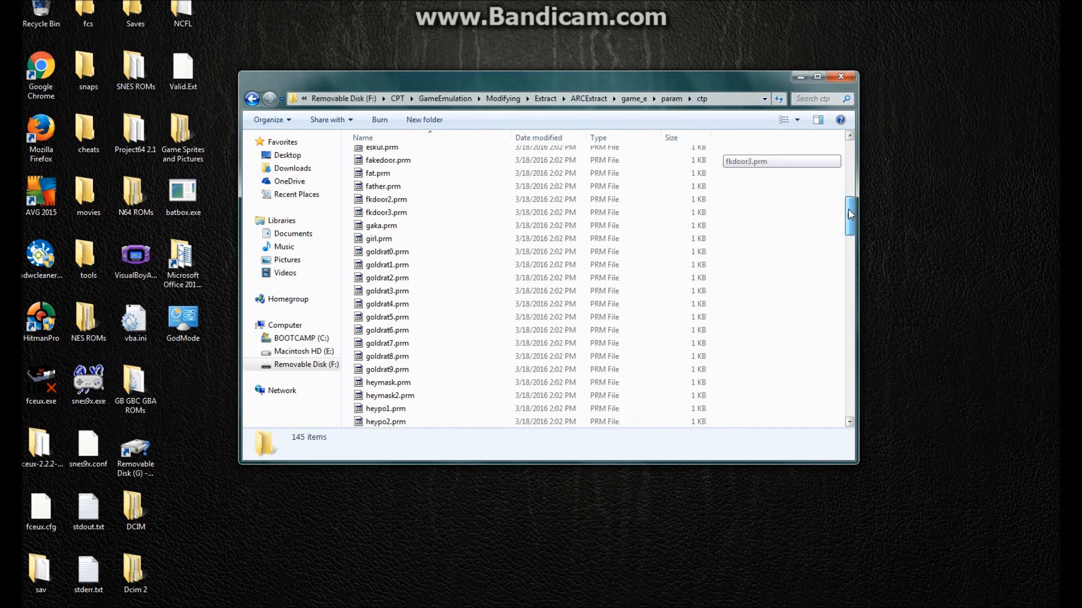
drag(849, 215, 850, 150)
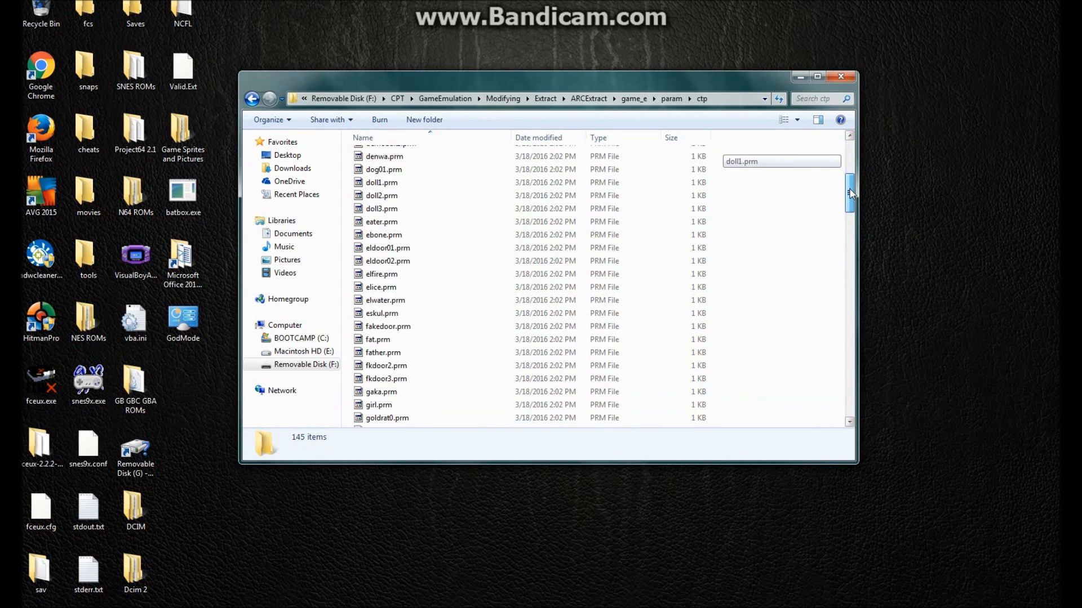
scroll(down, 3)
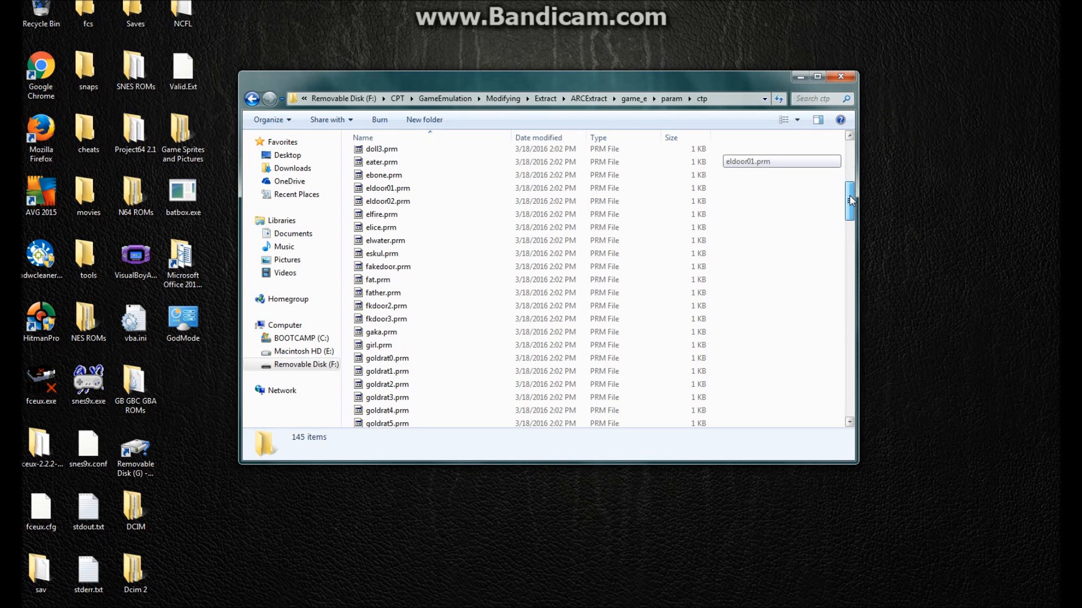
drag(850, 201, 849, 261)
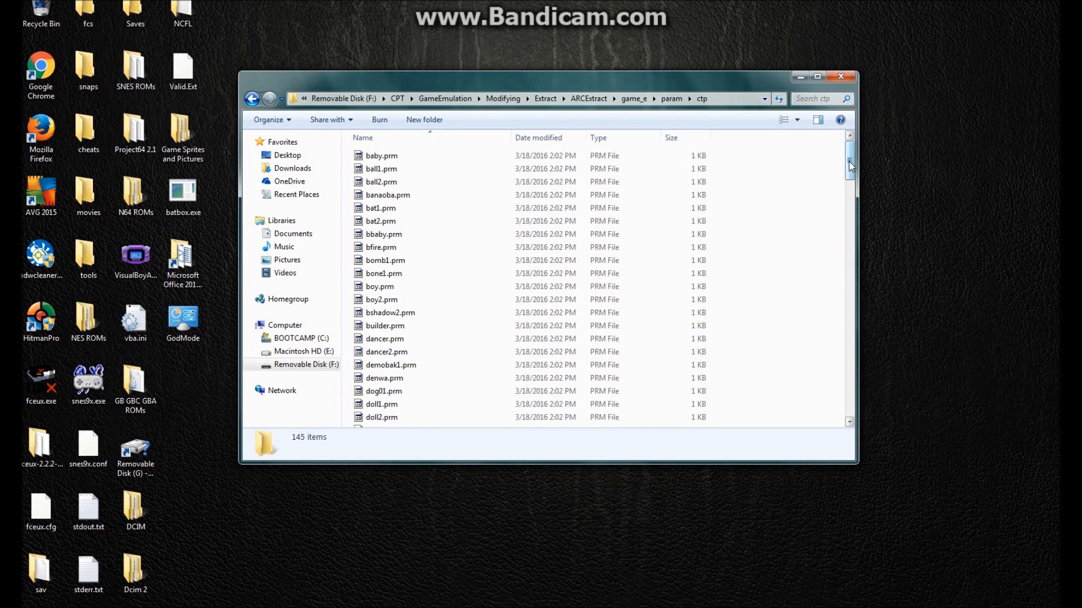
drag(851, 166, 851, 200)
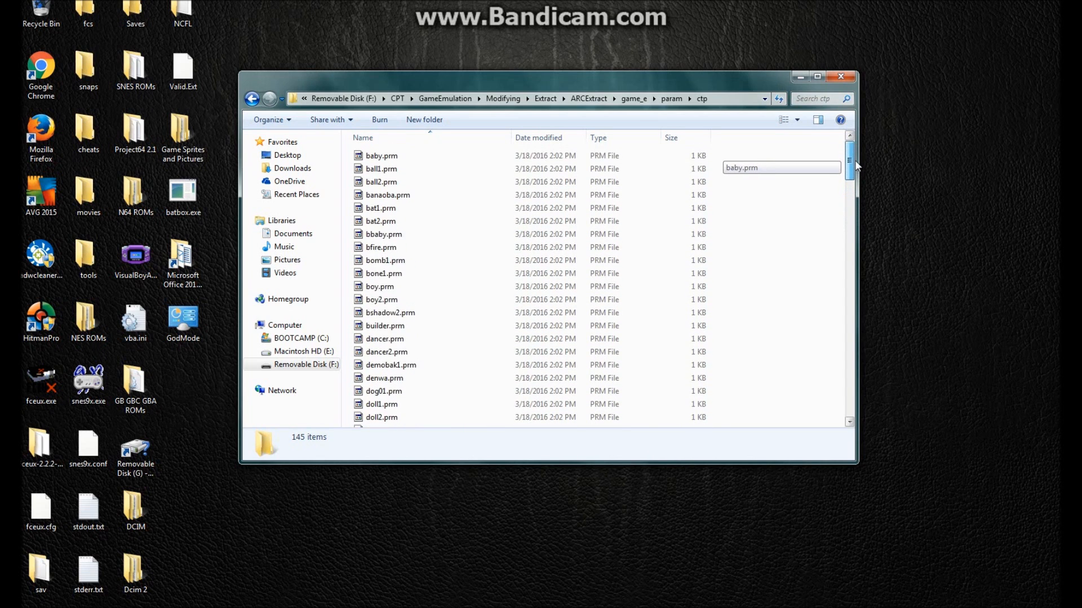
scroll(down, 3)
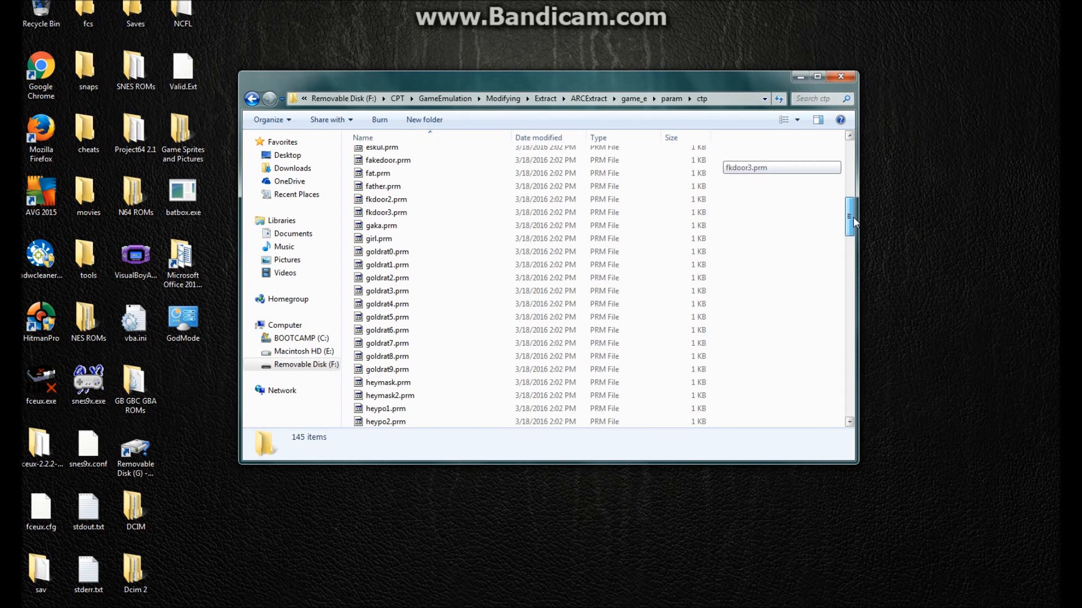
drag(849, 221, 850, 335)
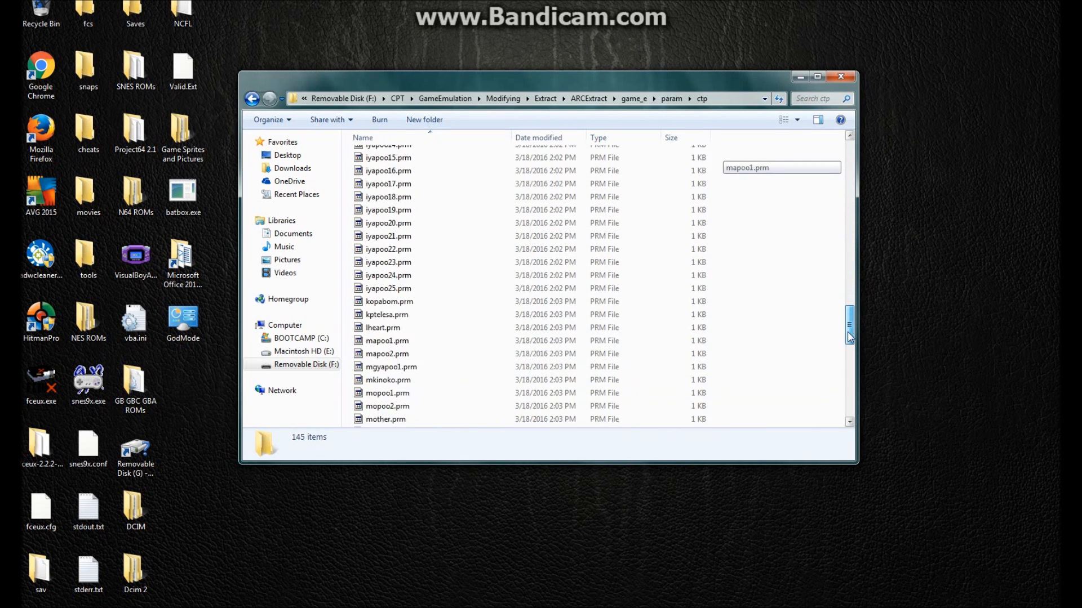
scroll(down, 3)
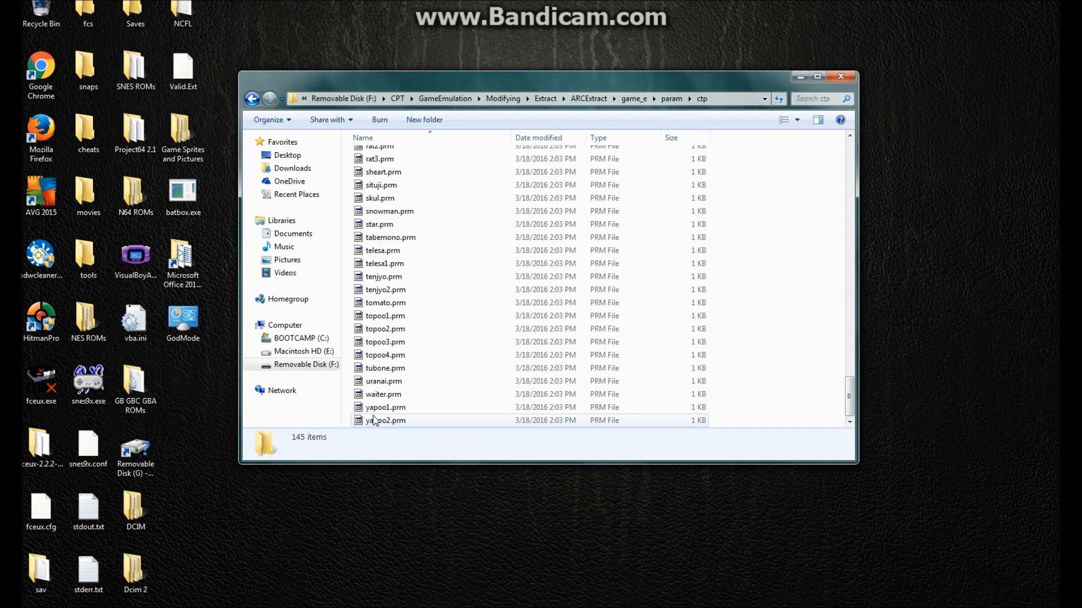
click(385, 407)
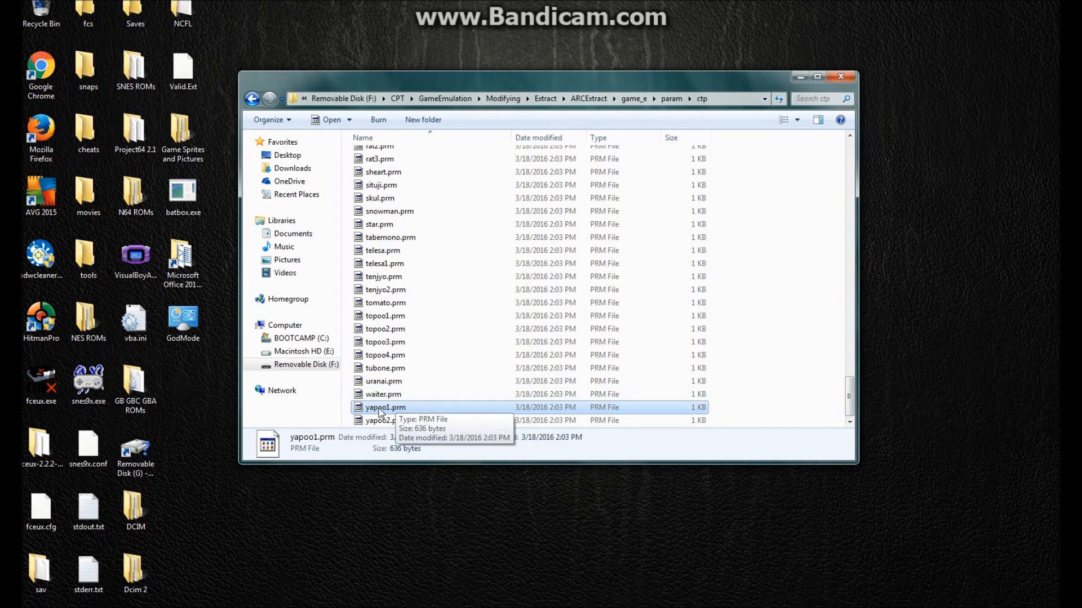
click(385, 421)
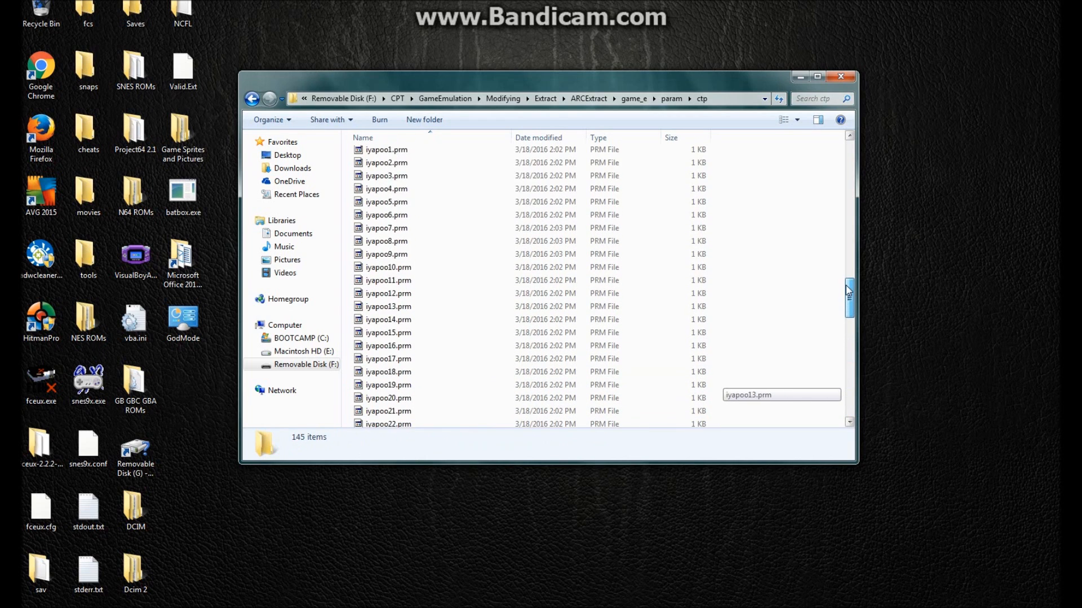
Look at iyapoo1.prm, bat1.prm, bat2.prm and the first rat file, then reselect yapoo1.prm.
scroll(up, 3)
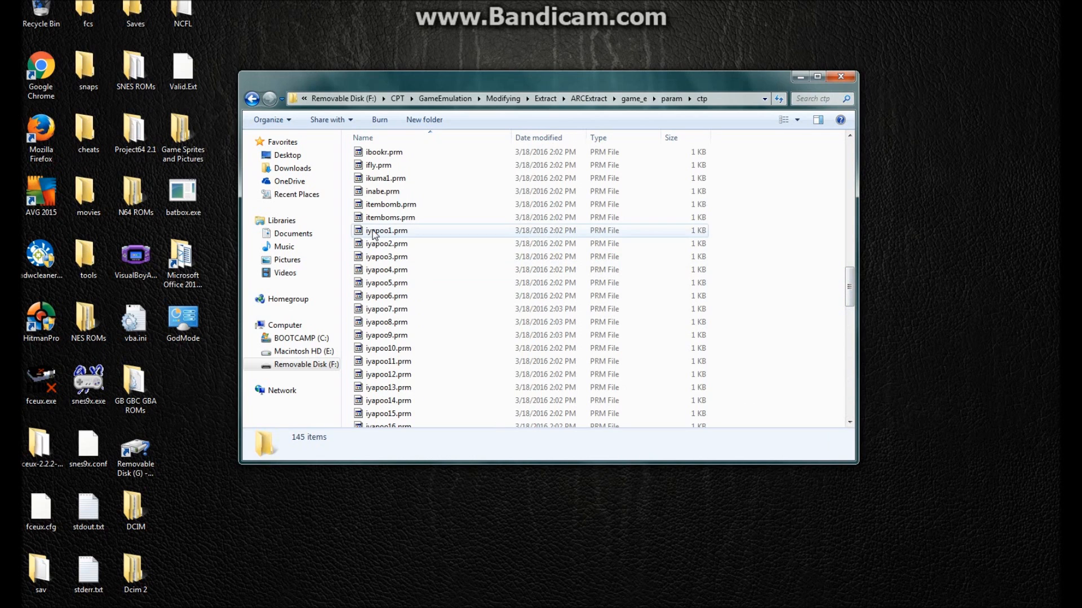
click(386, 230)
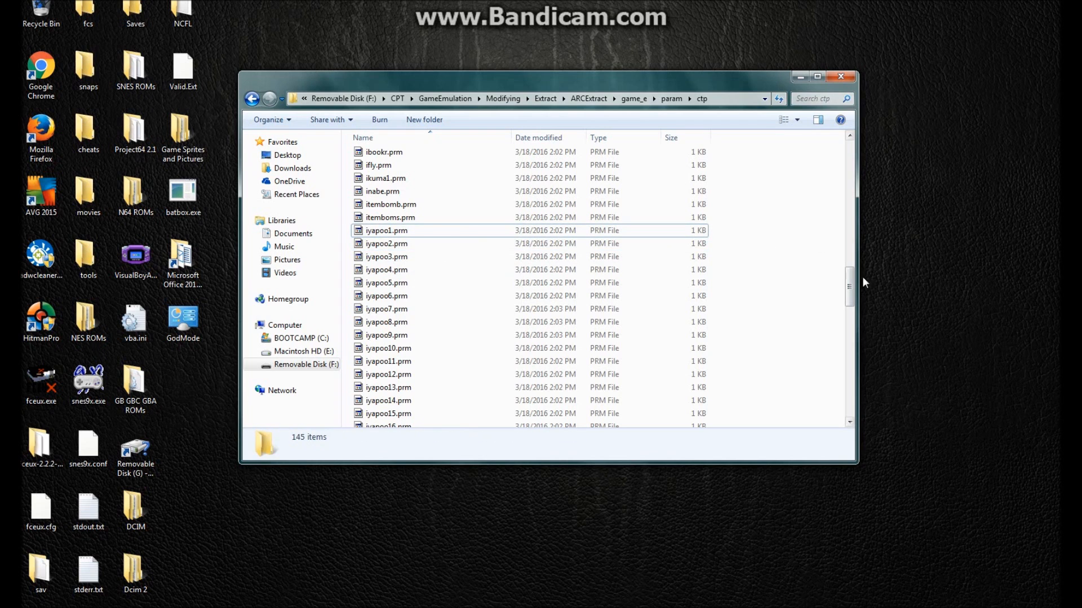
scroll(down, 3)
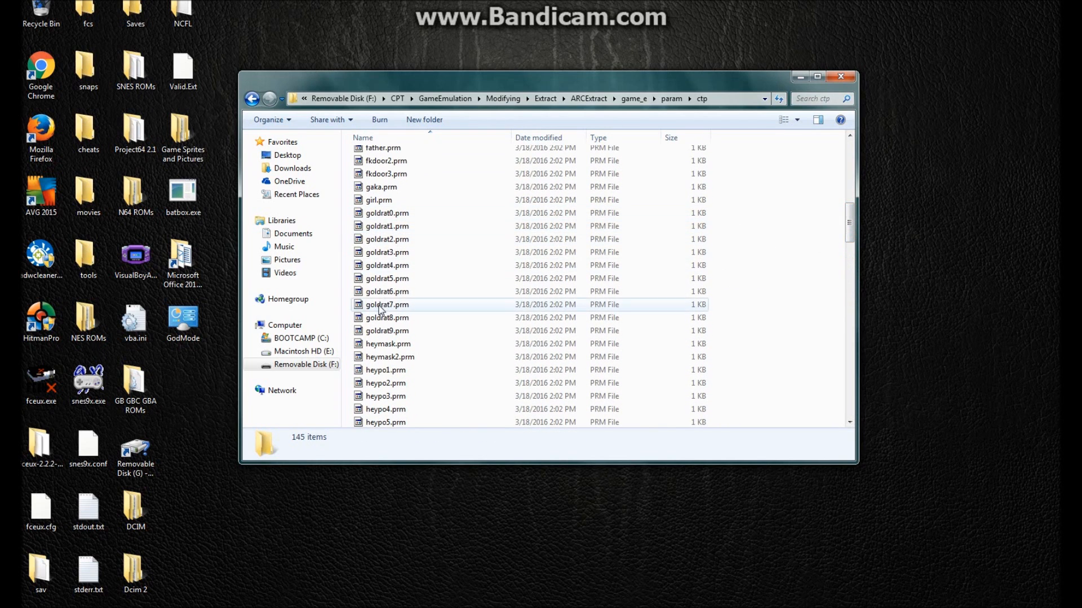
mouse_move(763, 232)
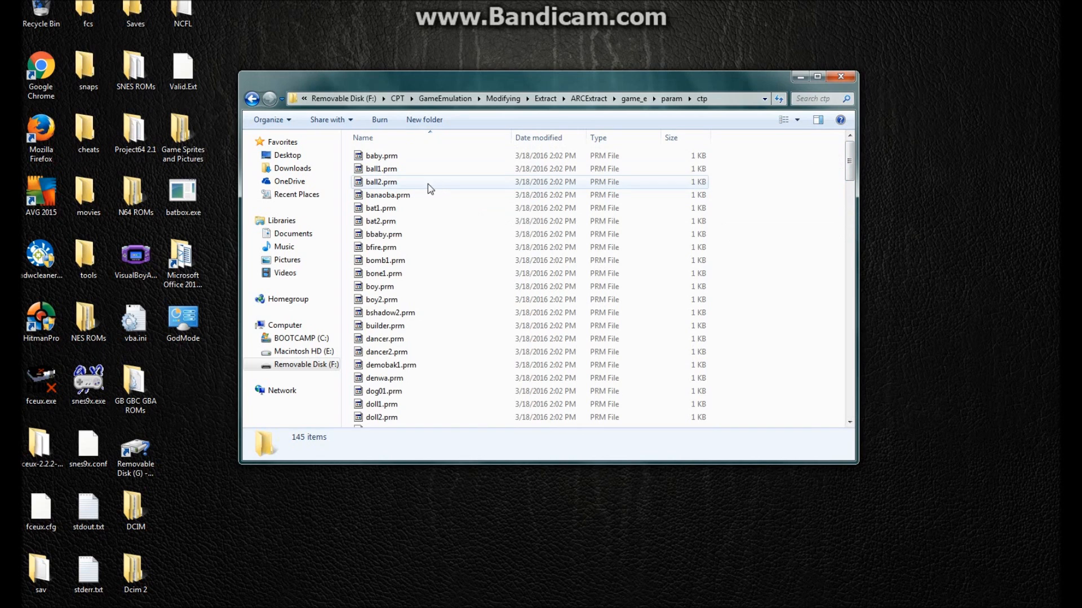
click(379, 207)
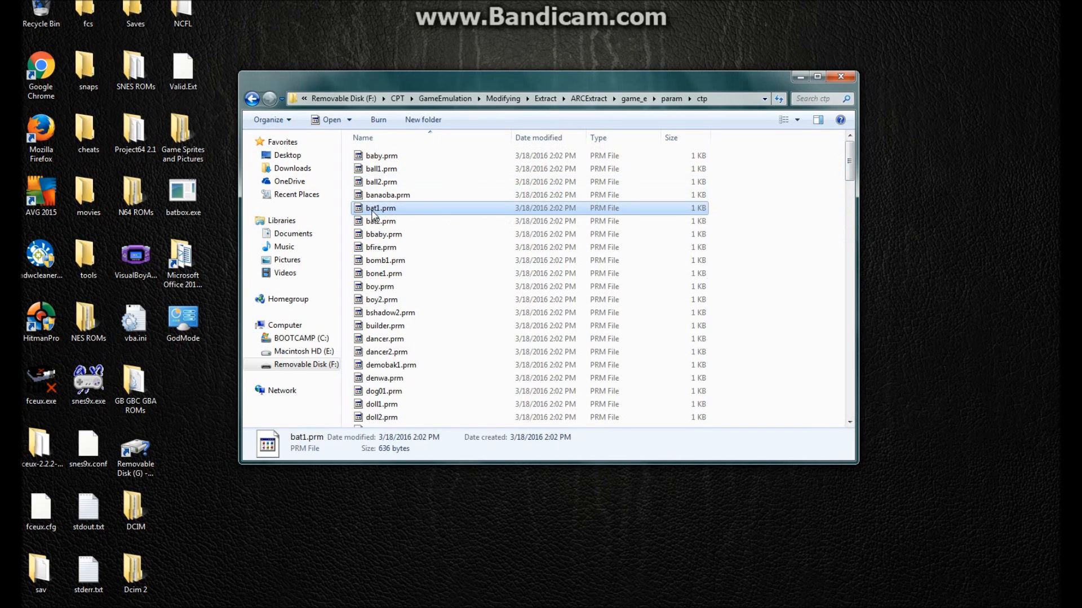
click(380, 221)
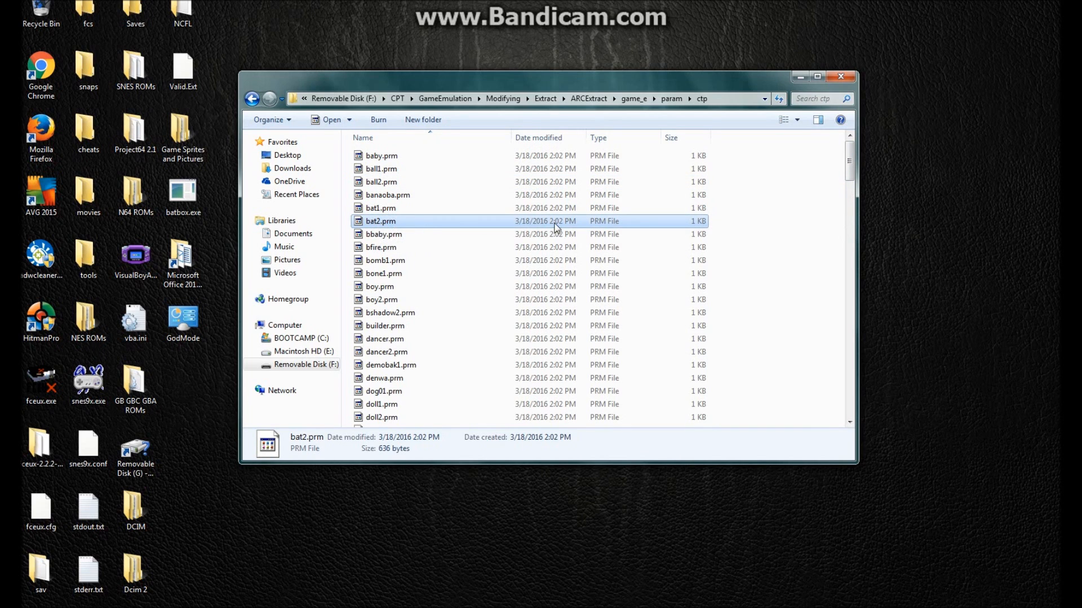
scroll(down, 3)
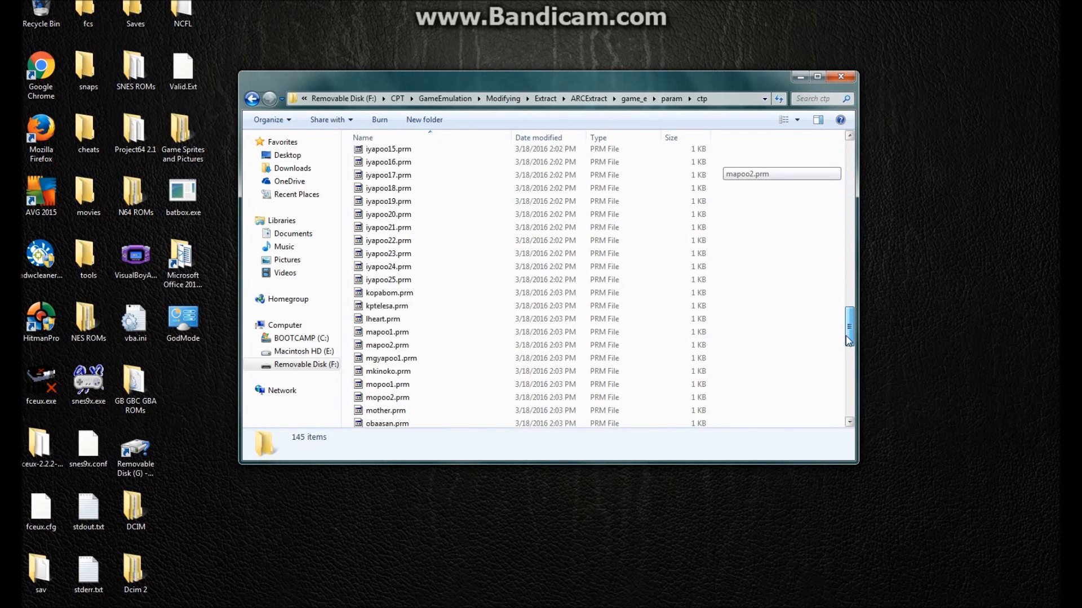
scroll(down, 3)
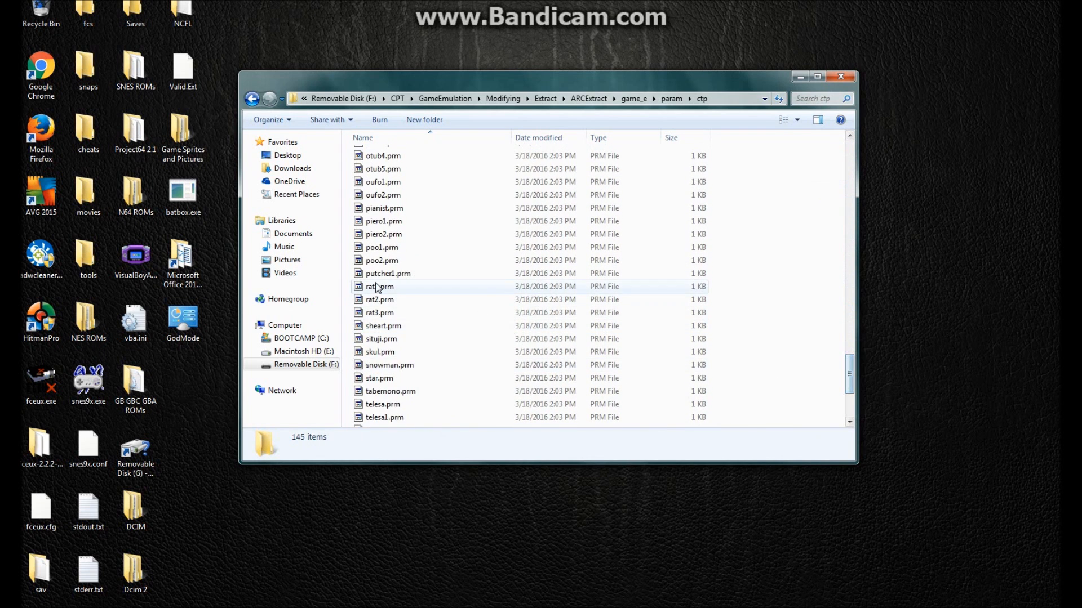
click(379, 300)
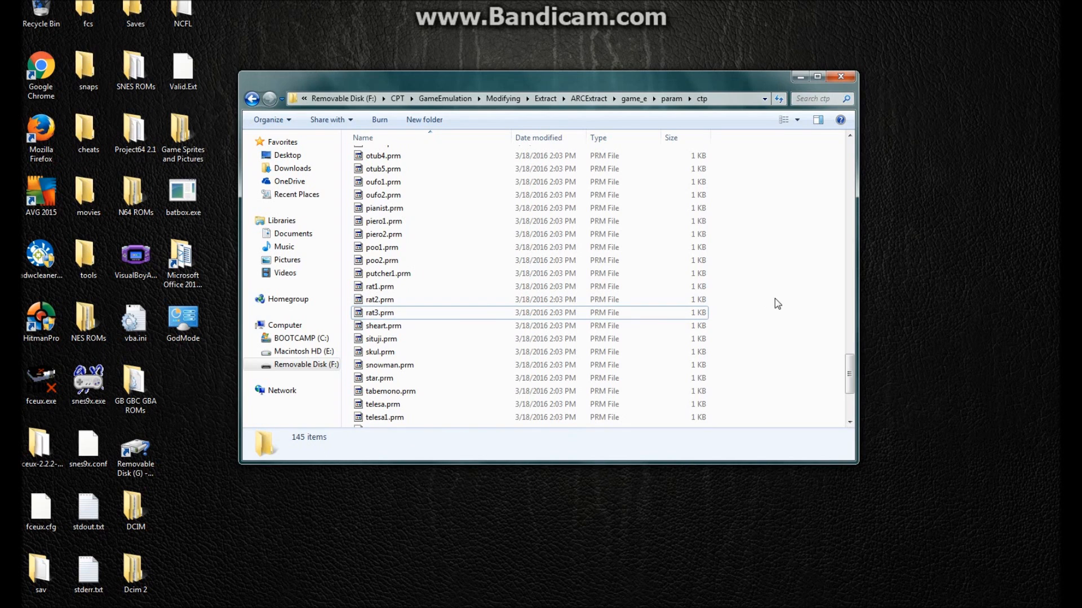
scroll(down, 3)
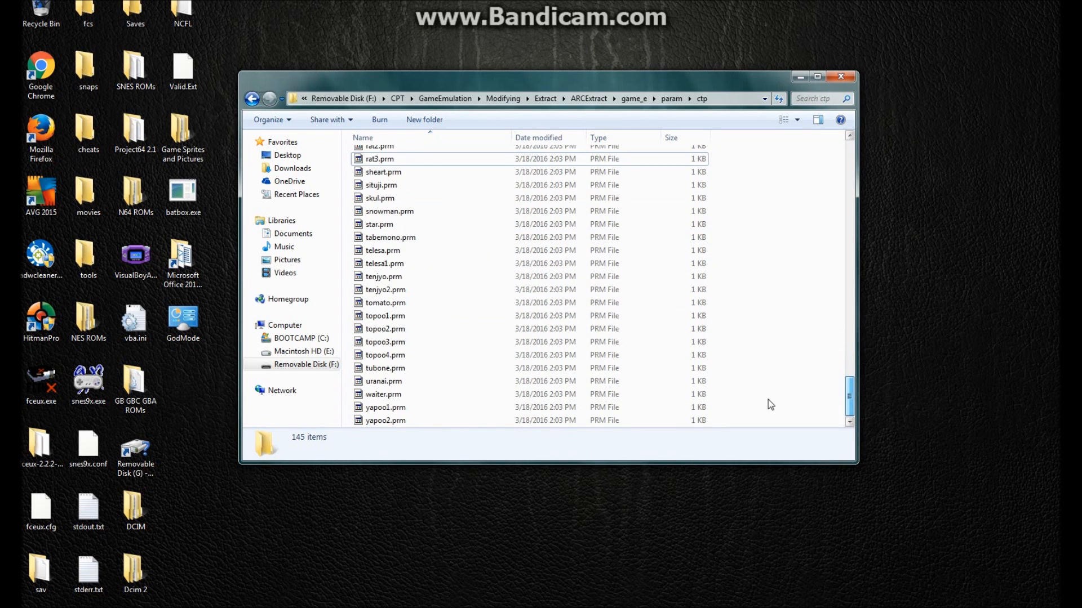
click(385, 407)
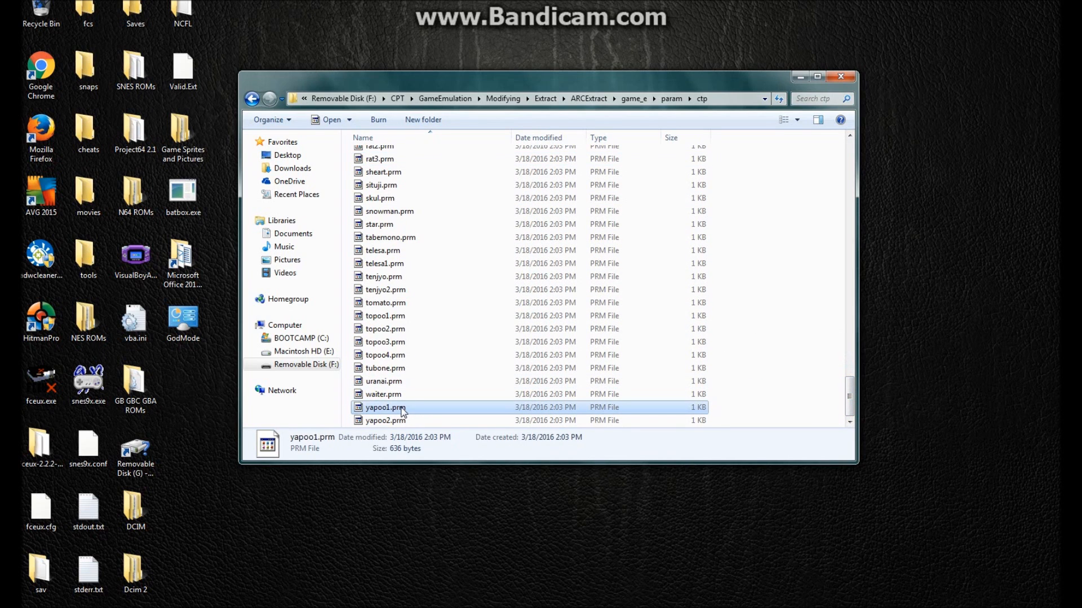
Launch Parameter Editor and load yapoo1.prm via File > Open.
double_click(385, 407)
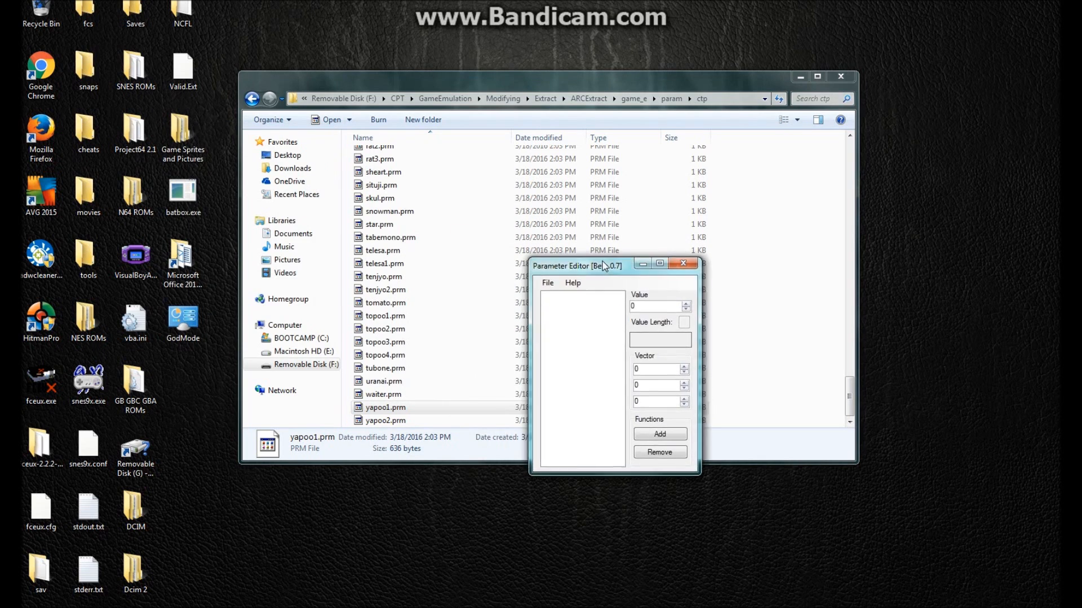
drag(600, 266, 618, 212)
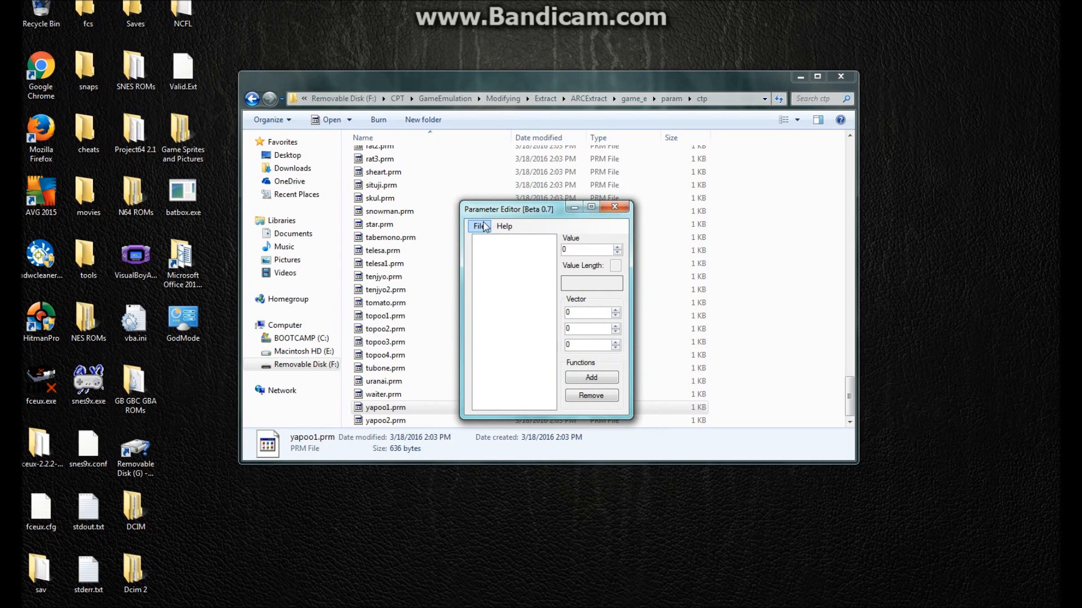
click(478, 226)
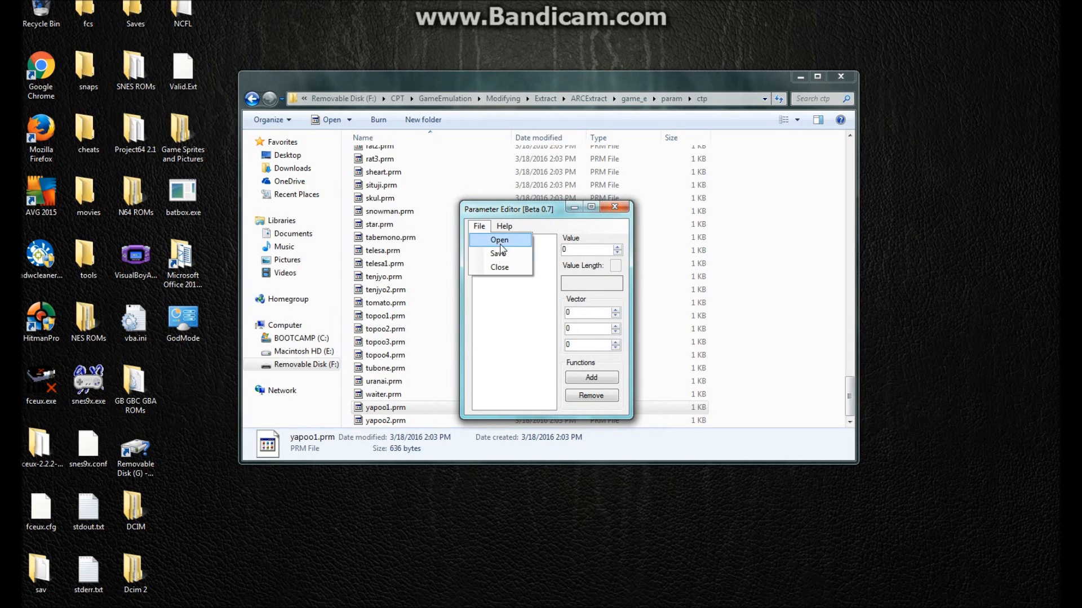
click(505, 227)
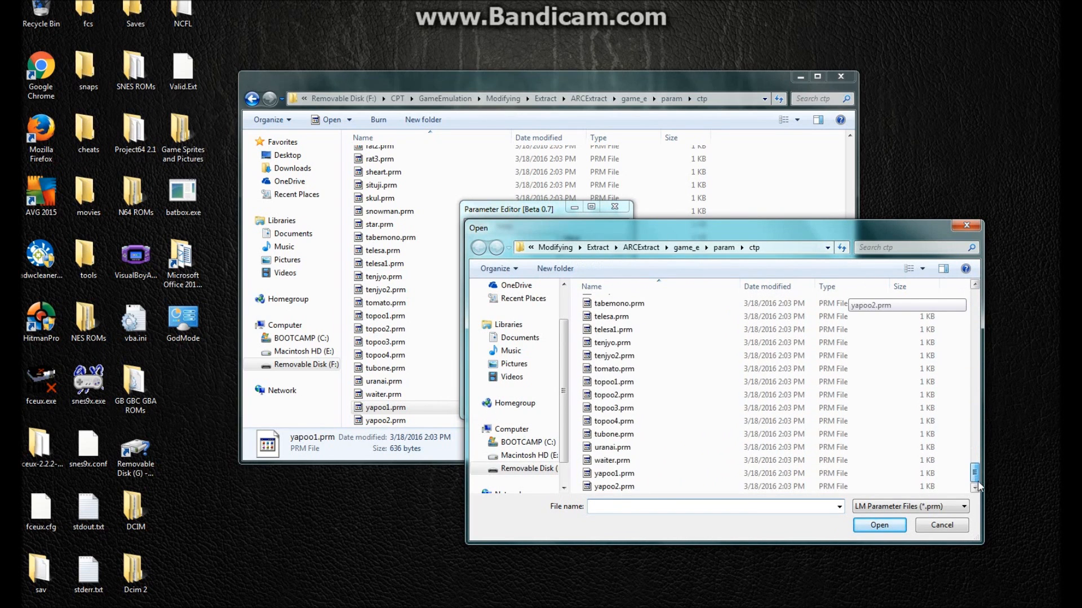
click(613, 473)
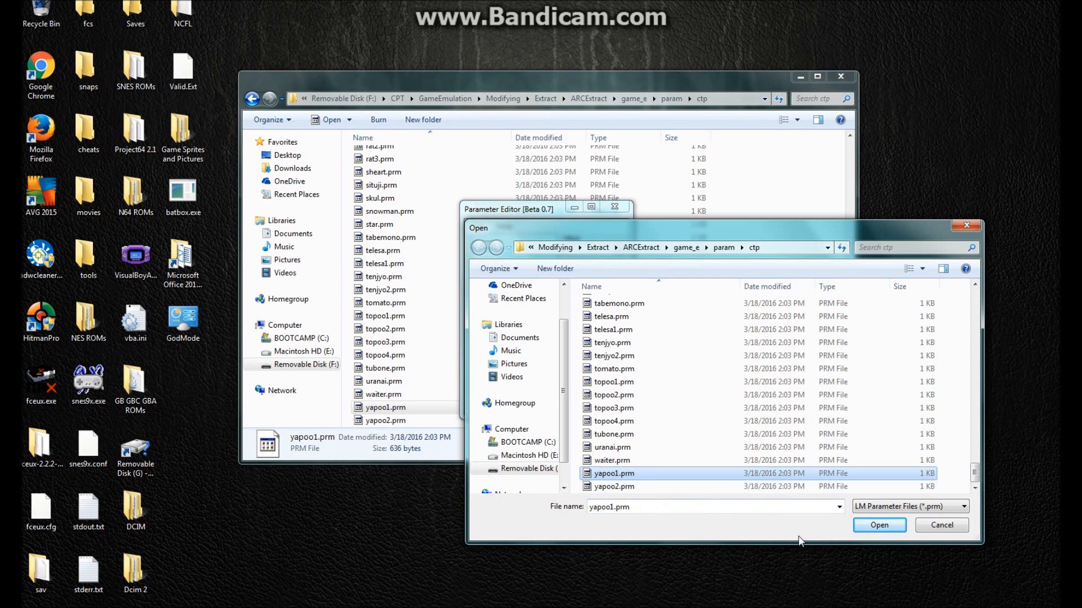
click(877, 525)
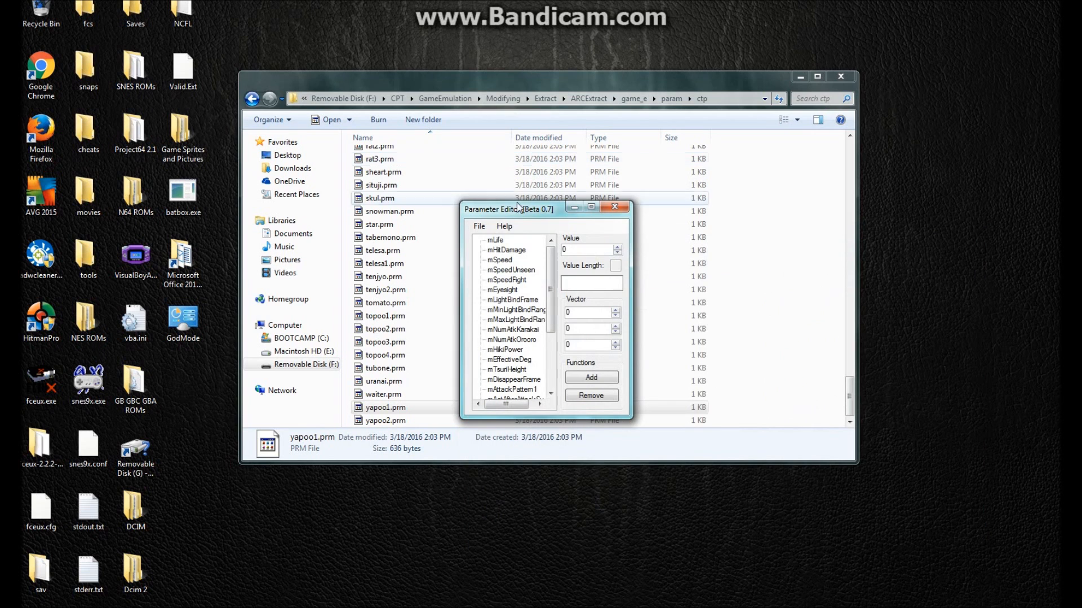
Position the Parameter Editor window beside the Explorer file list.
drag(513, 208, 589, 208)
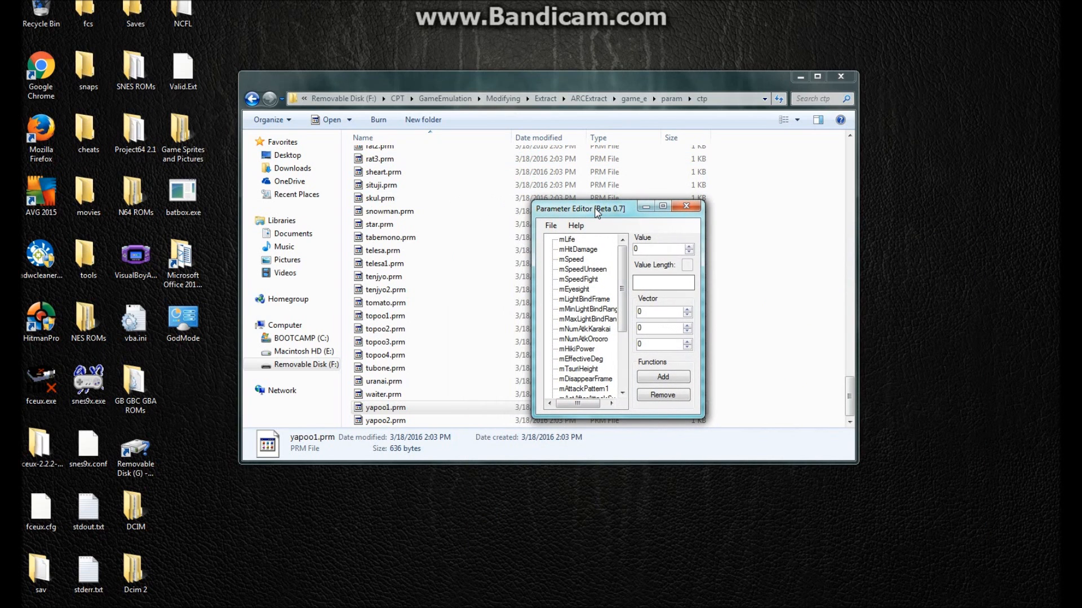
drag(597, 208, 578, 211)
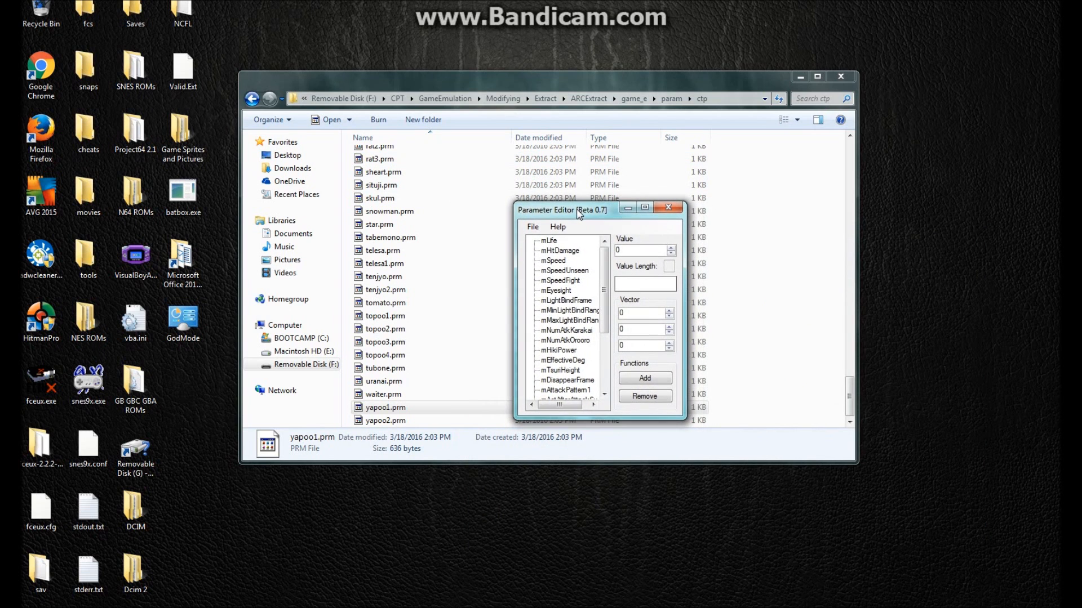
drag(586, 211, 586, 206)
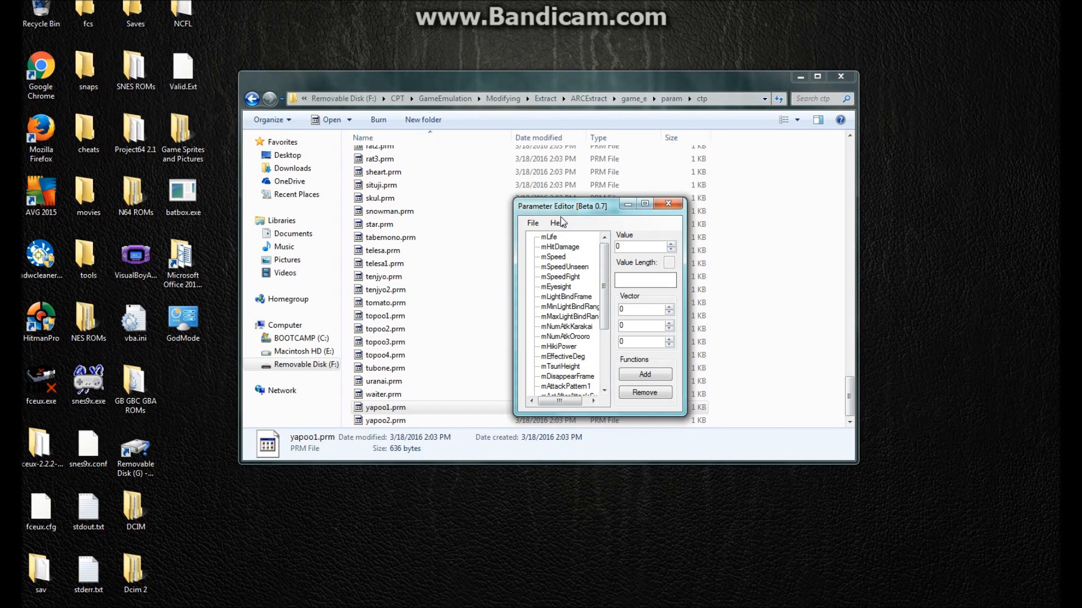
mouse_move(579, 266)
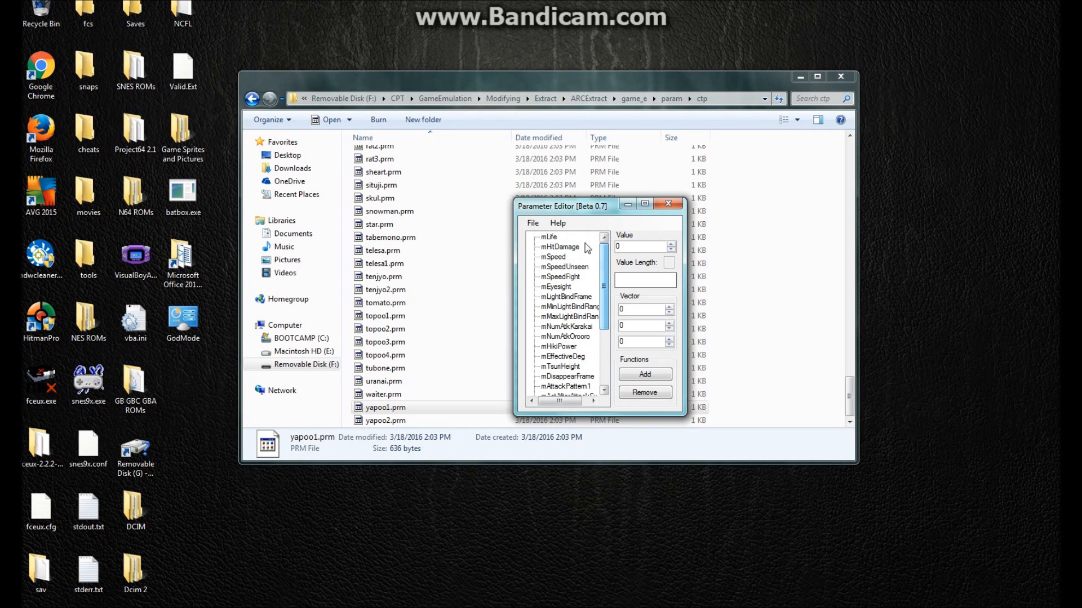
Set mLife to 99 and confirm it by checking neighbouring entries like mHitDamage.
click(550, 237)
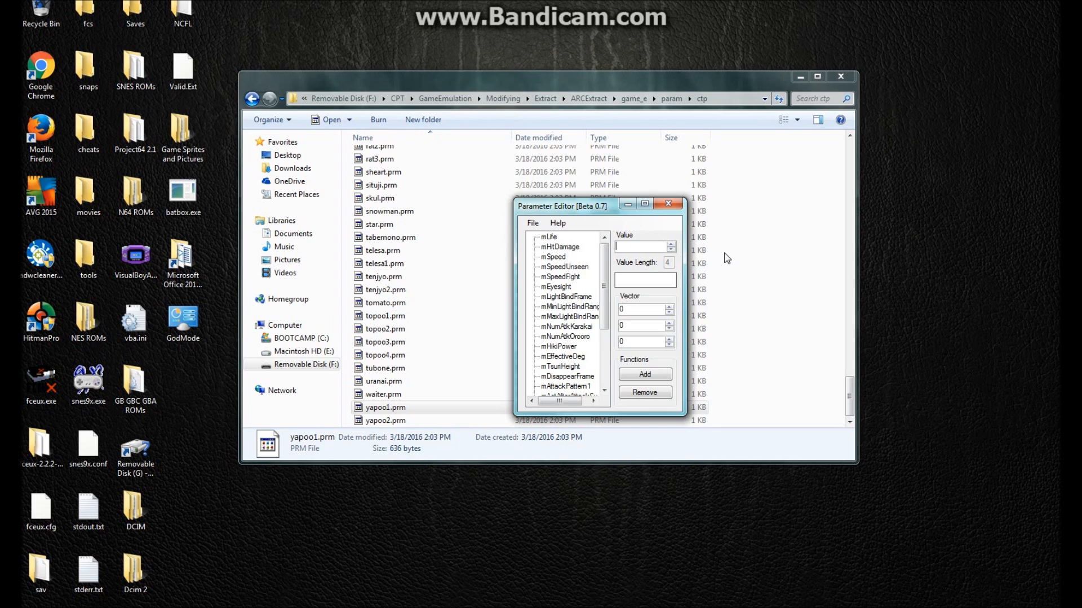
text(99)
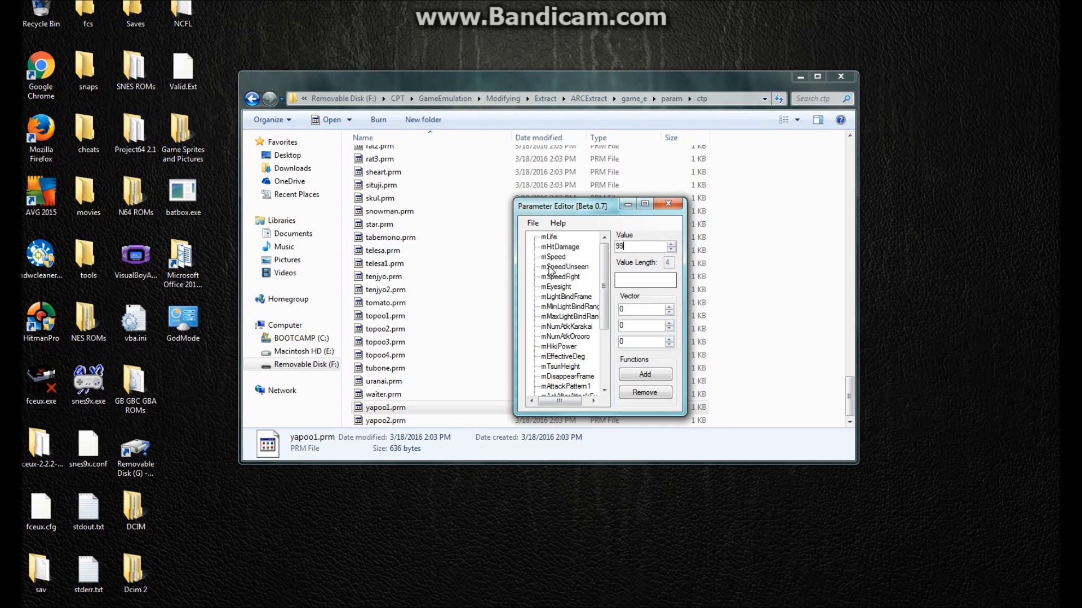
click(560, 247)
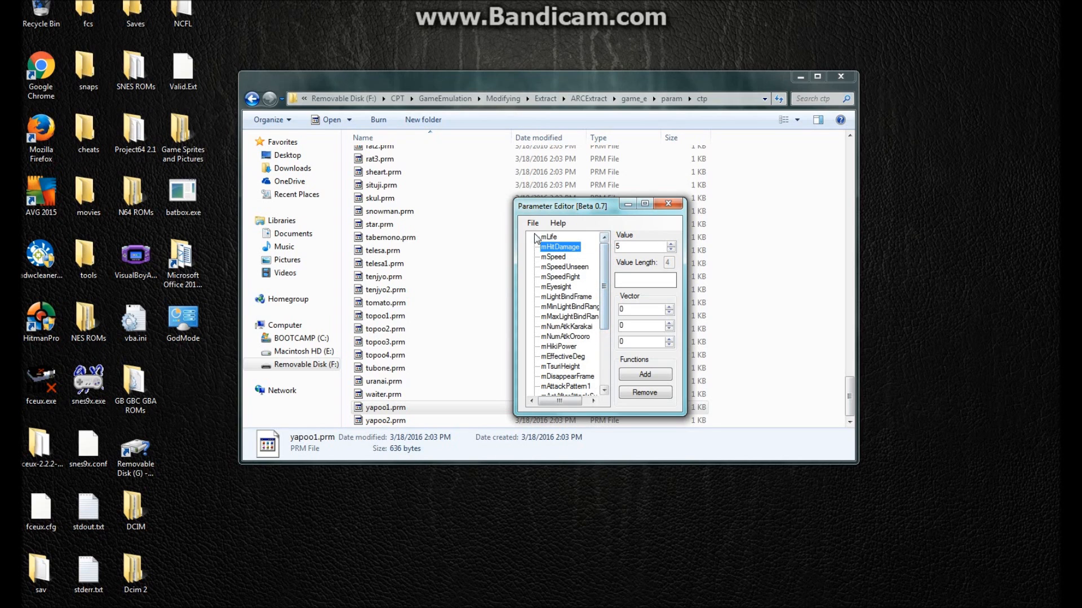
click(550, 238)
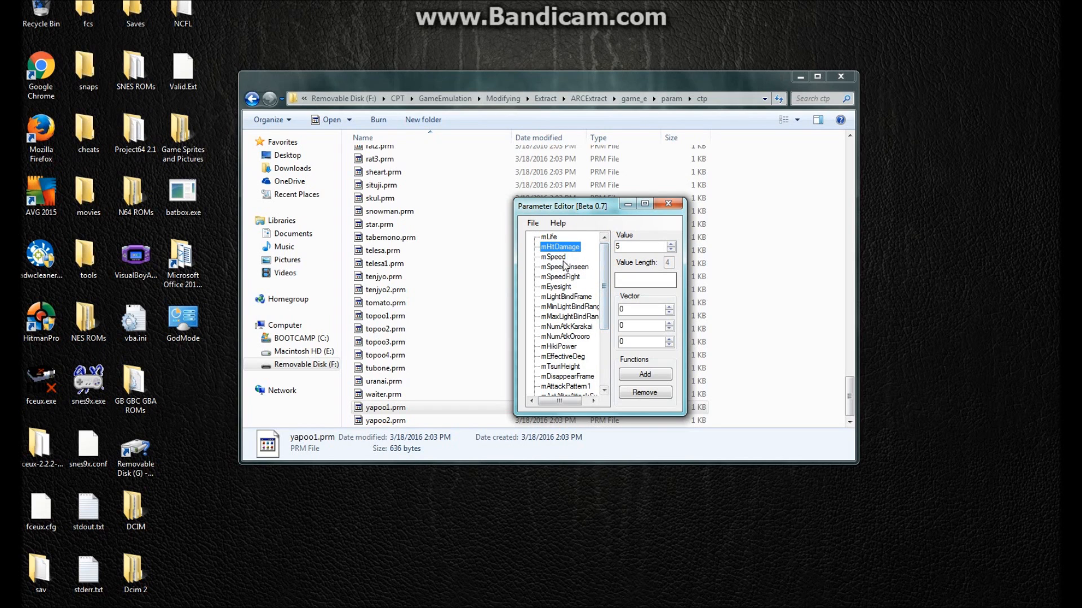
click(553, 257)
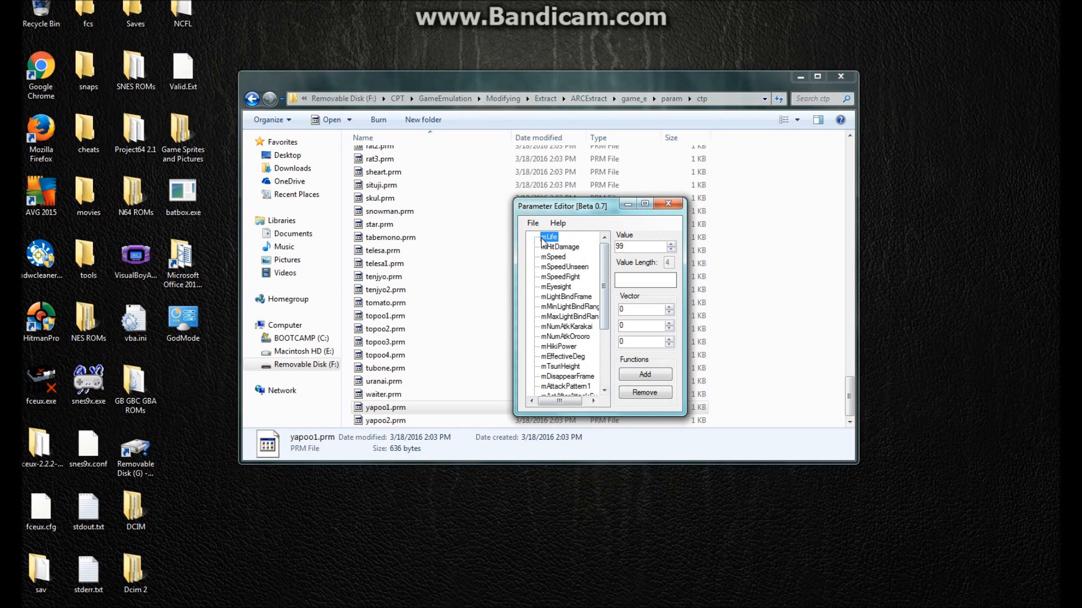
Scroll to mAmbColor and choose a green colour in the Color dialog.
scroll(down, 3)
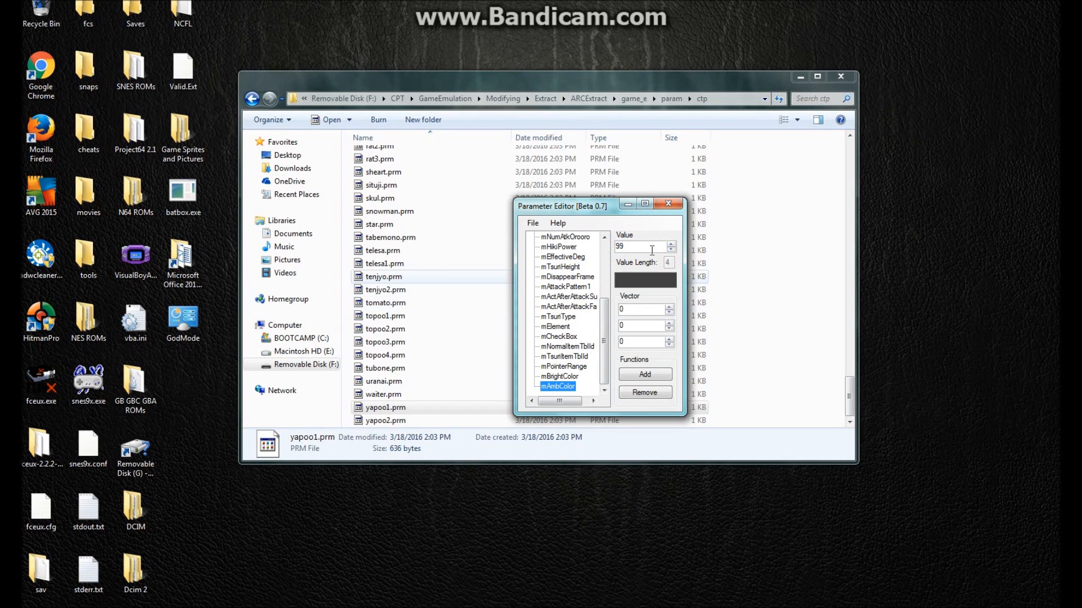
click(559, 376)
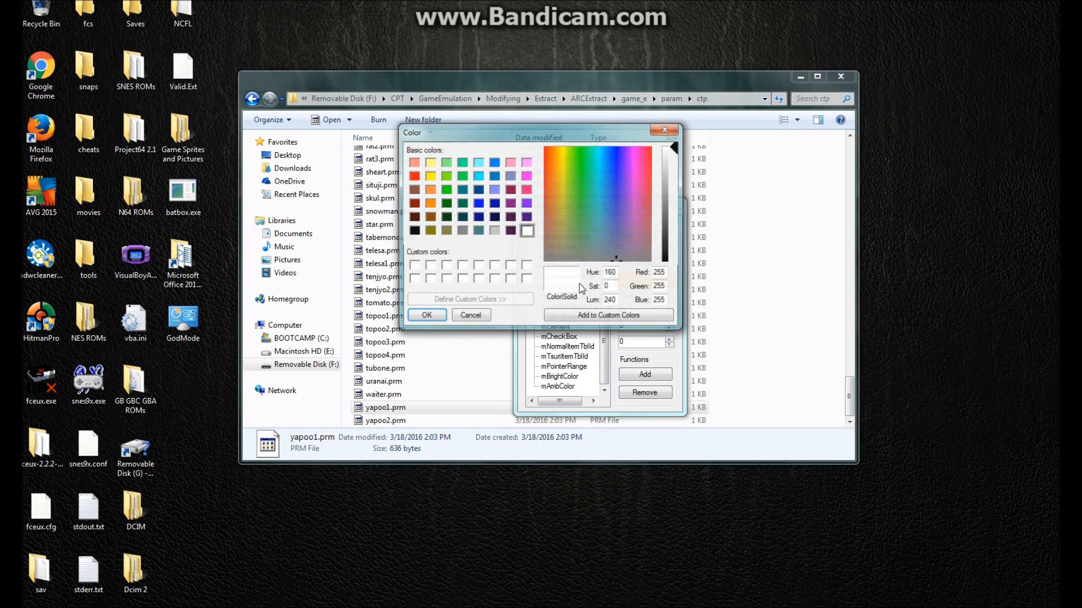
drag(538, 131, 638, 192)
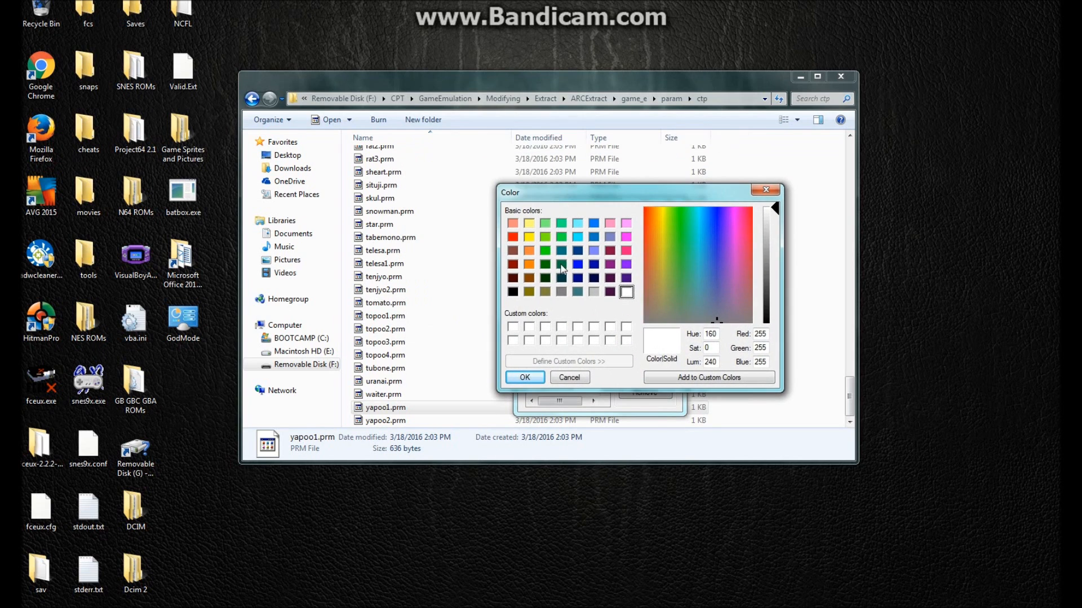
click(544, 250)
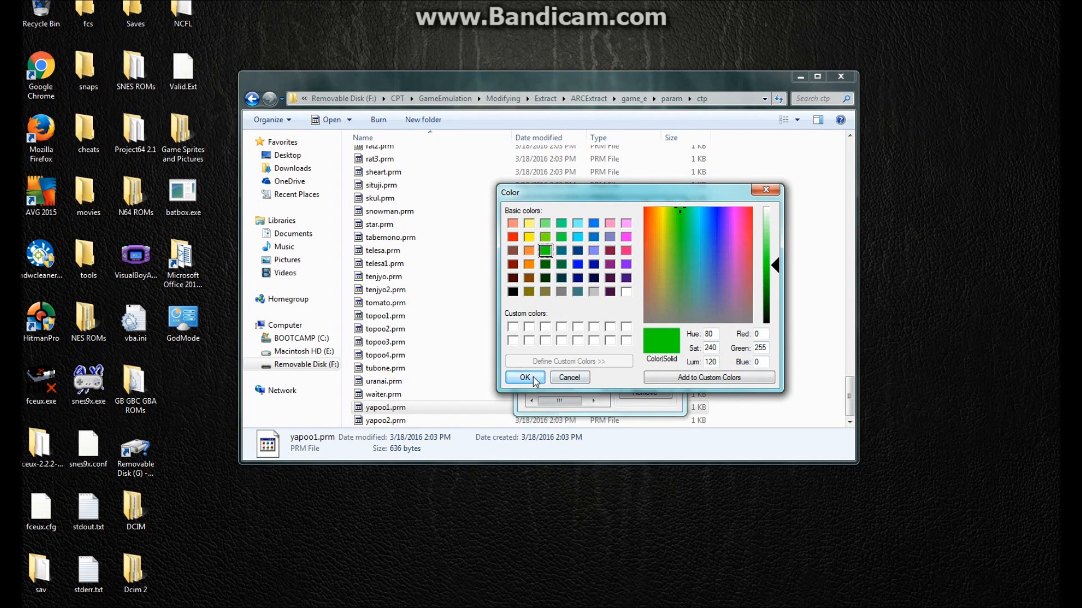
click(524, 378)
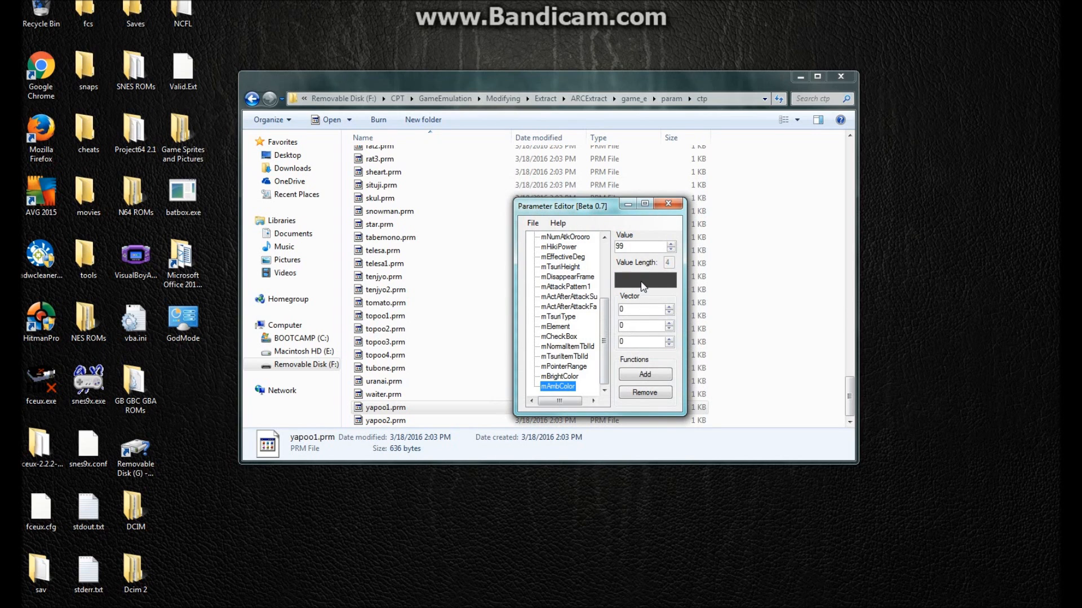
Reopen the mAmbColor picker and apply a brighter green instead.
click(644, 280)
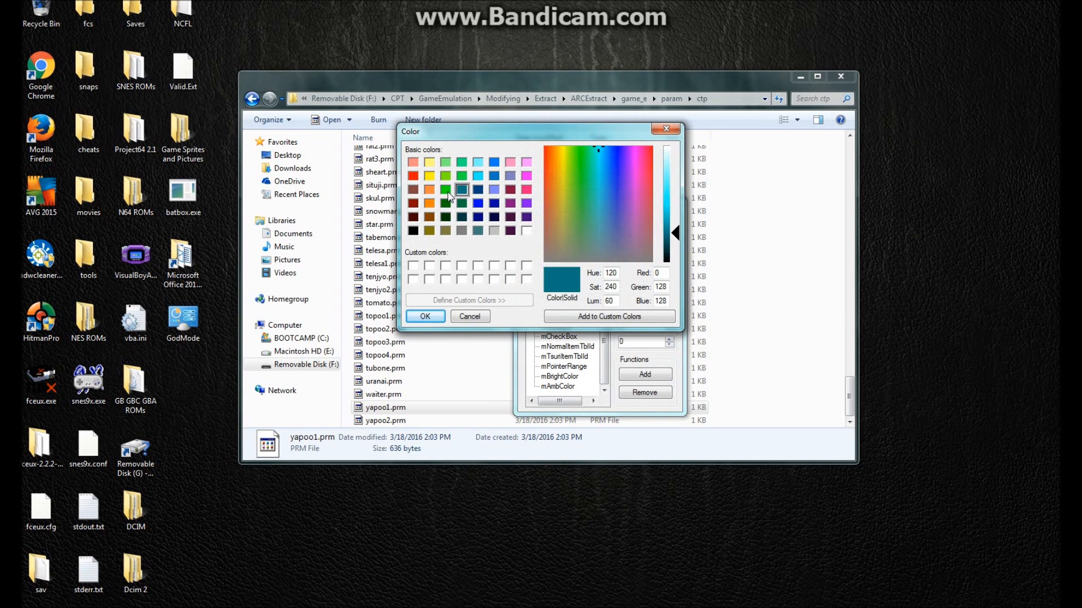
click(446, 191)
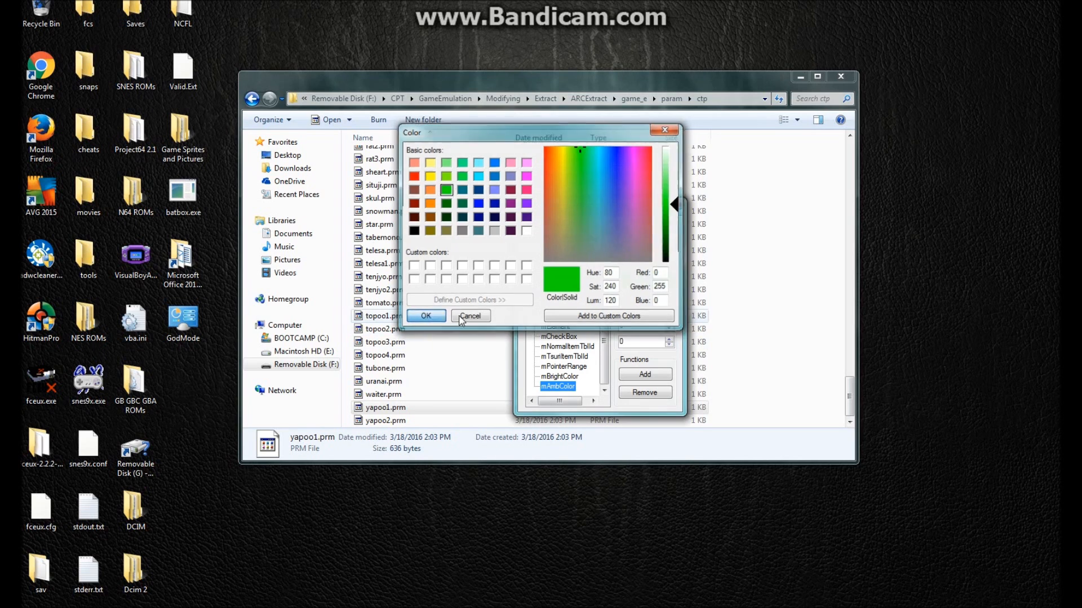
click(426, 315)
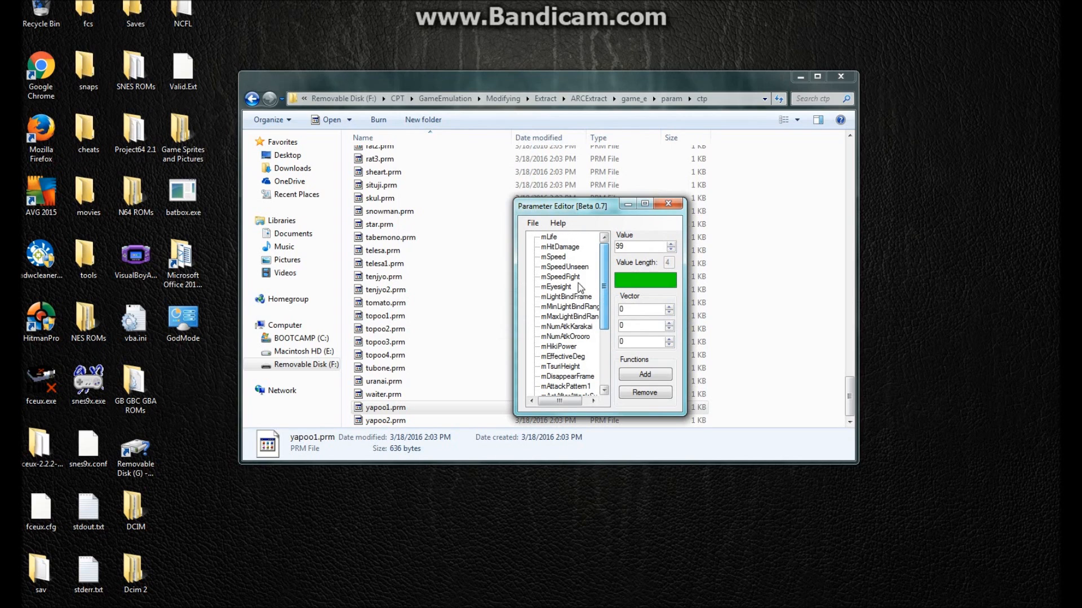
Save the edited parameters over the existing yapoo1.prm and close Parameter Editor.
click(548, 238)
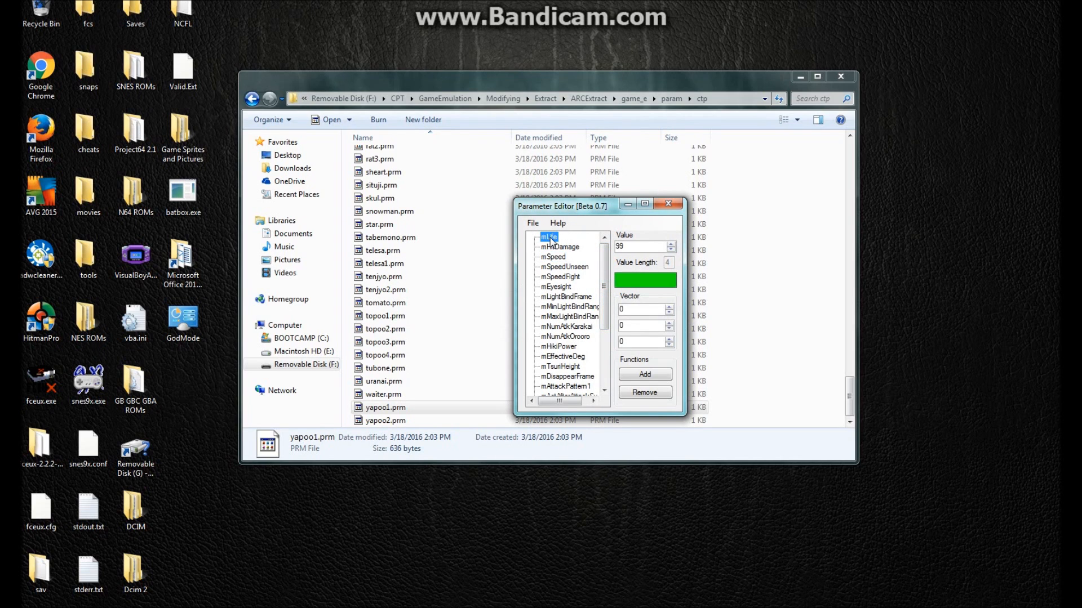
click(532, 223)
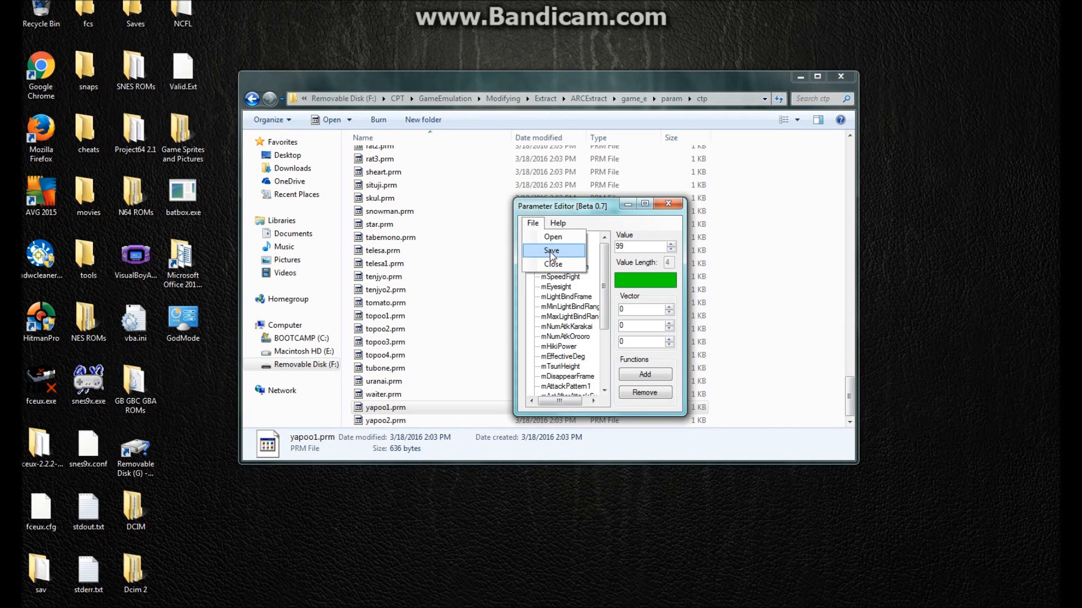
click(551, 250)
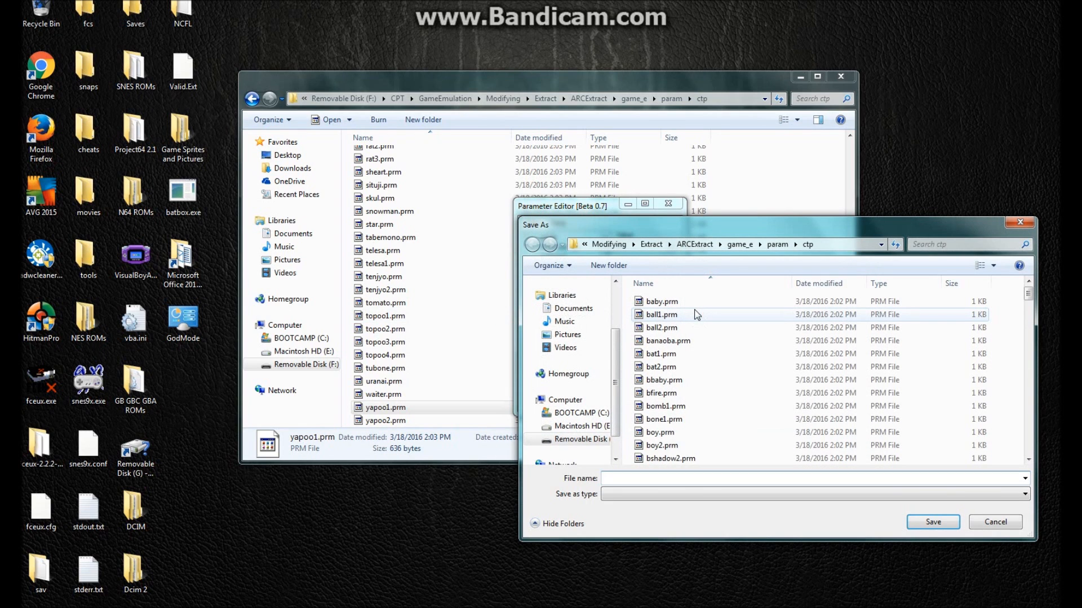
text(yapoo1.prm)
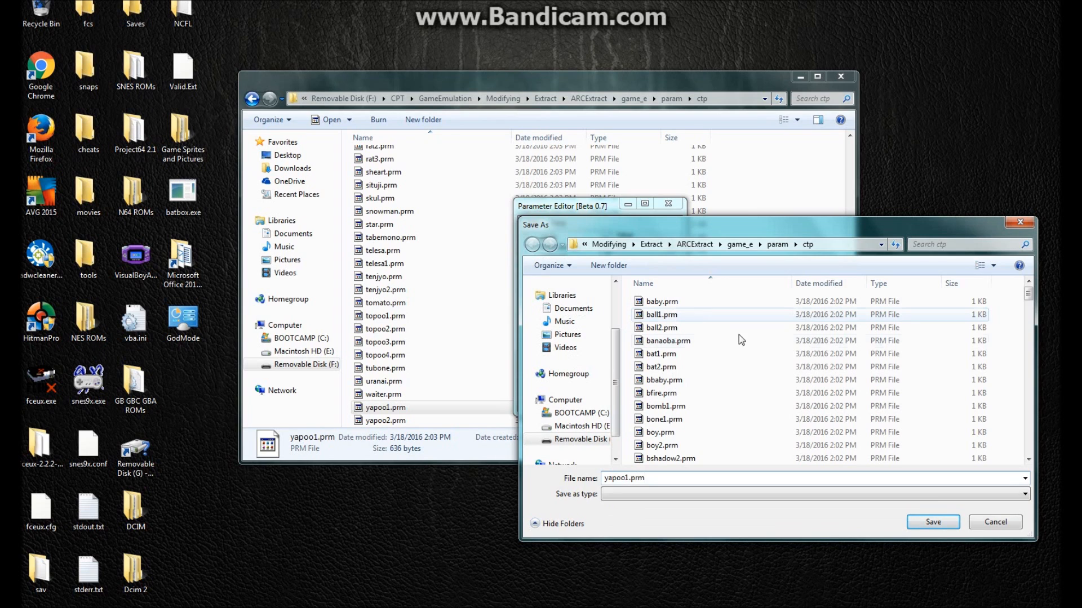
click(932, 521)
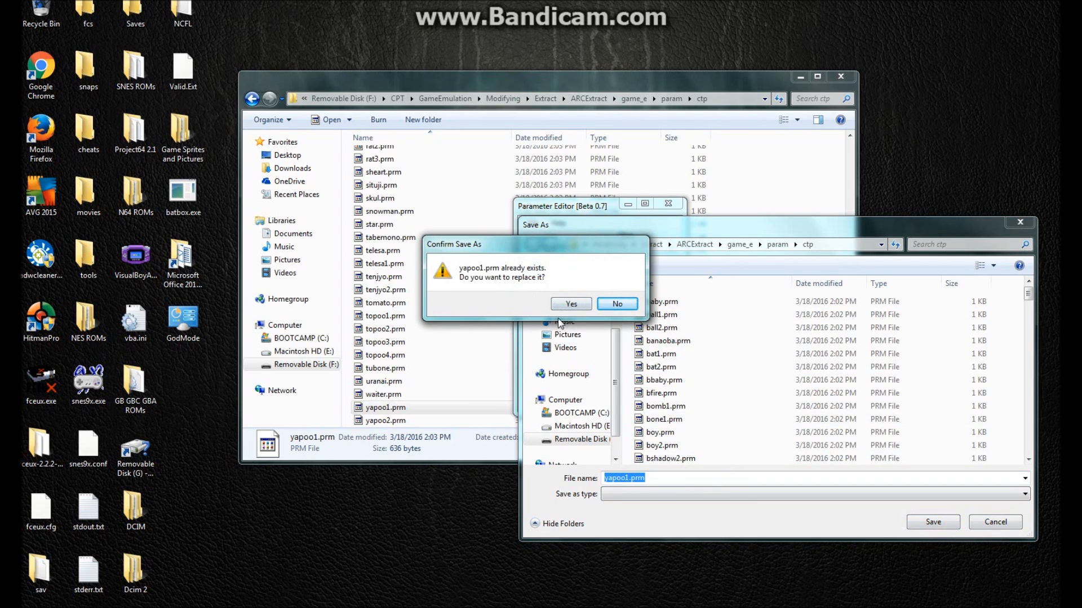
click(570, 304)
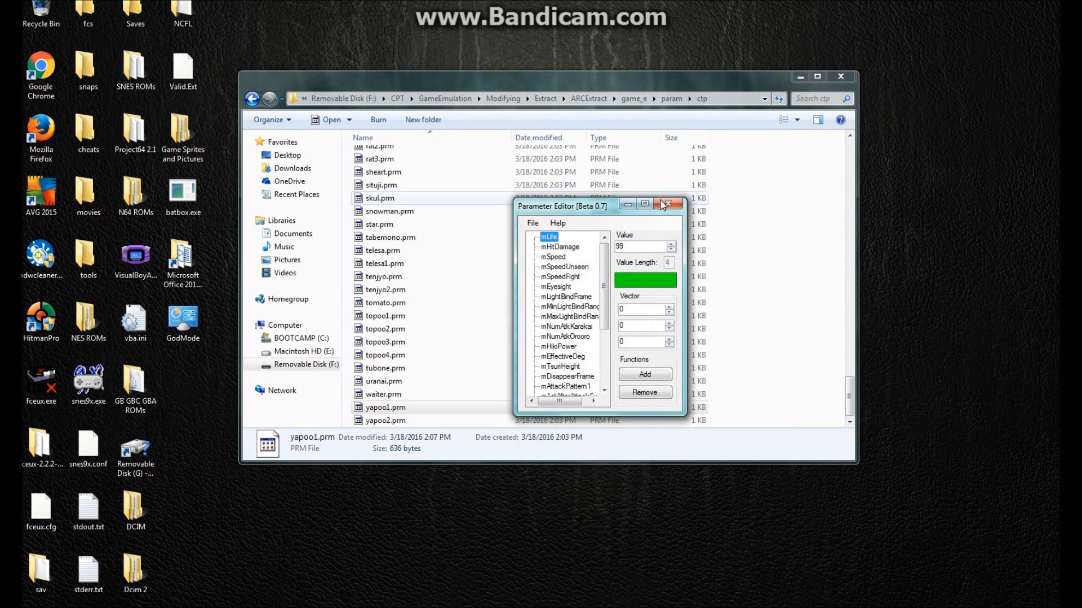
click(665, 204)
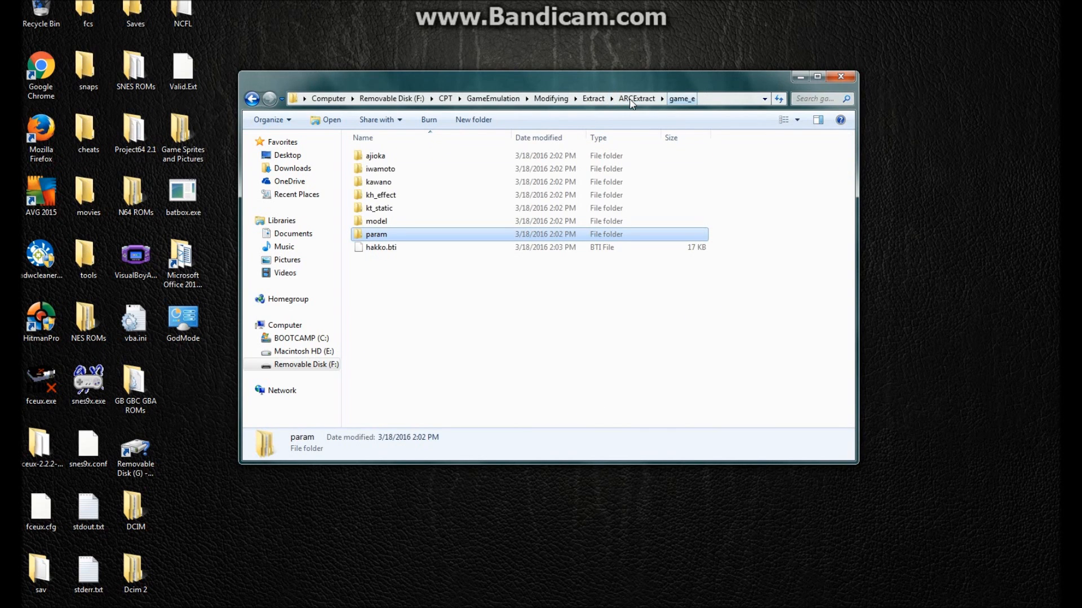
In ARCExtract, pack the game_e folder into game_e.arc with ArcPack.exe.
click(591, 98)
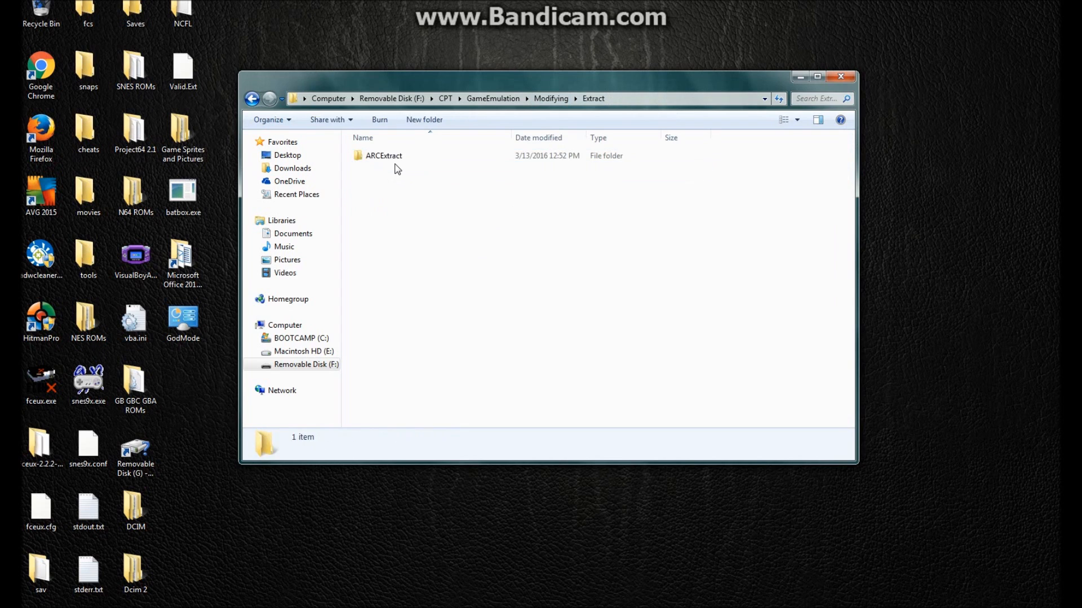
double_click(383, 156)
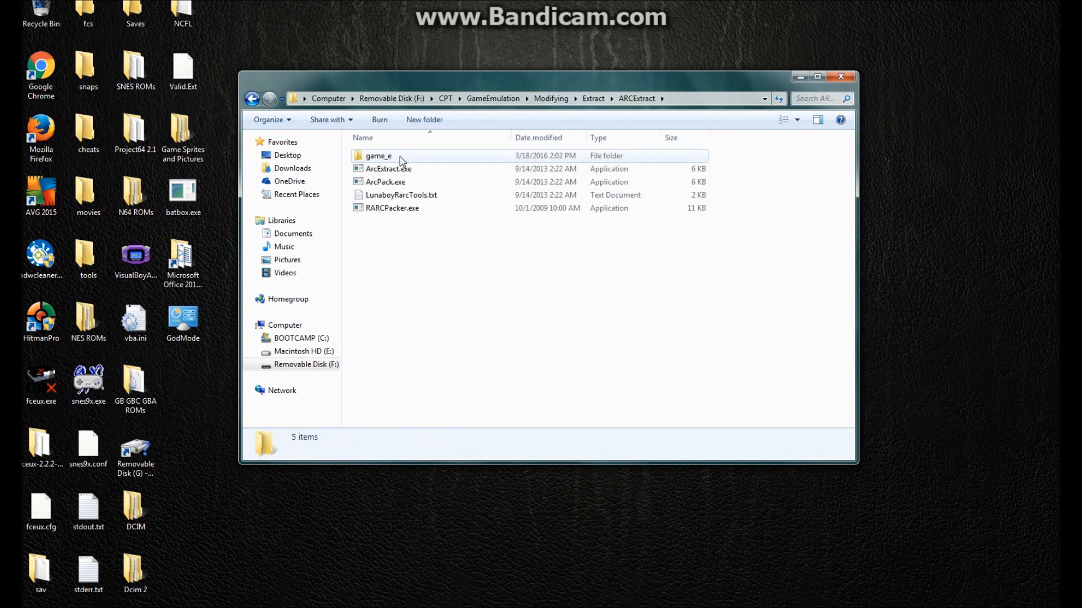
click(379, 156)
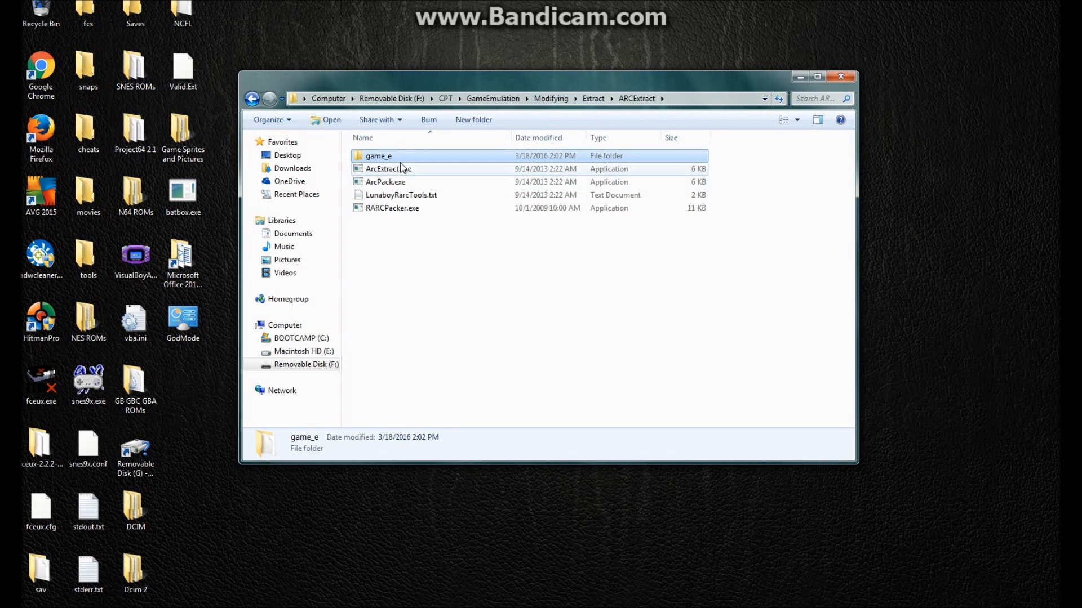
click(379, 156)
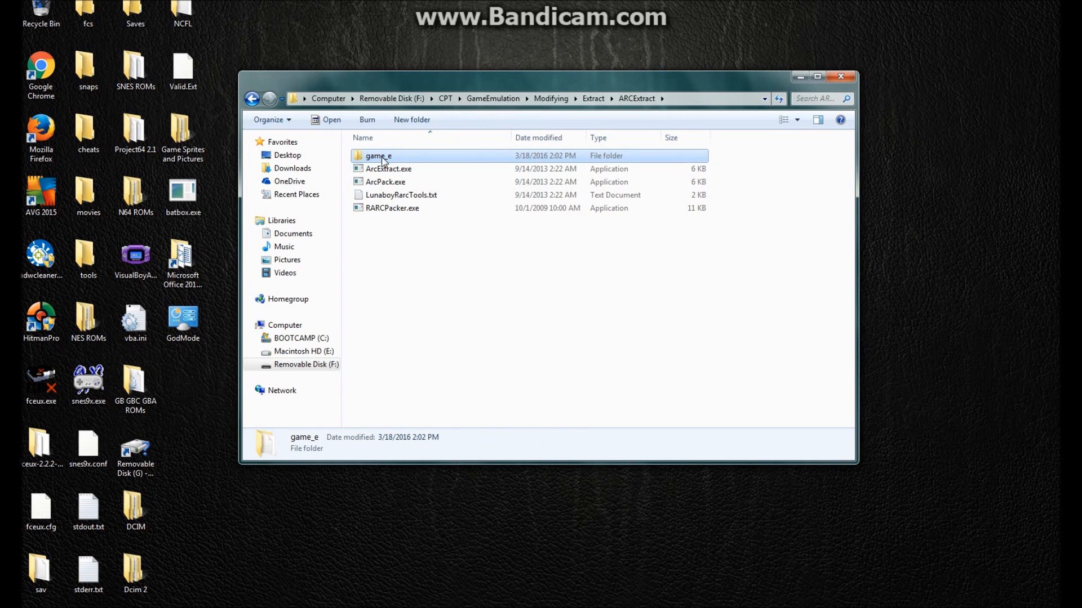
click(378, 156)
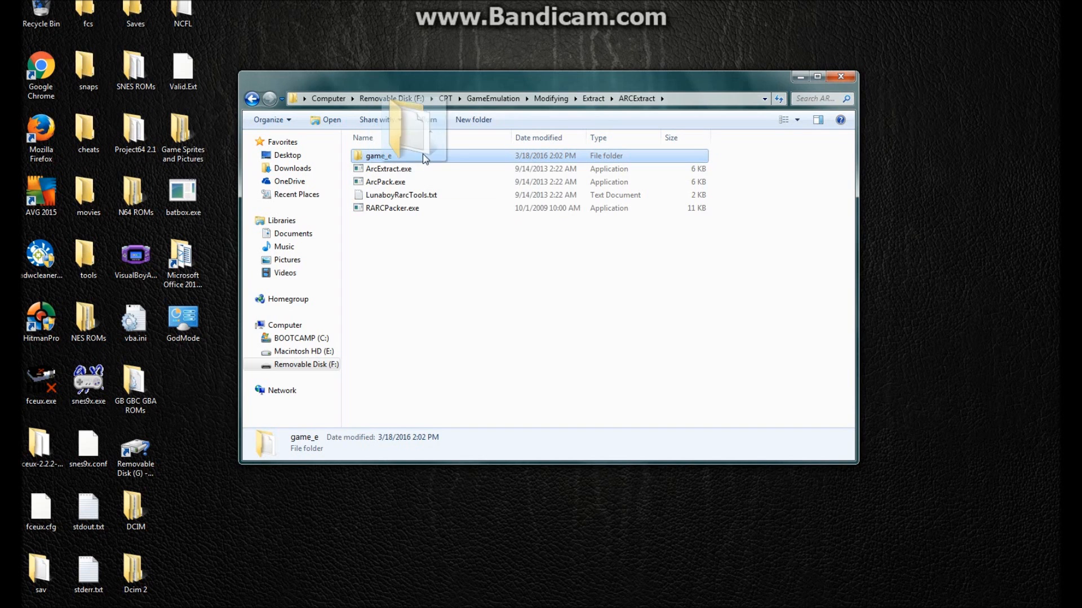
double_click(386, 182)
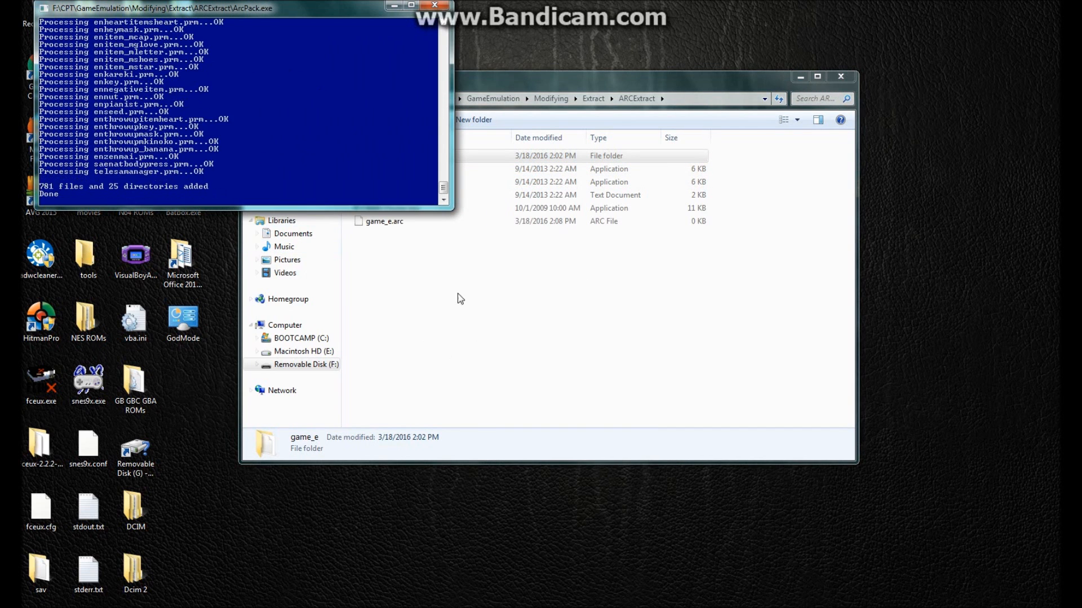
click(435, 5)
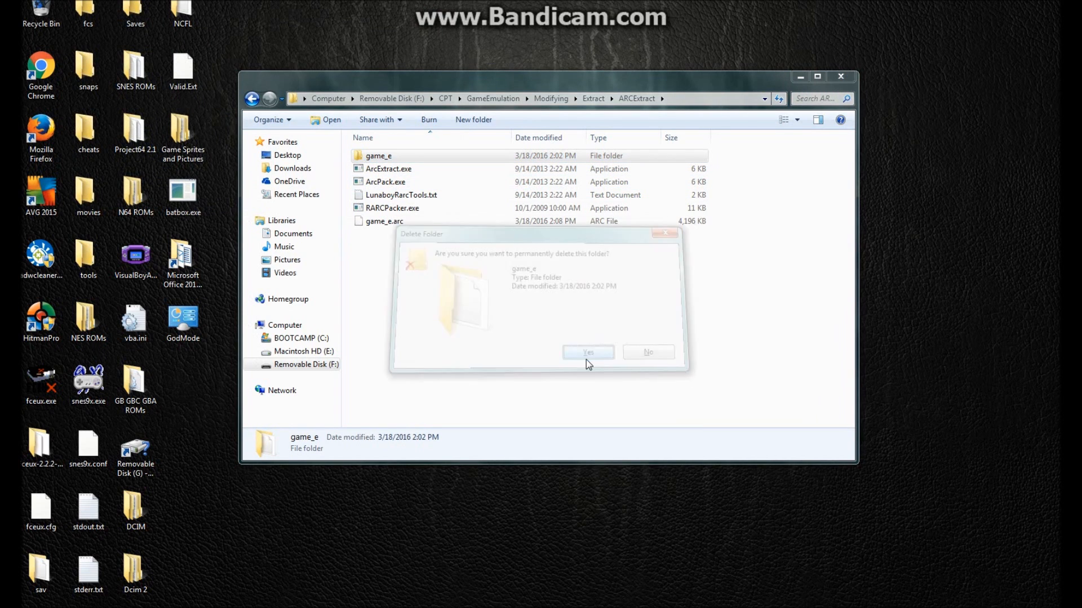
Permanently delete the original game_e folder.
click(587, 351)
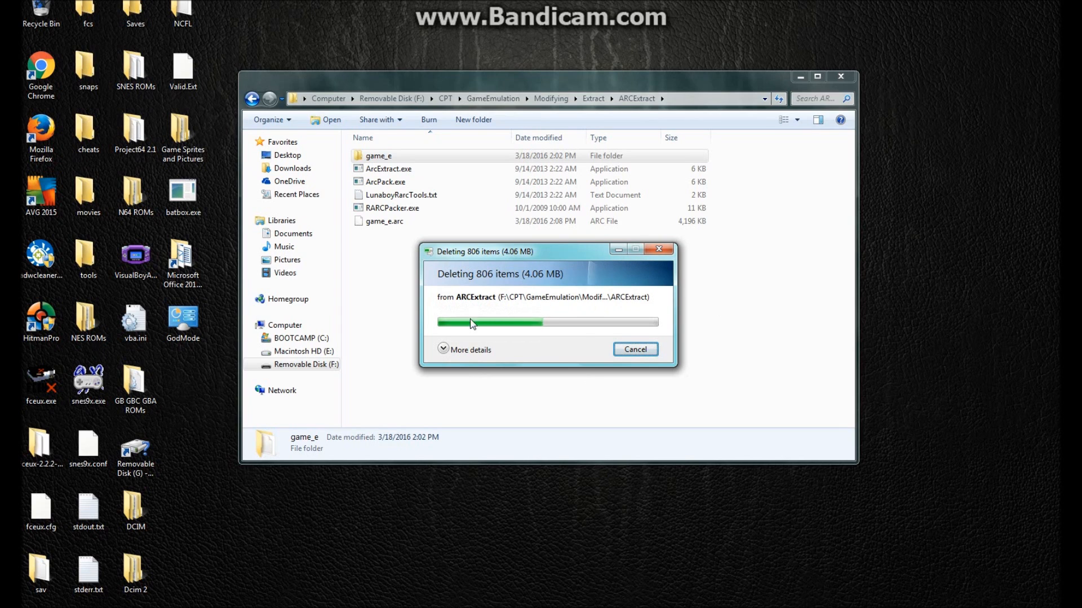
mouse_move(740, 336)
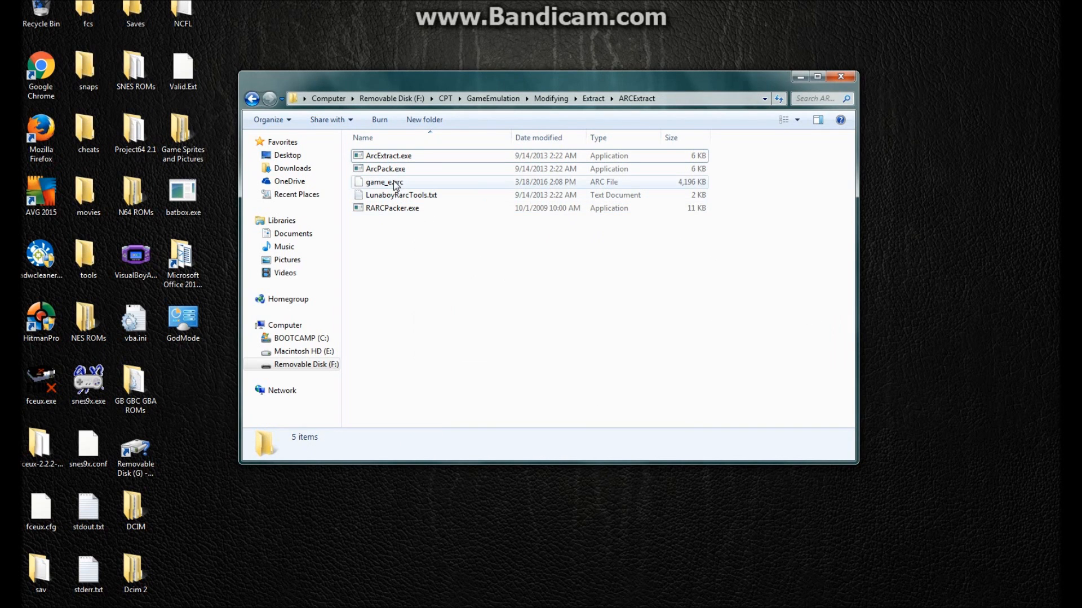
Rename game_e.arc to game_e.rarc, accepting the extension-change warning.
click(383, 181)
text(r)
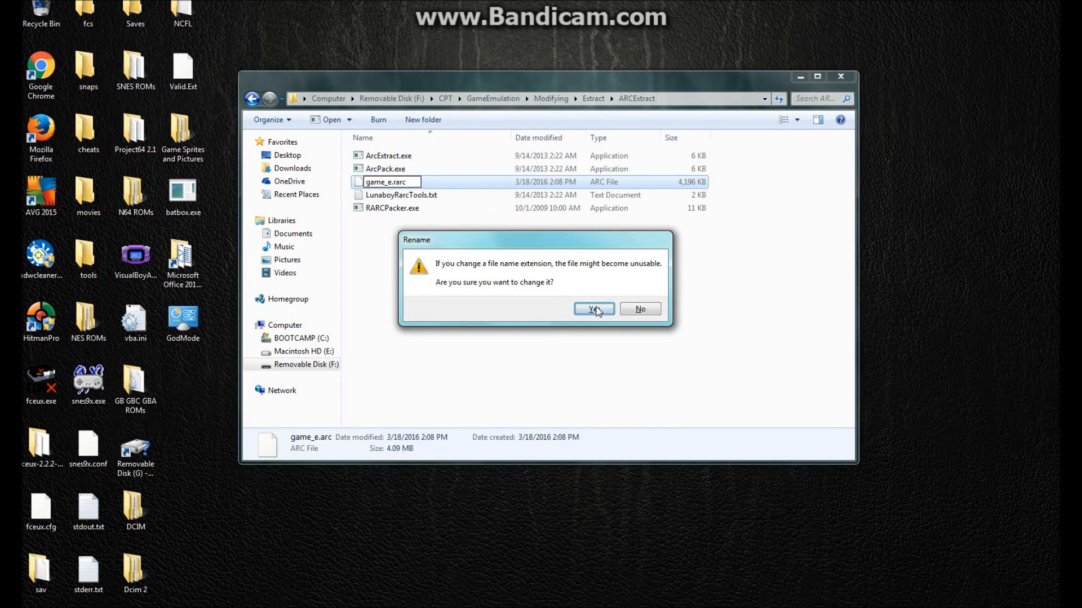
click(593, 309)
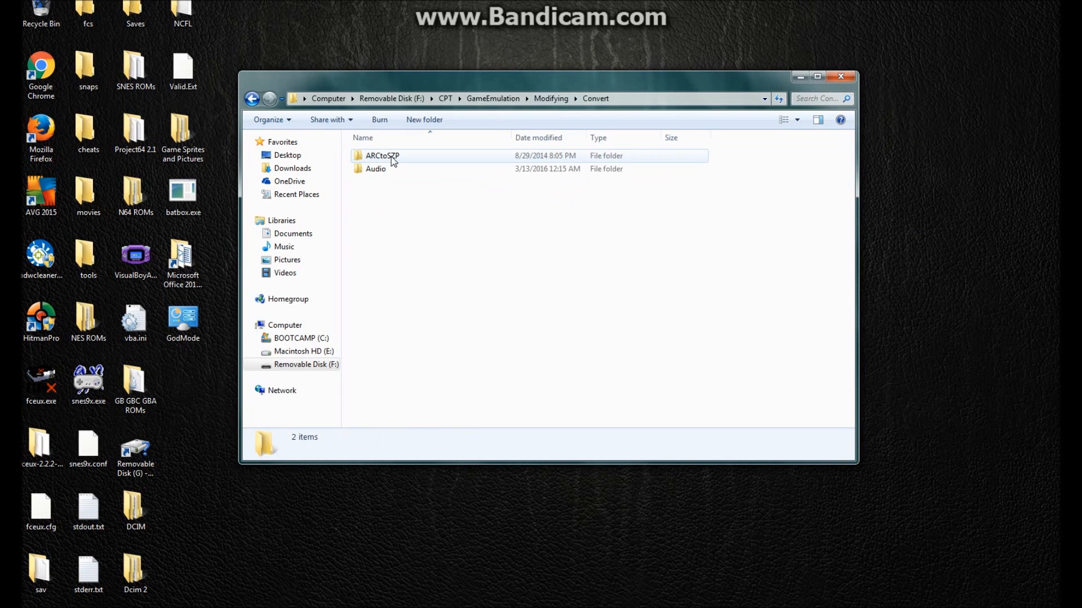
Paste game_e.rarc into the ARCtoSZP folder and read the converter's readme.txt in Notepad.
right_click(435, 227)
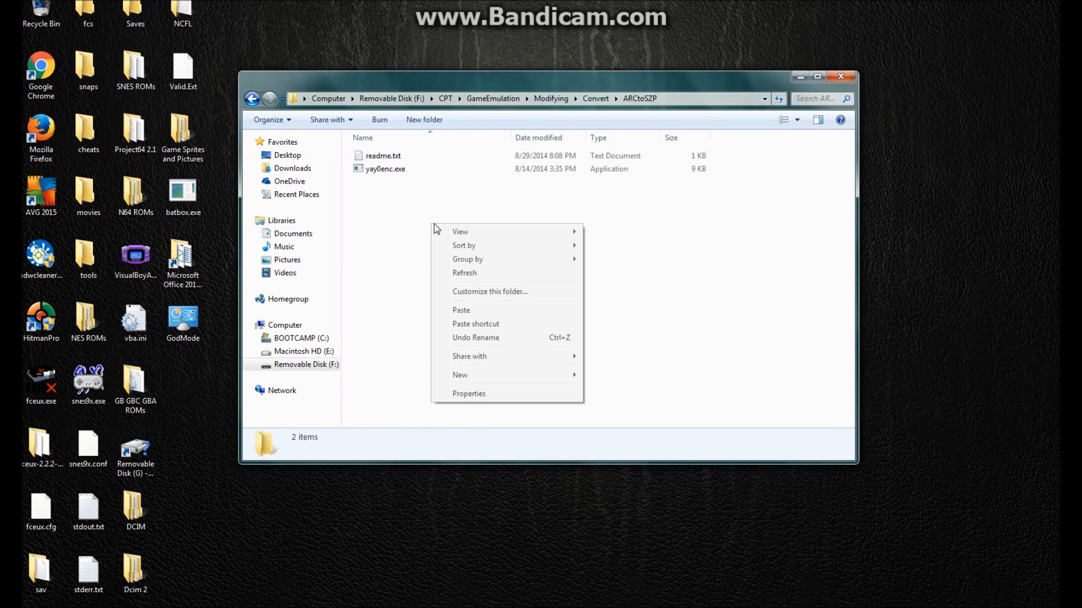
mouse_move(475, 310)
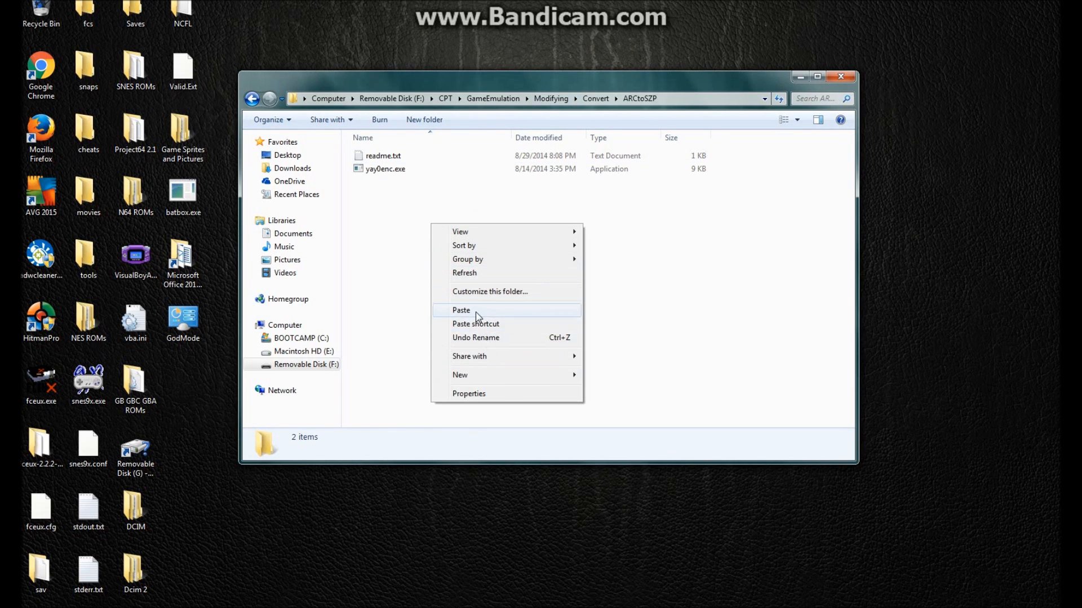
click(460, 310)
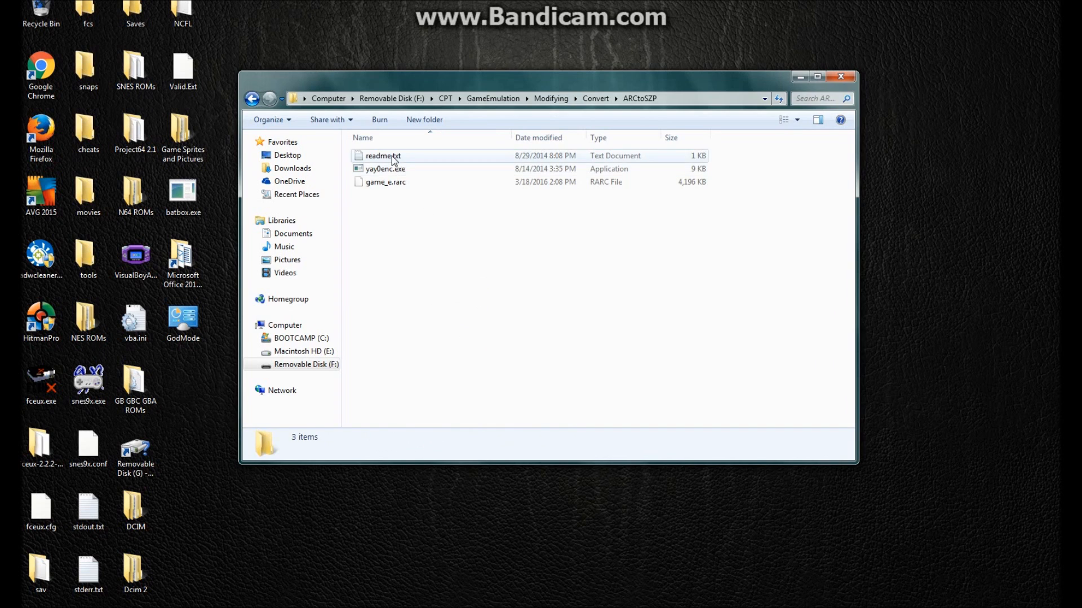
double_click(382, 156)
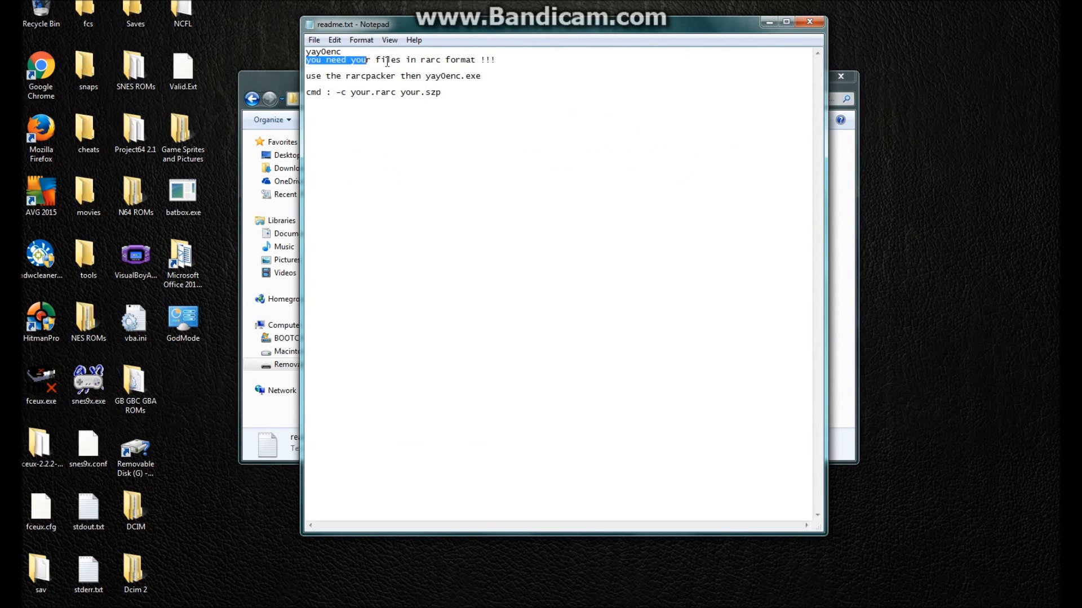
drag(370, 60, 496, 60)
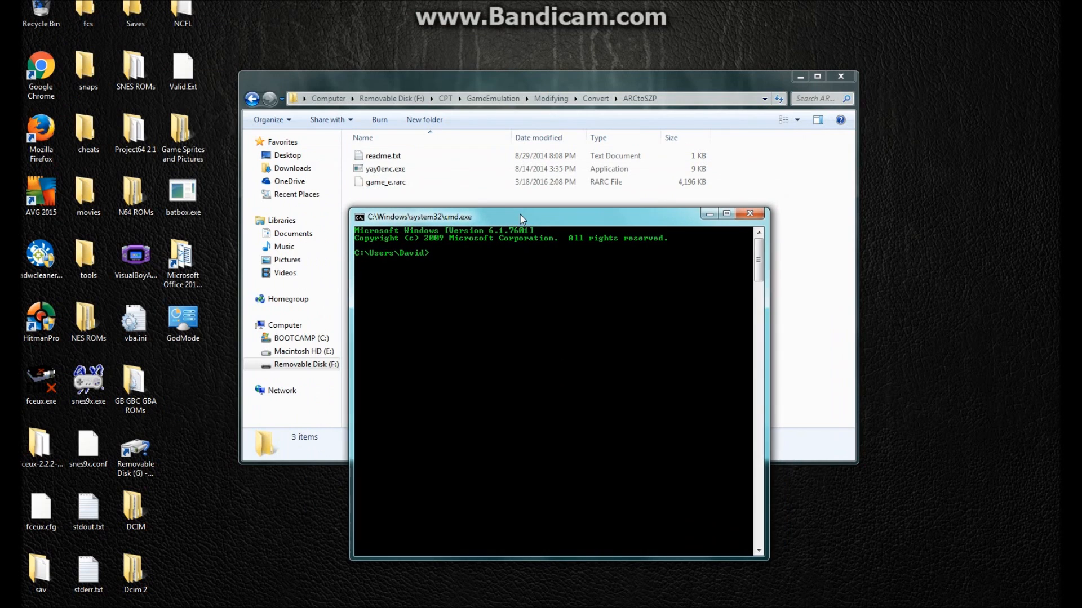
Switch to drive F: and change directory to GameEmulation\Modifying\...\ARCtoSZP.
text(f:)
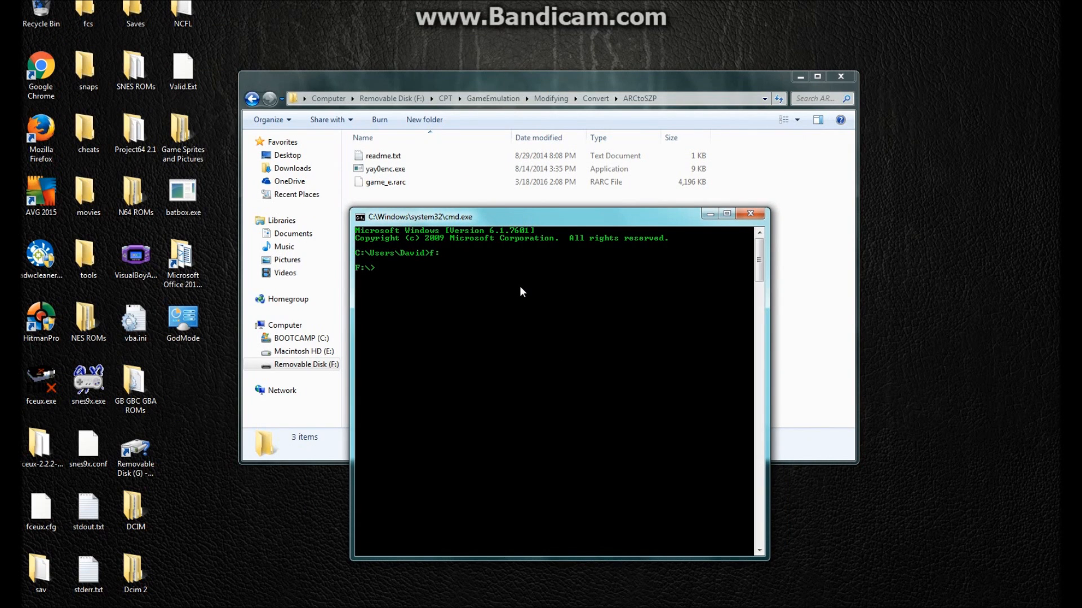
text(cd)
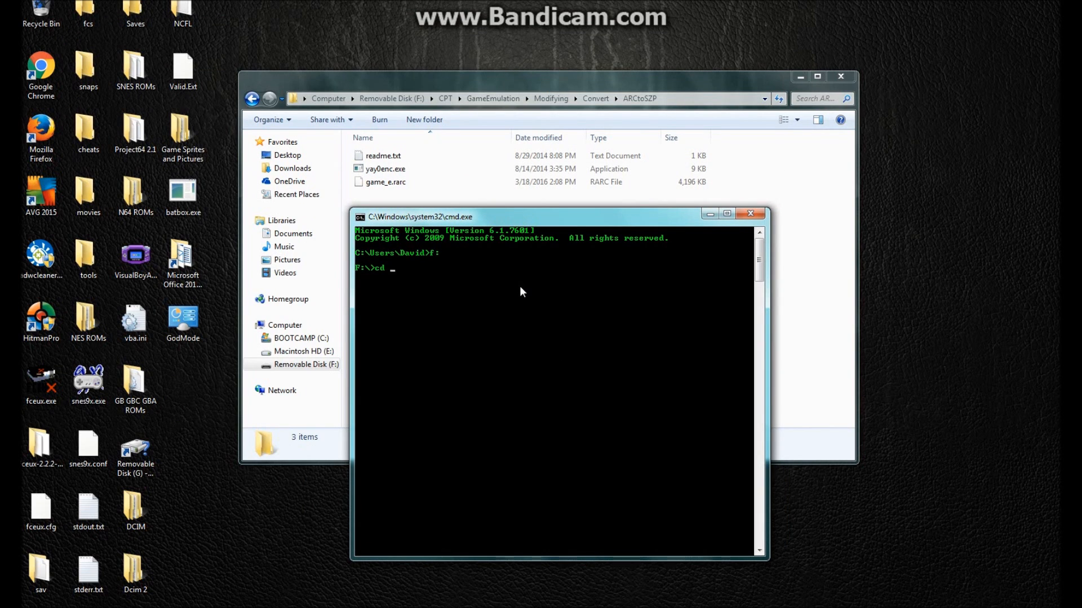
text(cpt\)
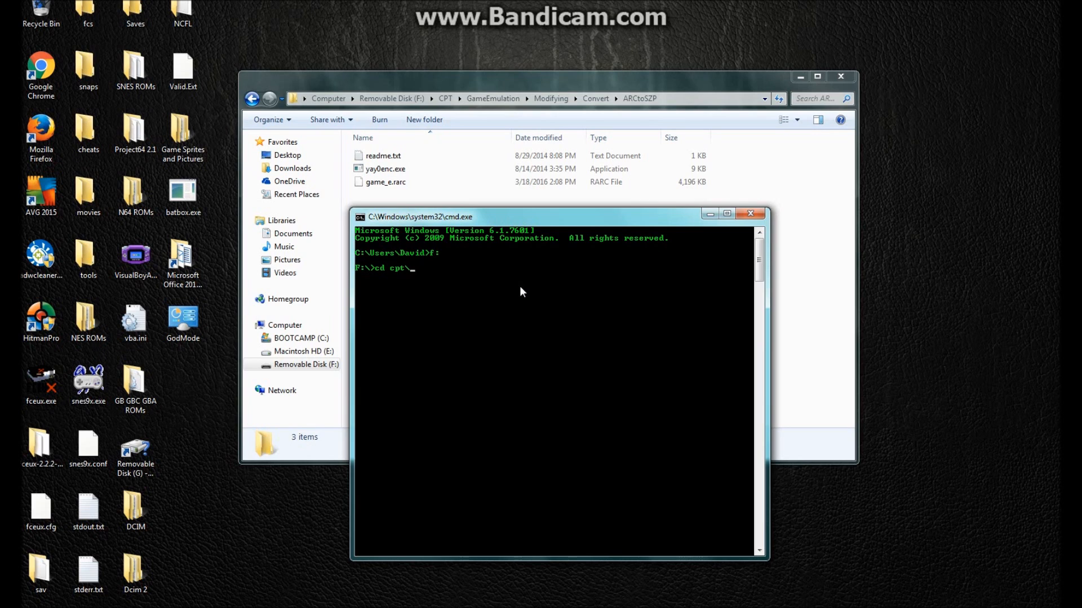
text(gameemulation)
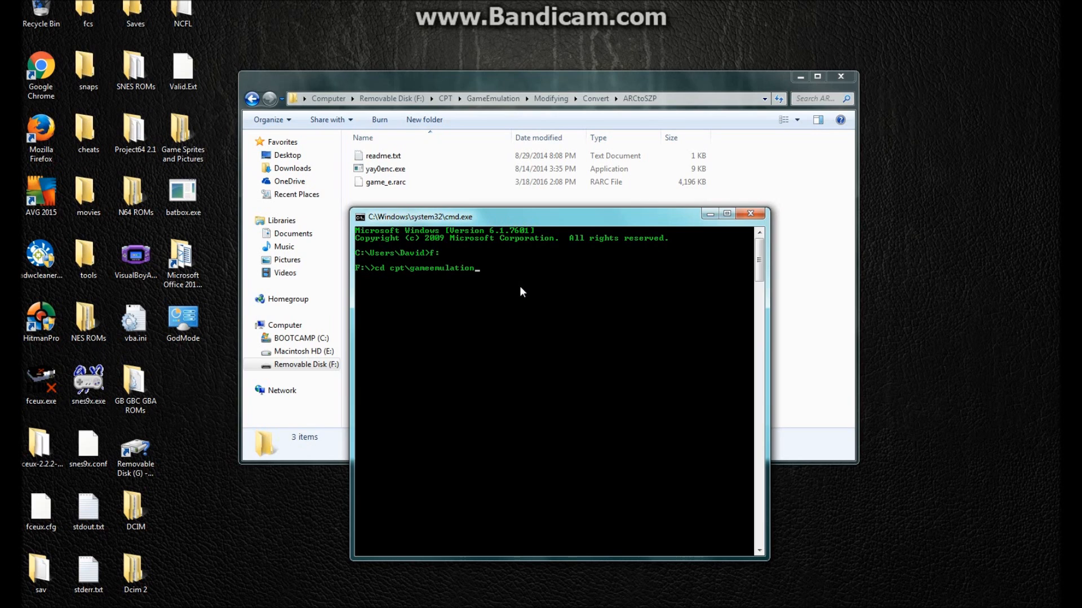
text(\mdo)
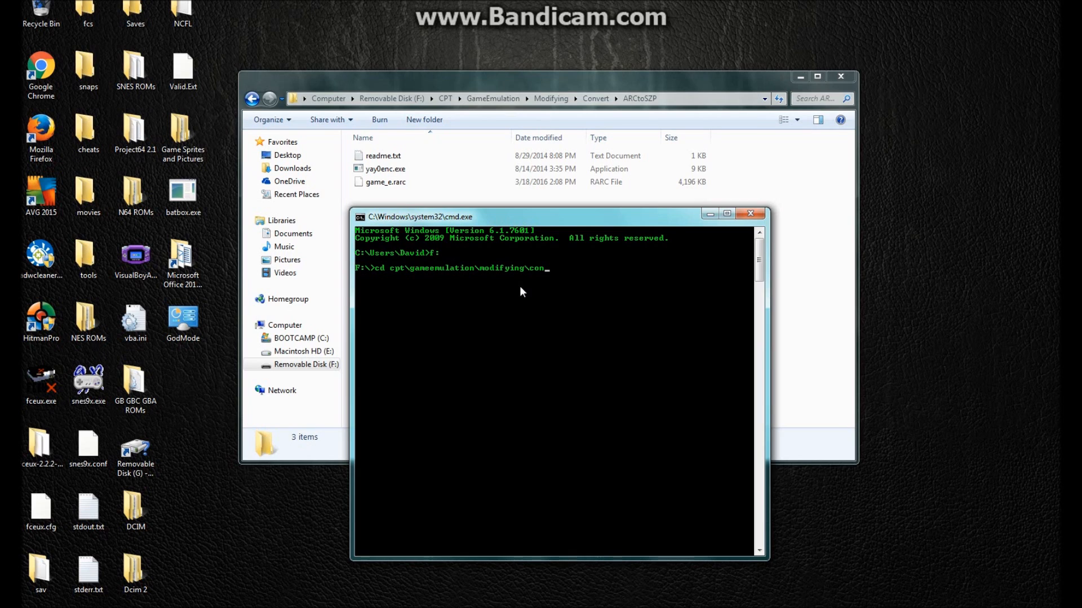
text(ver)
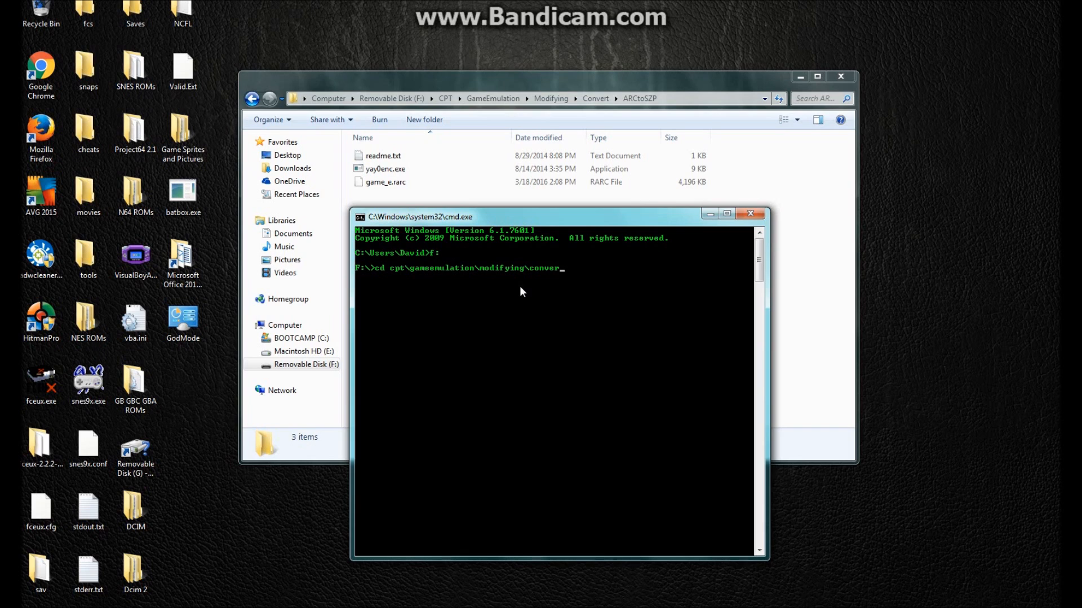
text(t\)
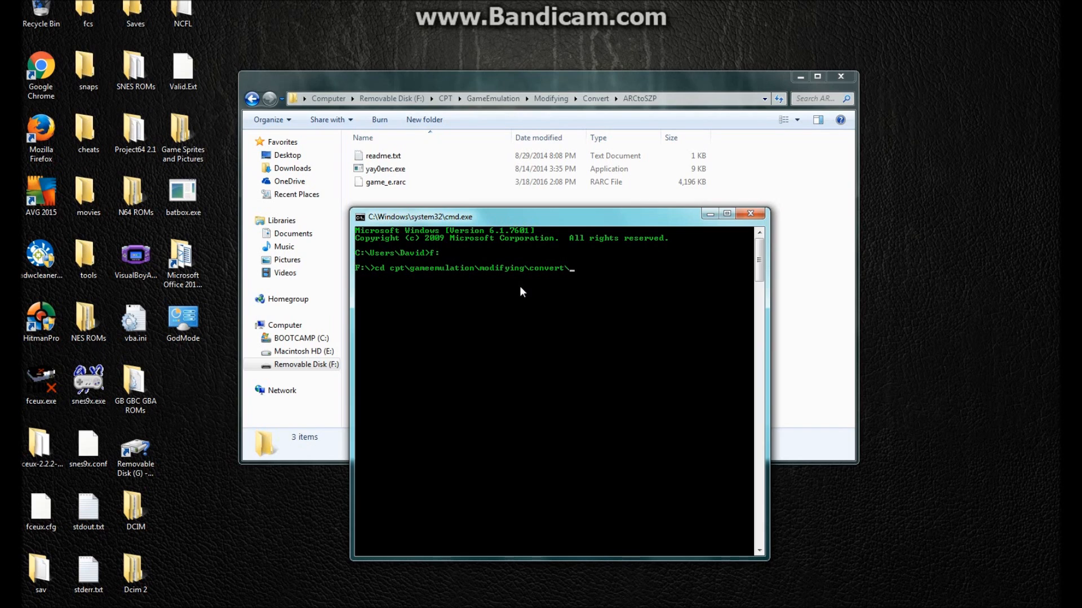
text(arctoszp)
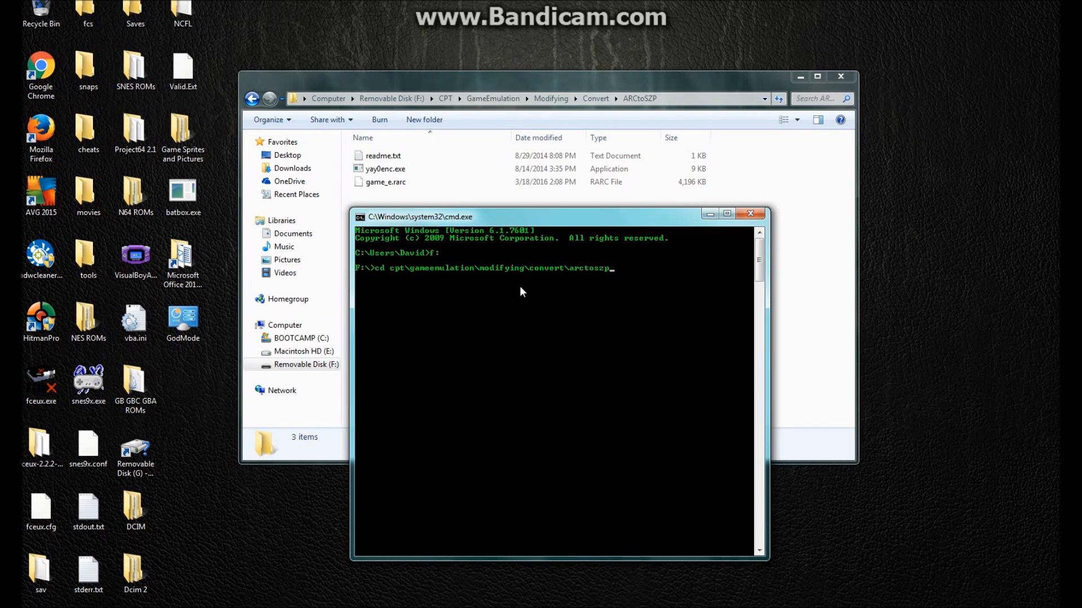
Run yay0enc.exe to compress game_e.rarc into game_e.szp.
text(yay)
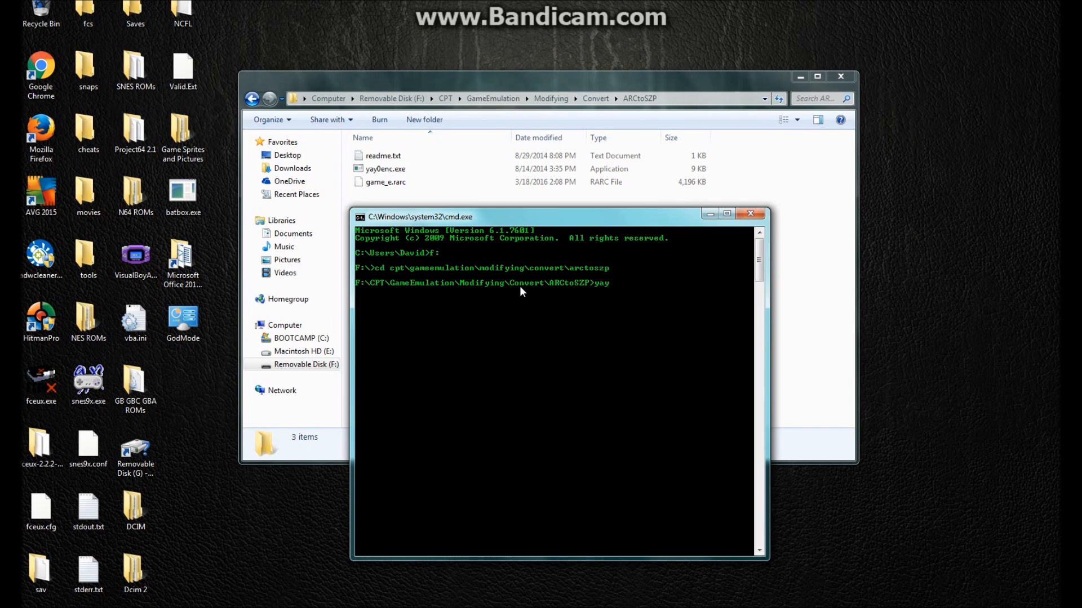
text(0enc.exe -c)
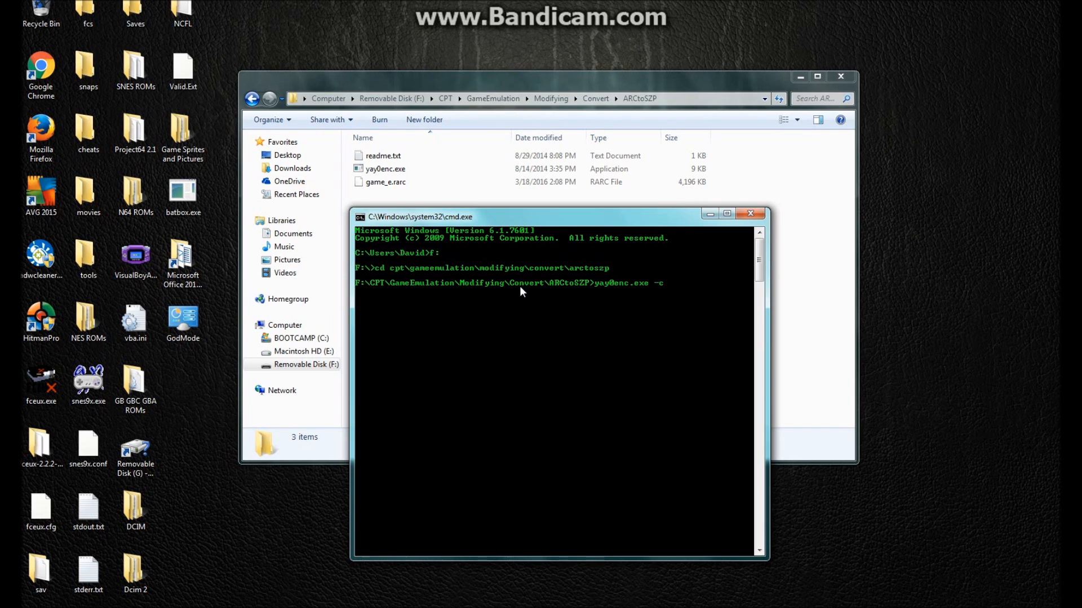
text(g)
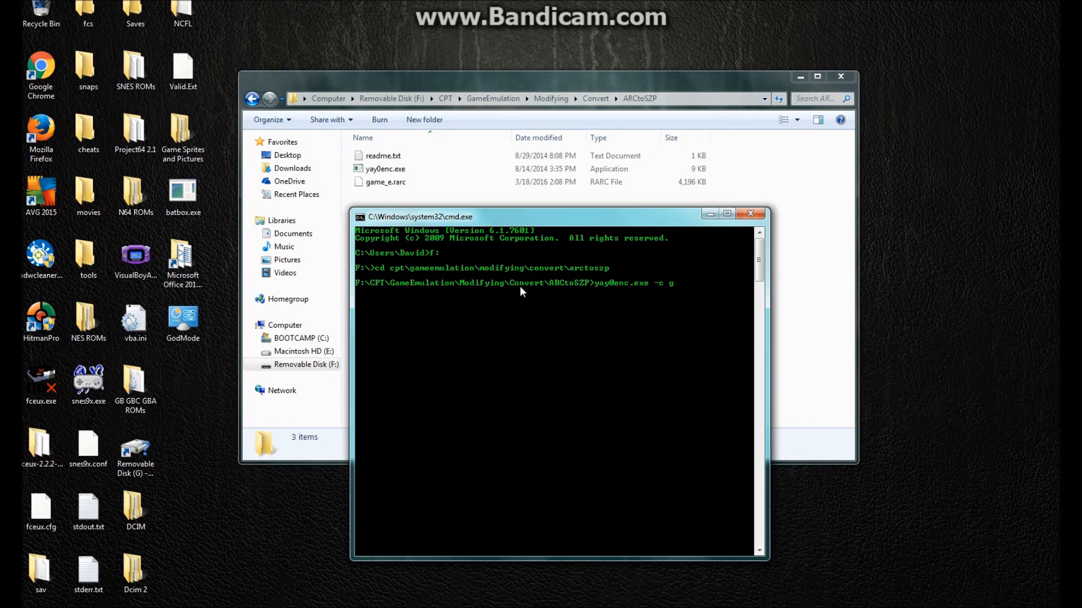
text(game_e)
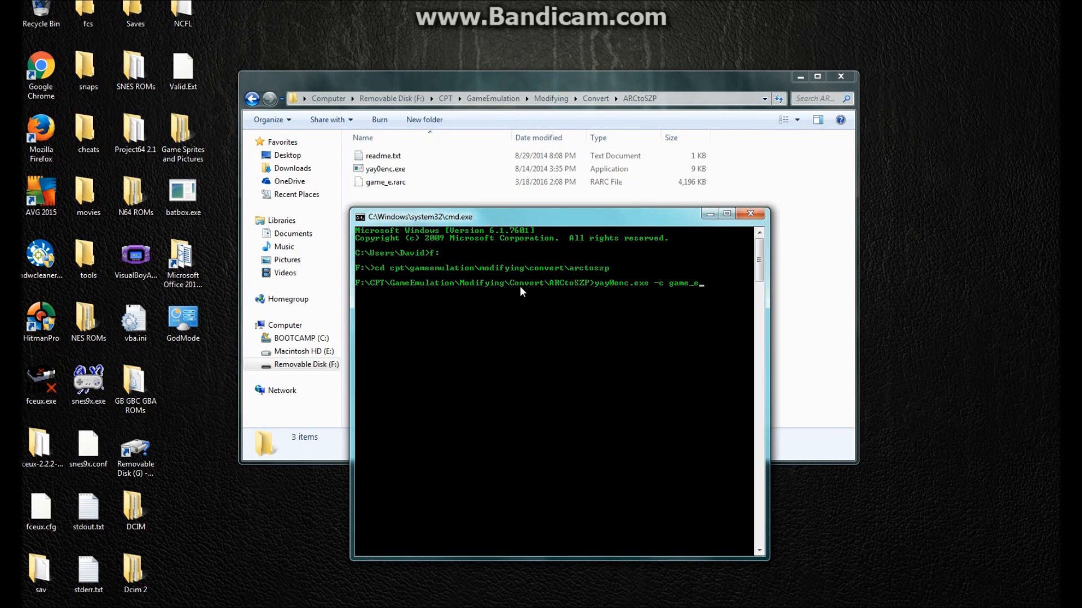
text(.rarc game_e)
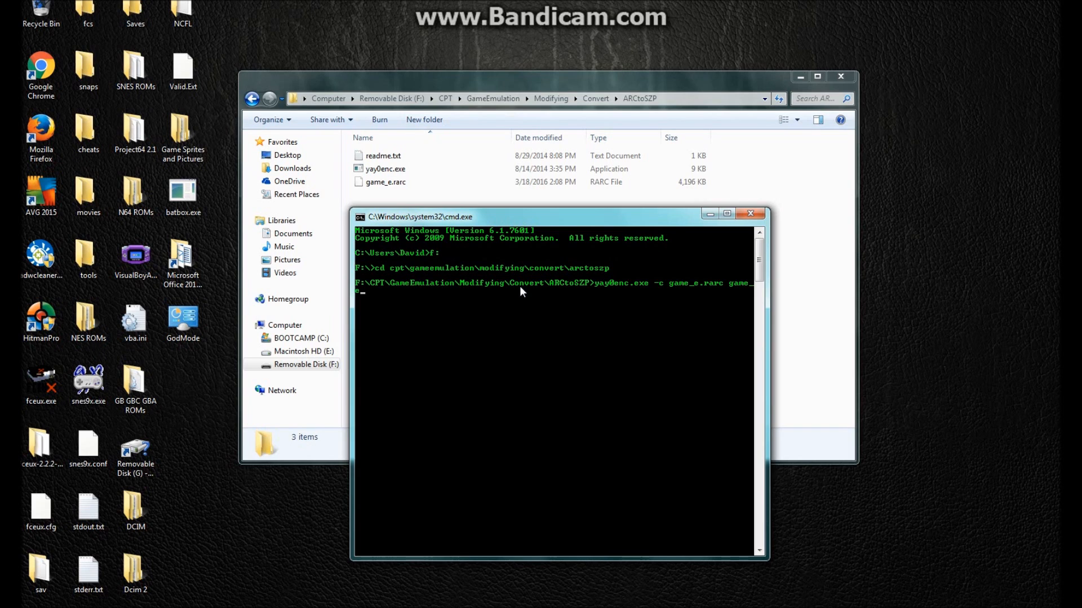
text(szp)
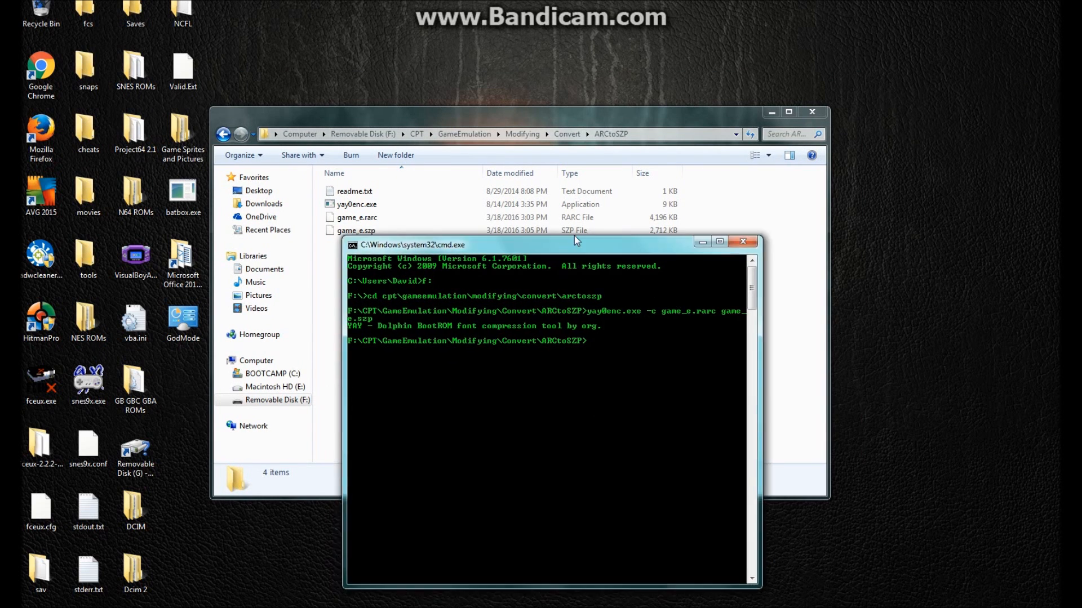
Close the command prompt and permanently delete game_e.szp from ARCtoSZP.
click(743, 241)
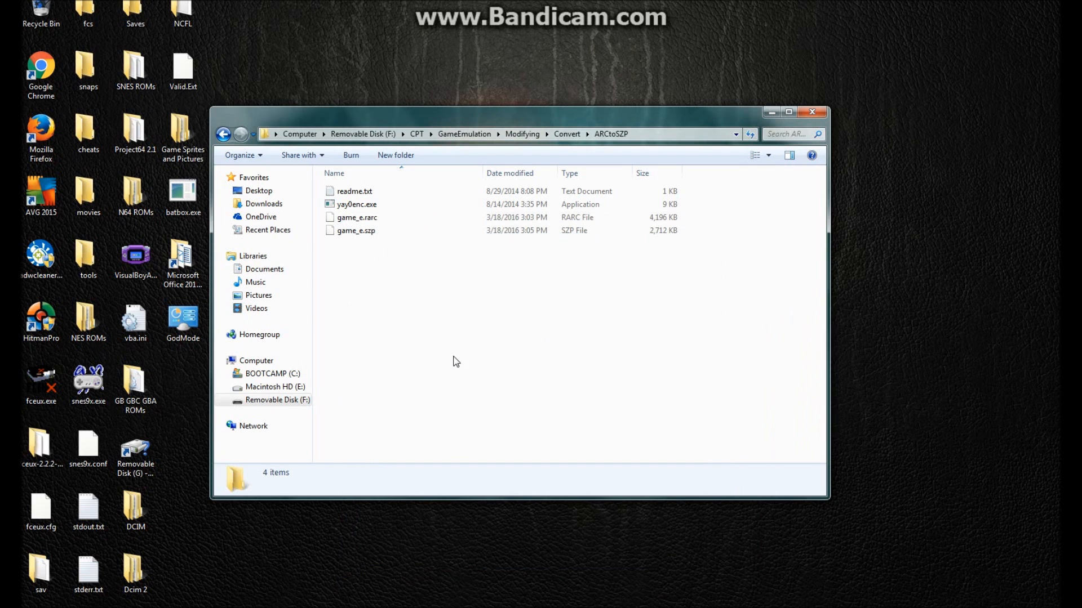
click(357, 218)
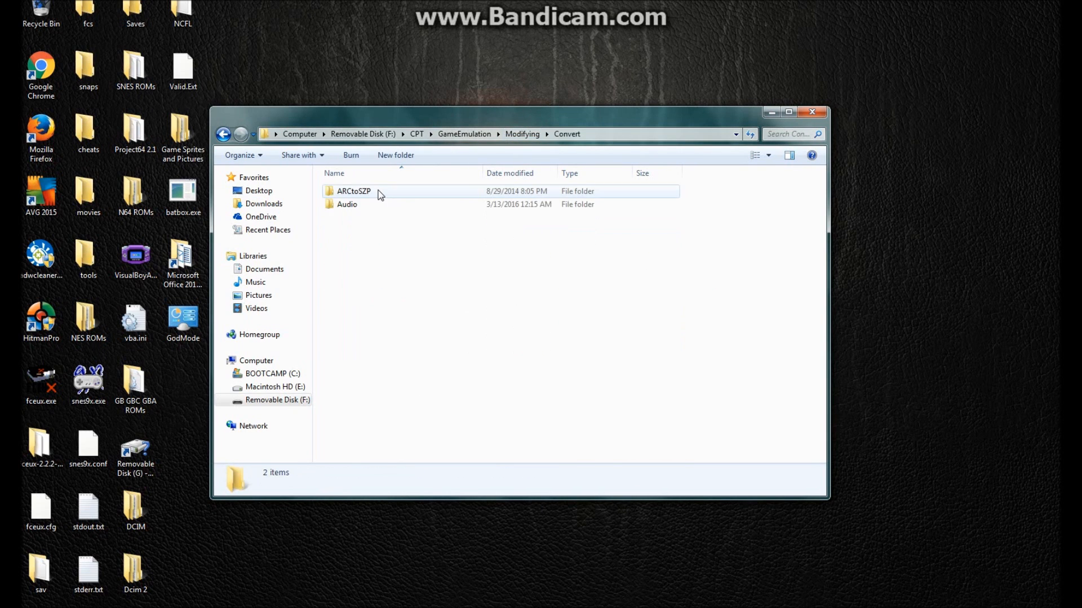
double_click(353, 191)
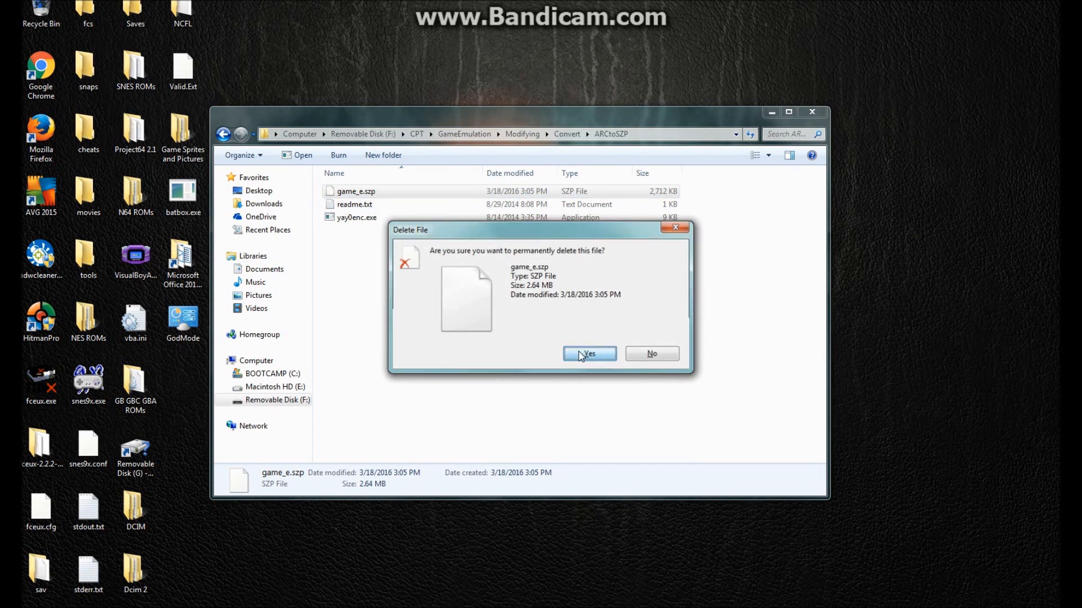
click(588, 353)
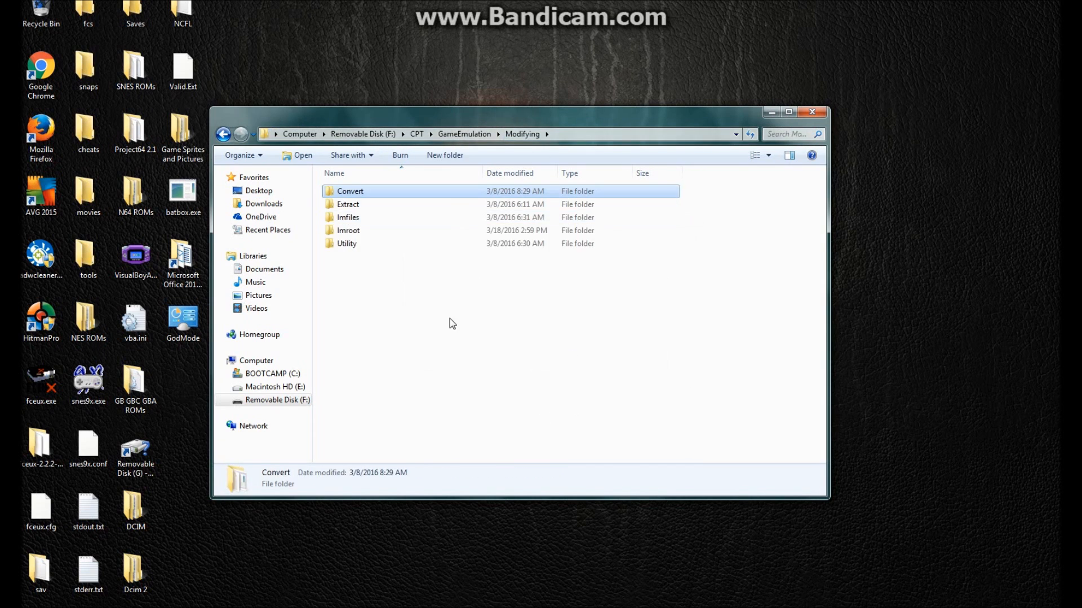
Navigate into Utility\Rebuilder where gcr_v1.0.exe sits.
double_click(349, 244)
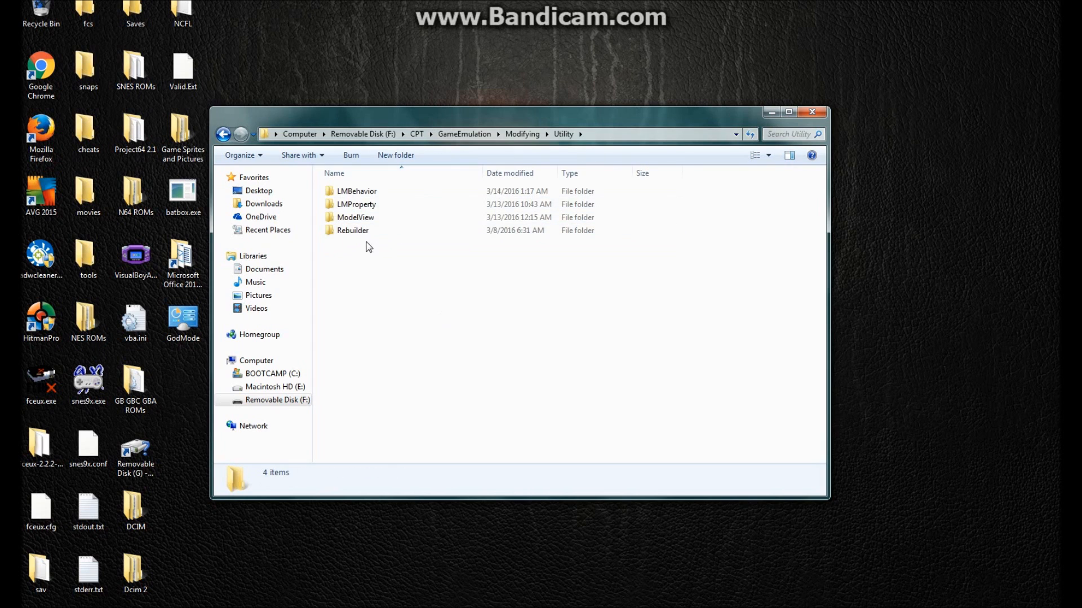
double_click(351, 230)
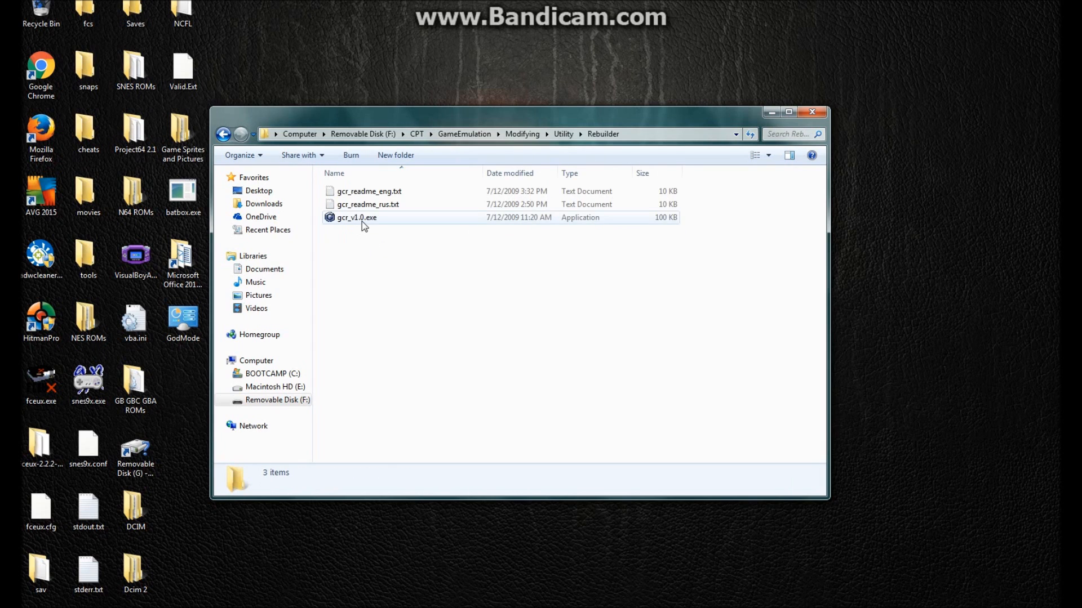
Launch gcr_v1.0.exe, load the game's root folder via Root > Open, and start saving the rebuilt image.
double_click(357, 217)
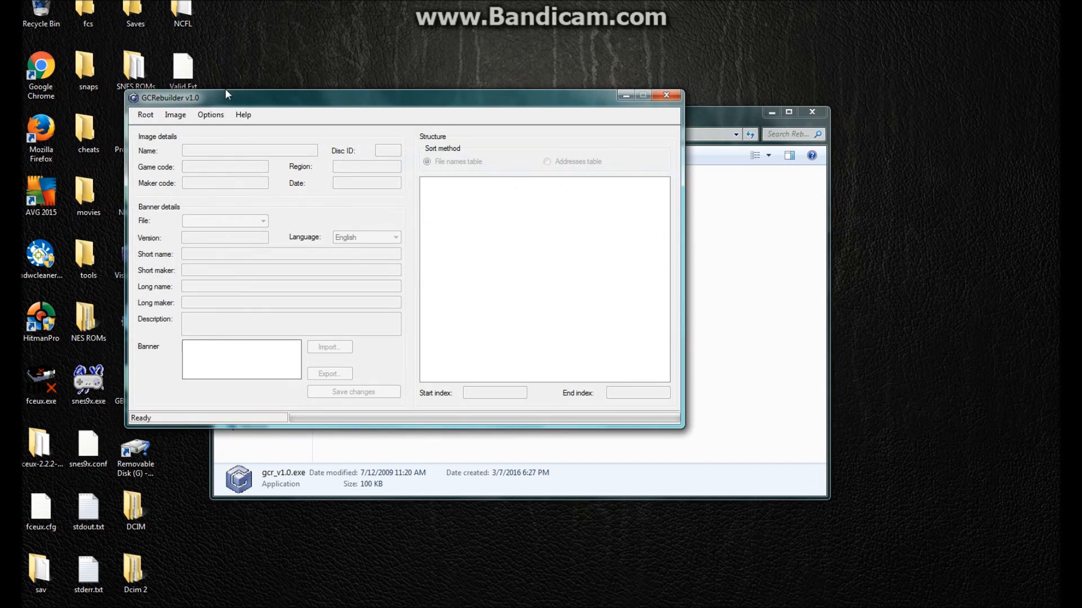
click(302, 180)
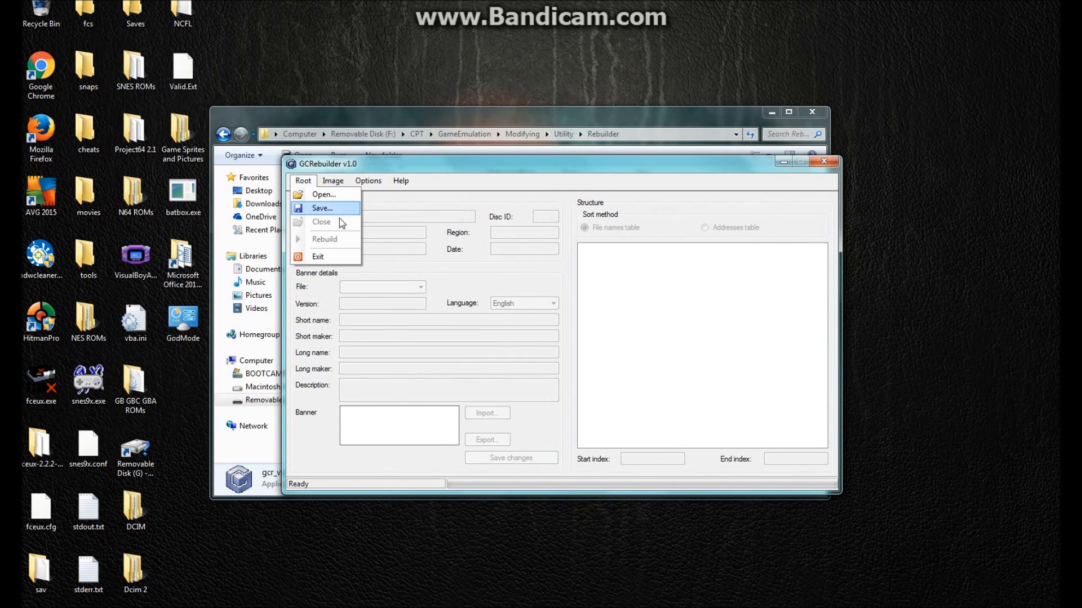
click(324, 194)
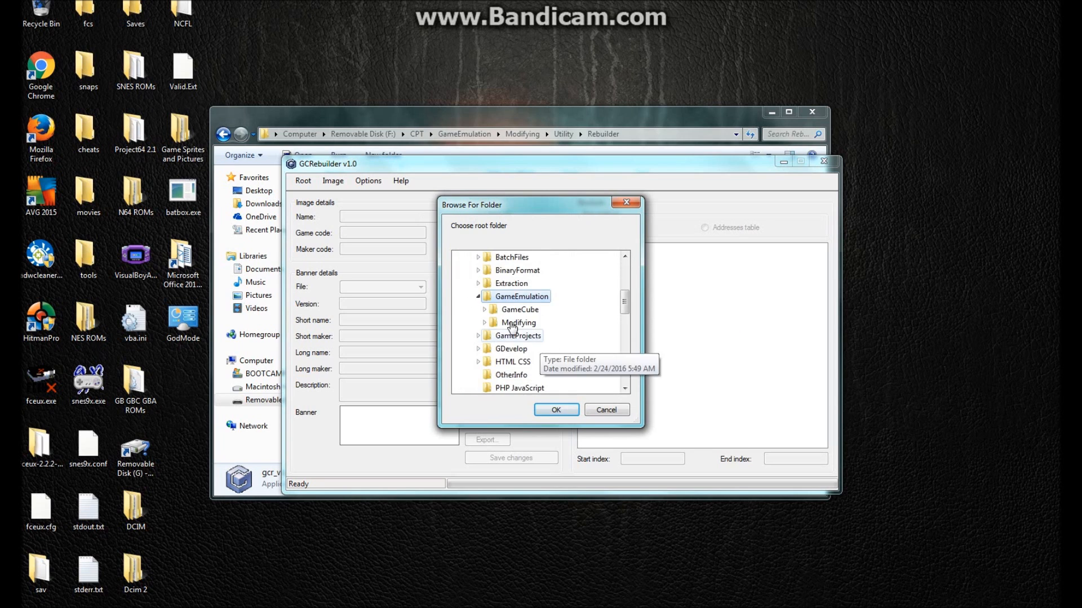
click(484, 323)
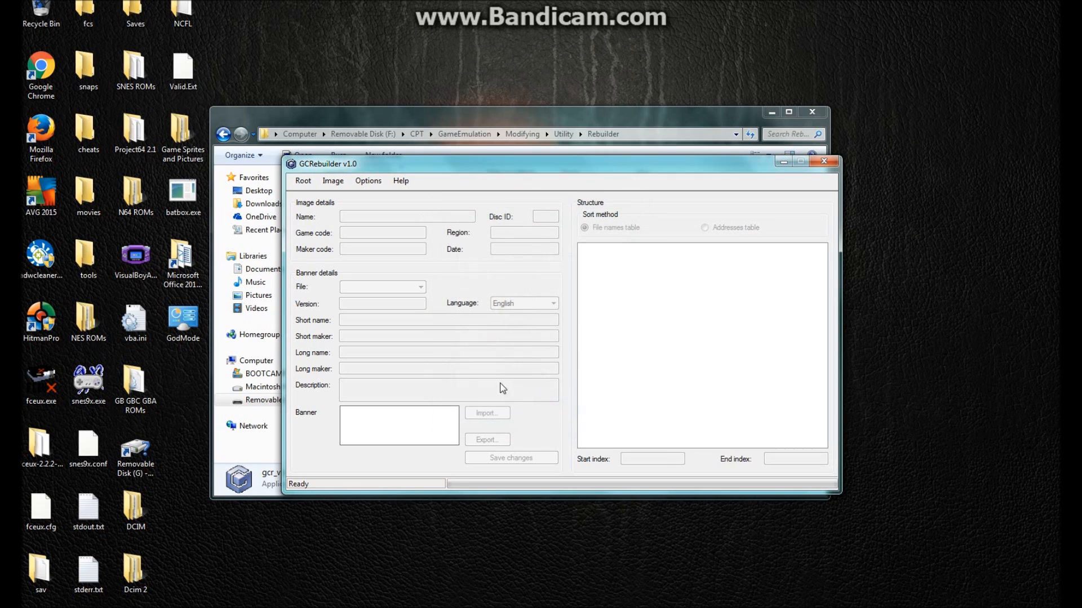
mouse_move(447, 410)
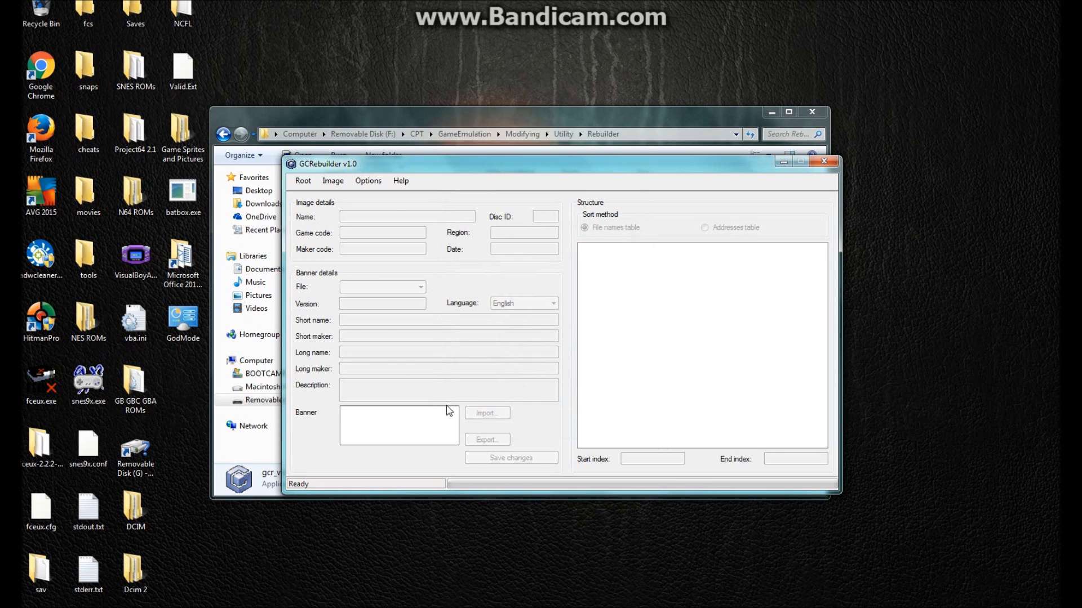
click(301, 180)
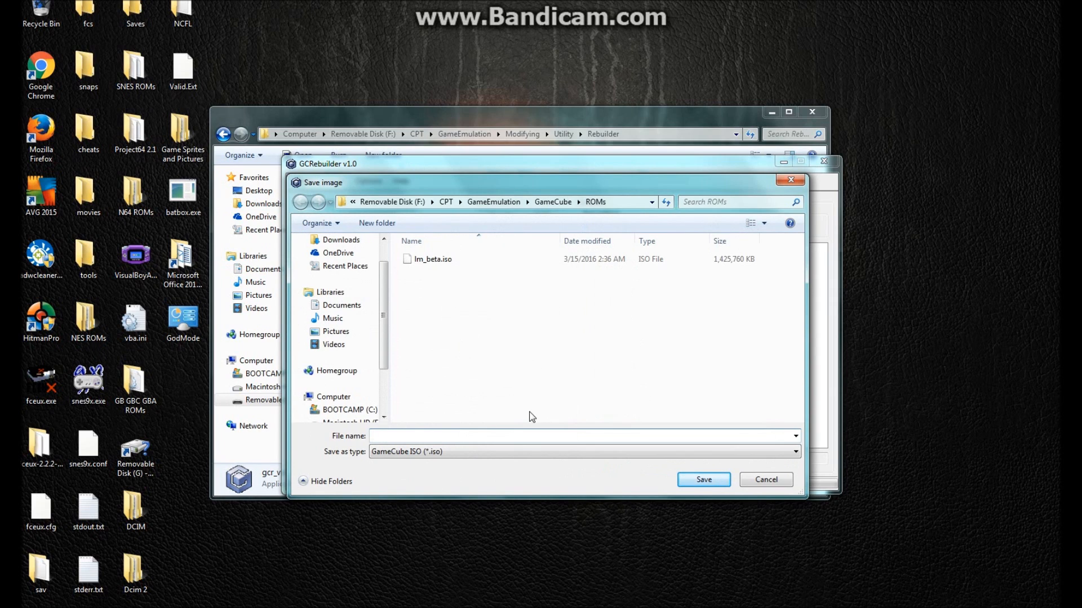
Name the output image ghost_test.iso in the GameCube ROMs folder and save.
text(ghost_test)
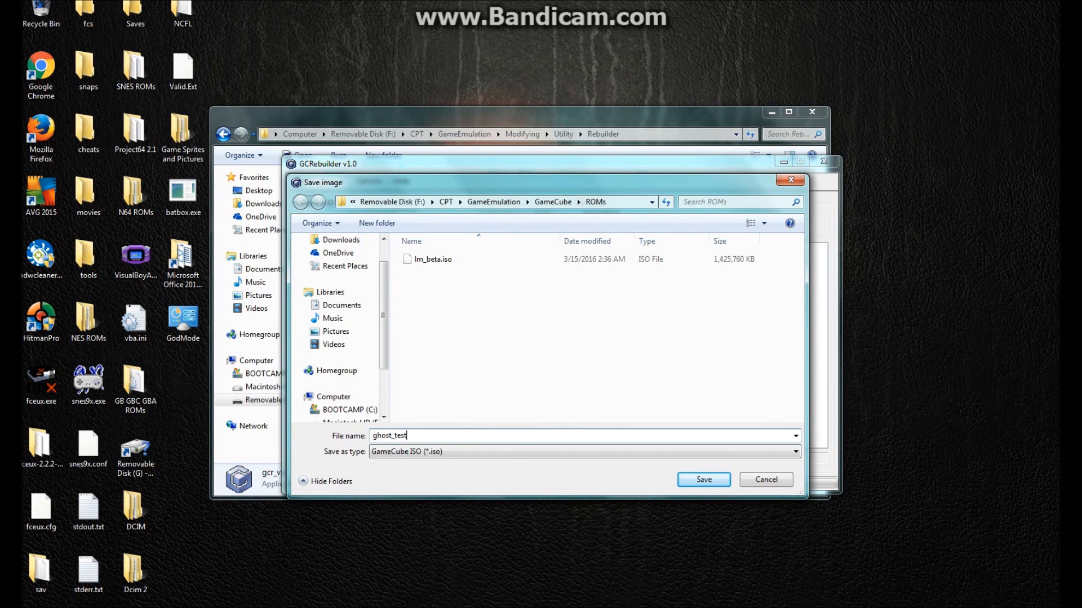
text(.iso)
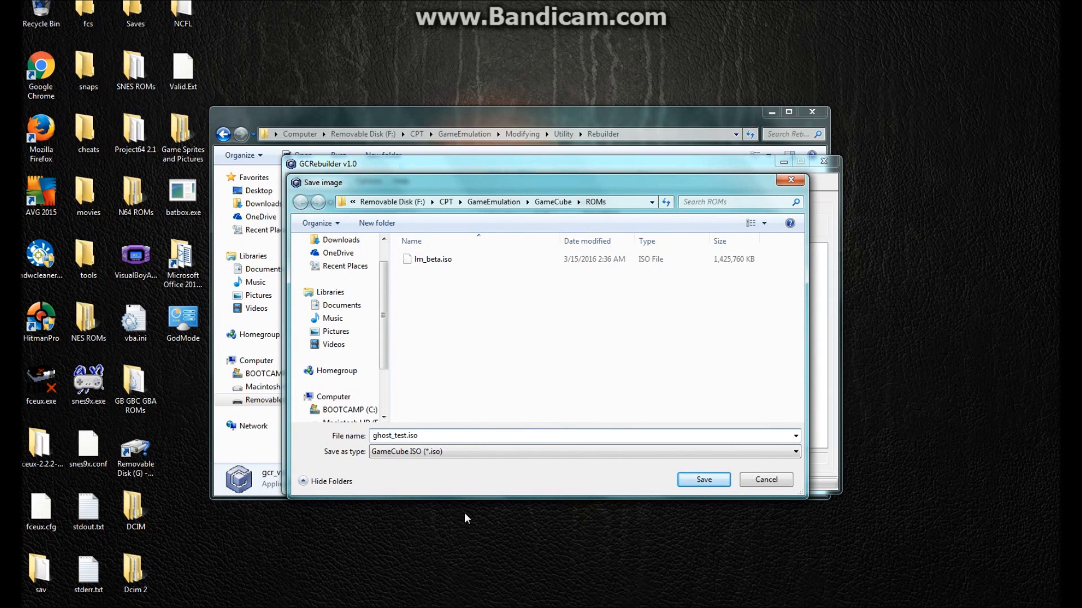
click(703, 480)
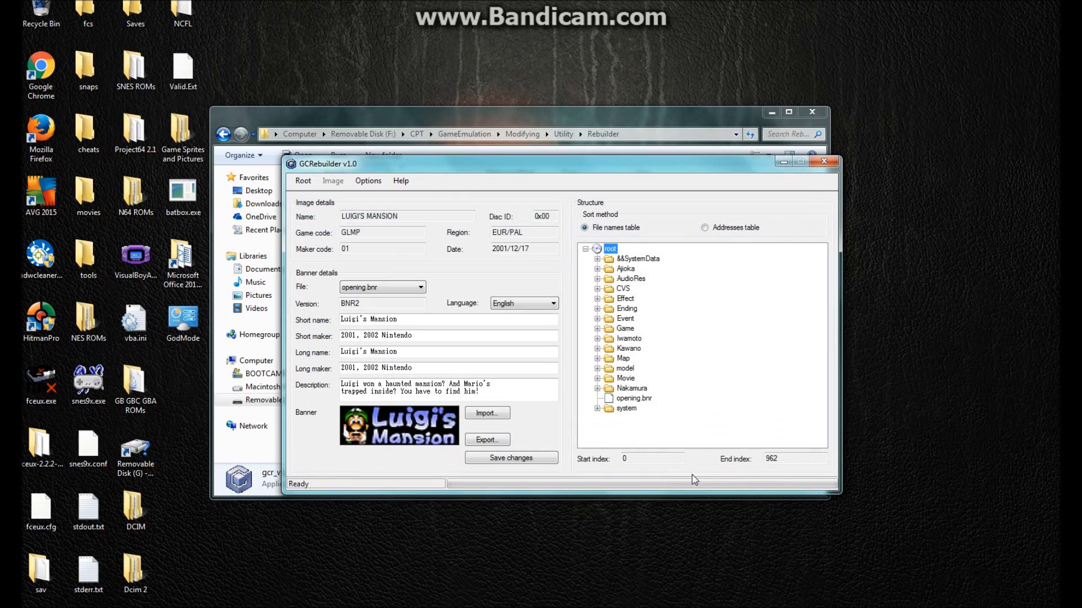
Rebuild the image into ghost_test.iso, dismiss the Done message, and close GCRebuilder.
click(303, 181)
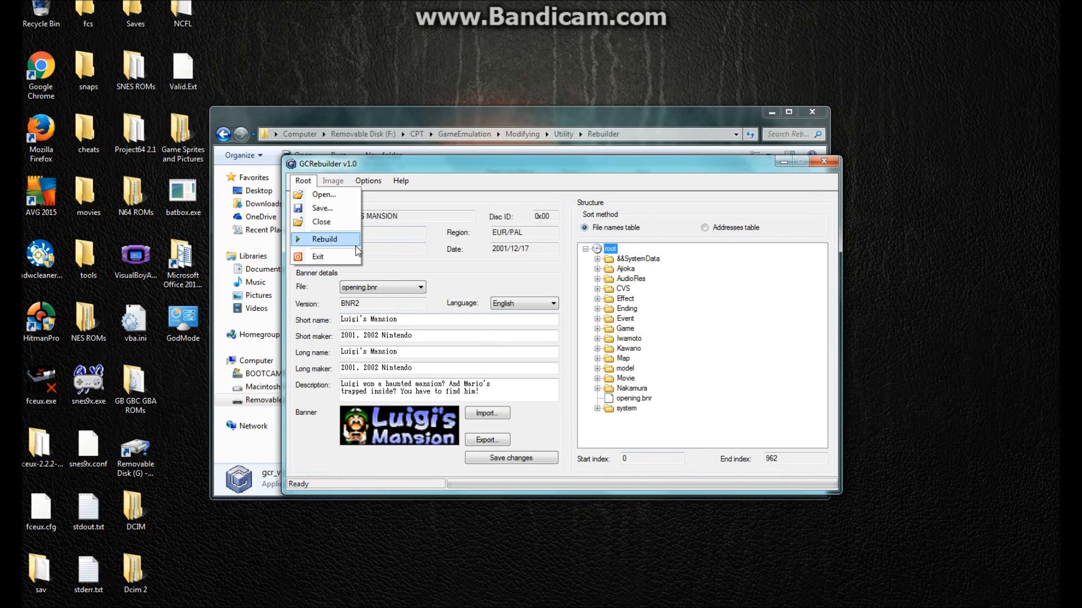
click(324, 238)
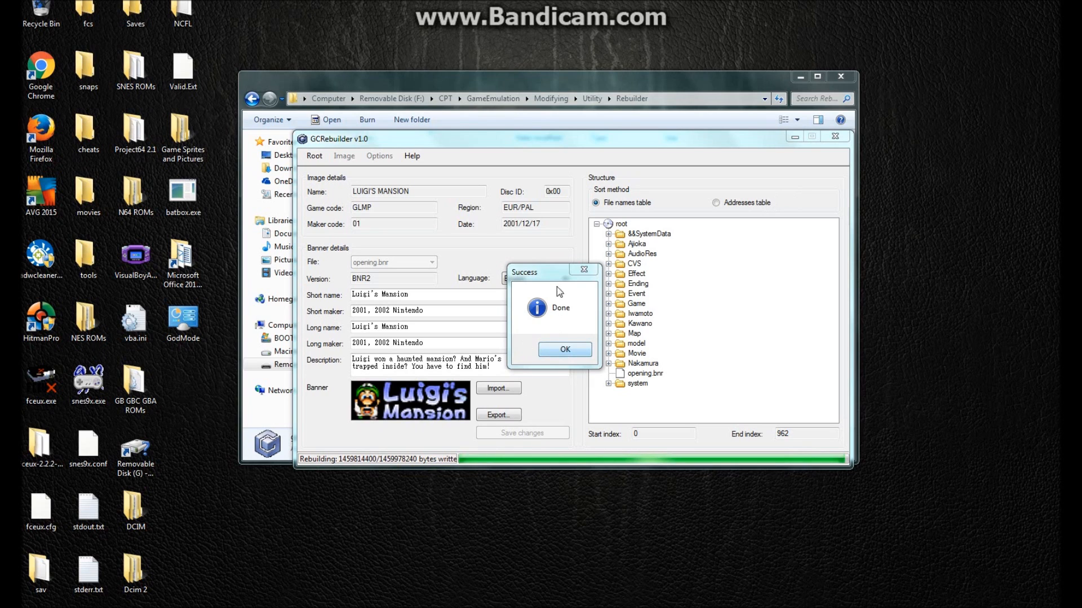
click(564, 349)
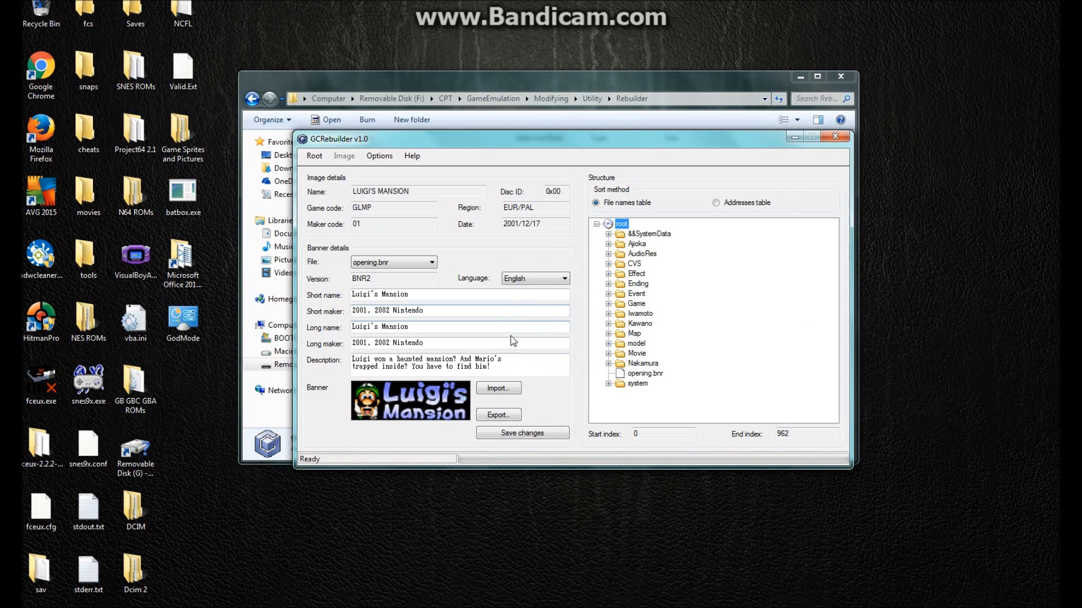
click(314, 155)
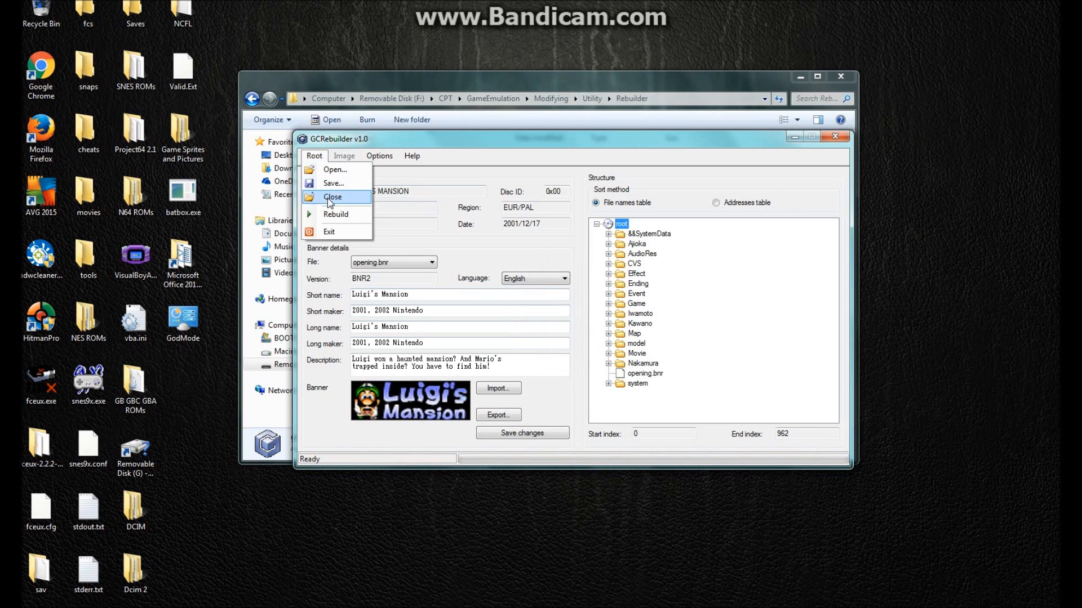
click(331, 197)
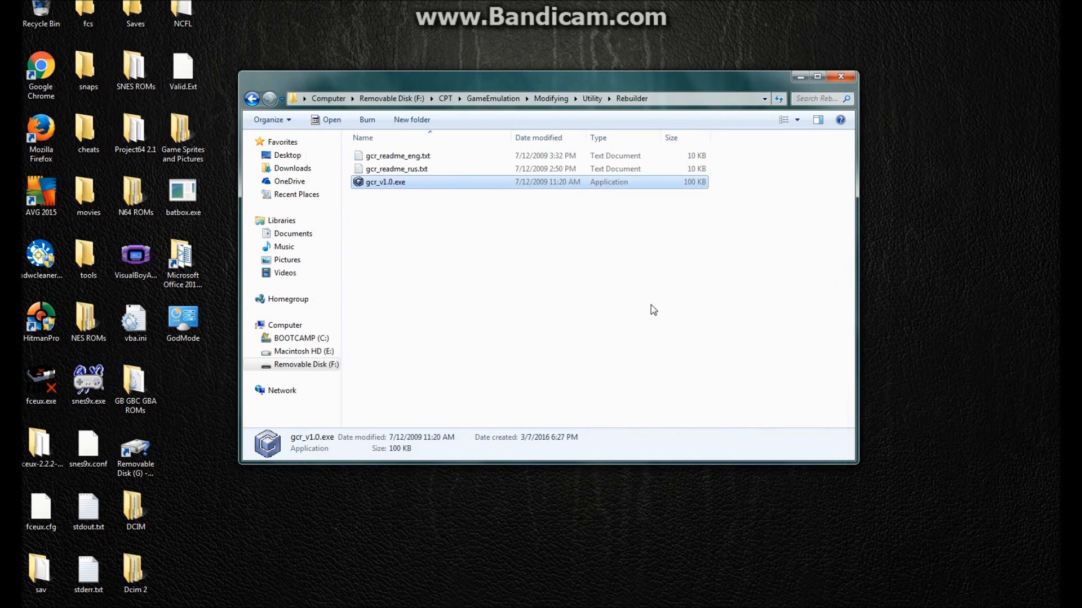
Navigate the address bar to GameEmulation > GameCube > ROMs listing ghost_test.iso.
click(492, 99)
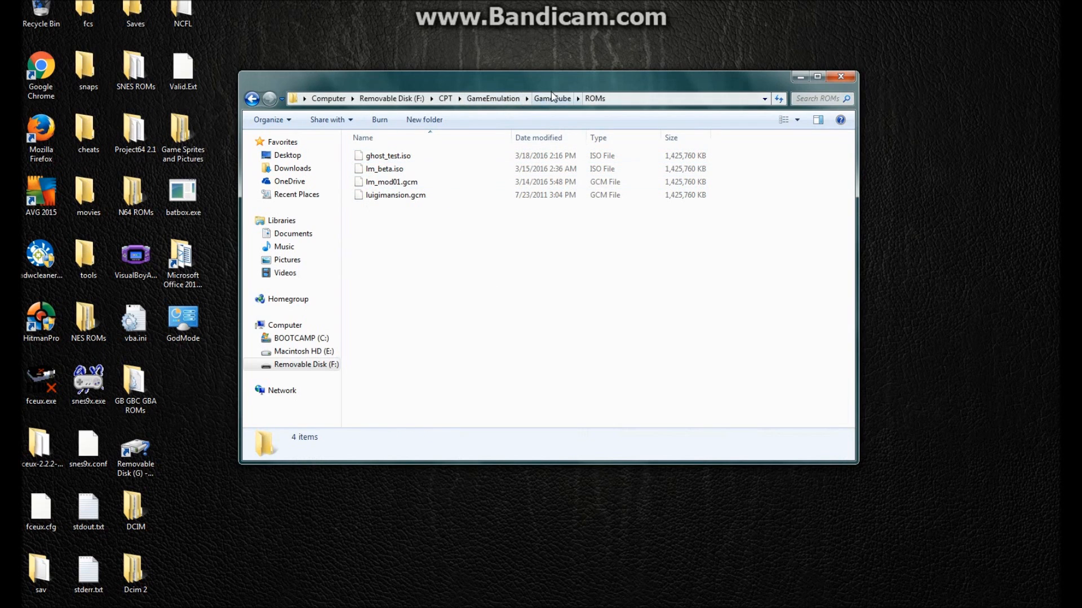
click(552, 98)
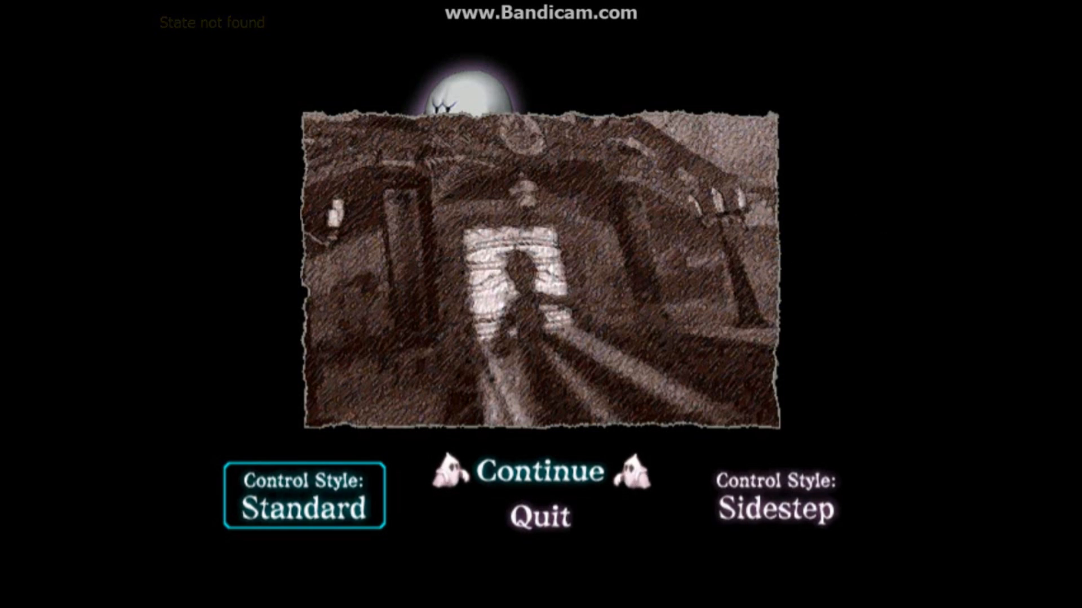
Select Continue on the modded Luigi's Mansion menu to enter gameplay with Luigi.
click(532, 475)
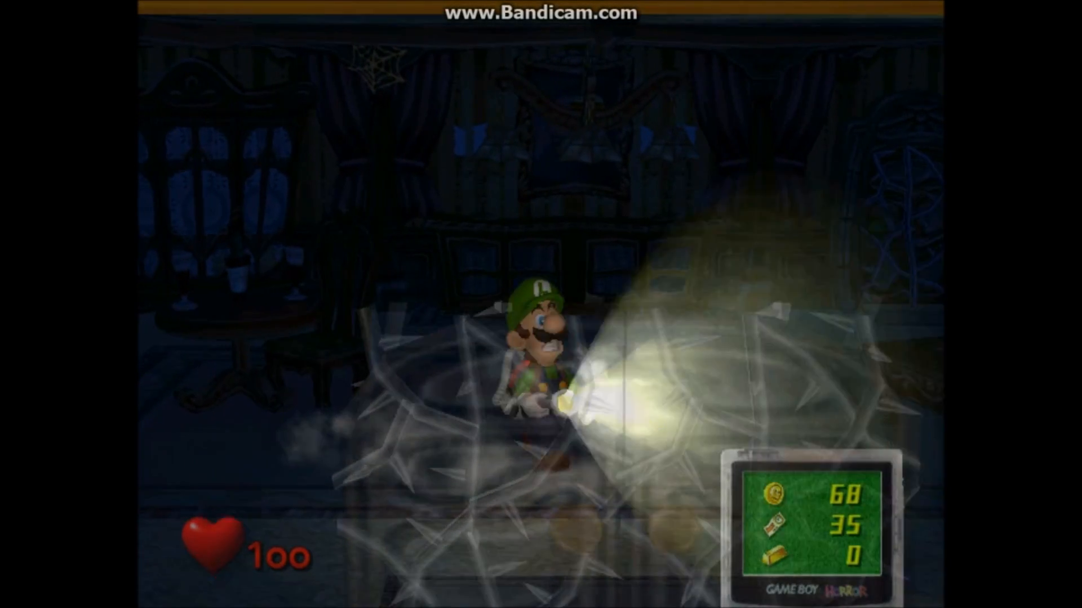